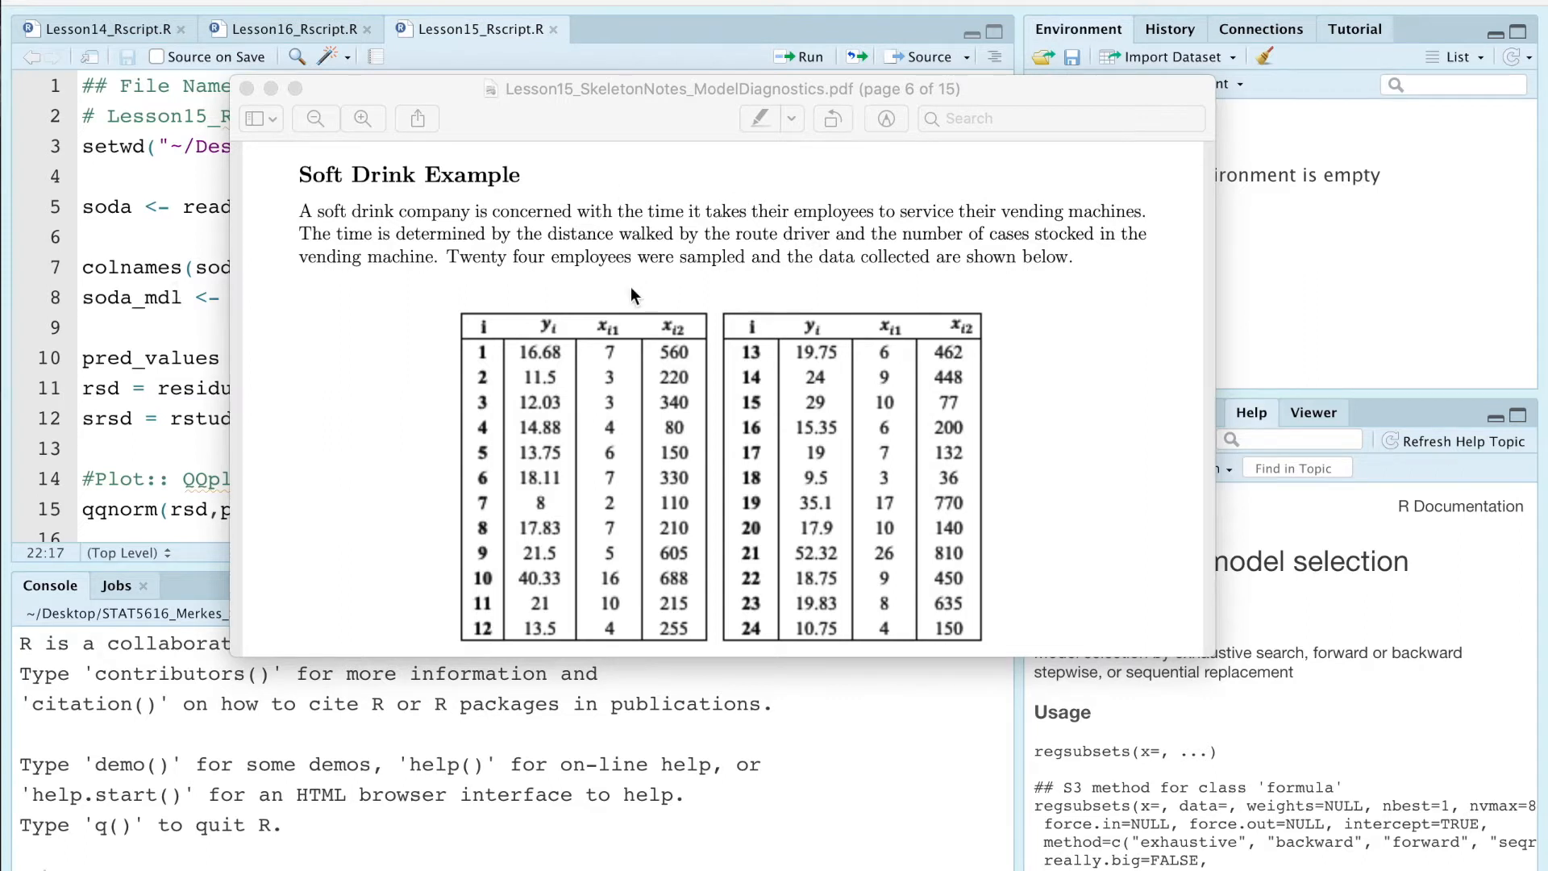
pyautogui.moveTo(370, 247)
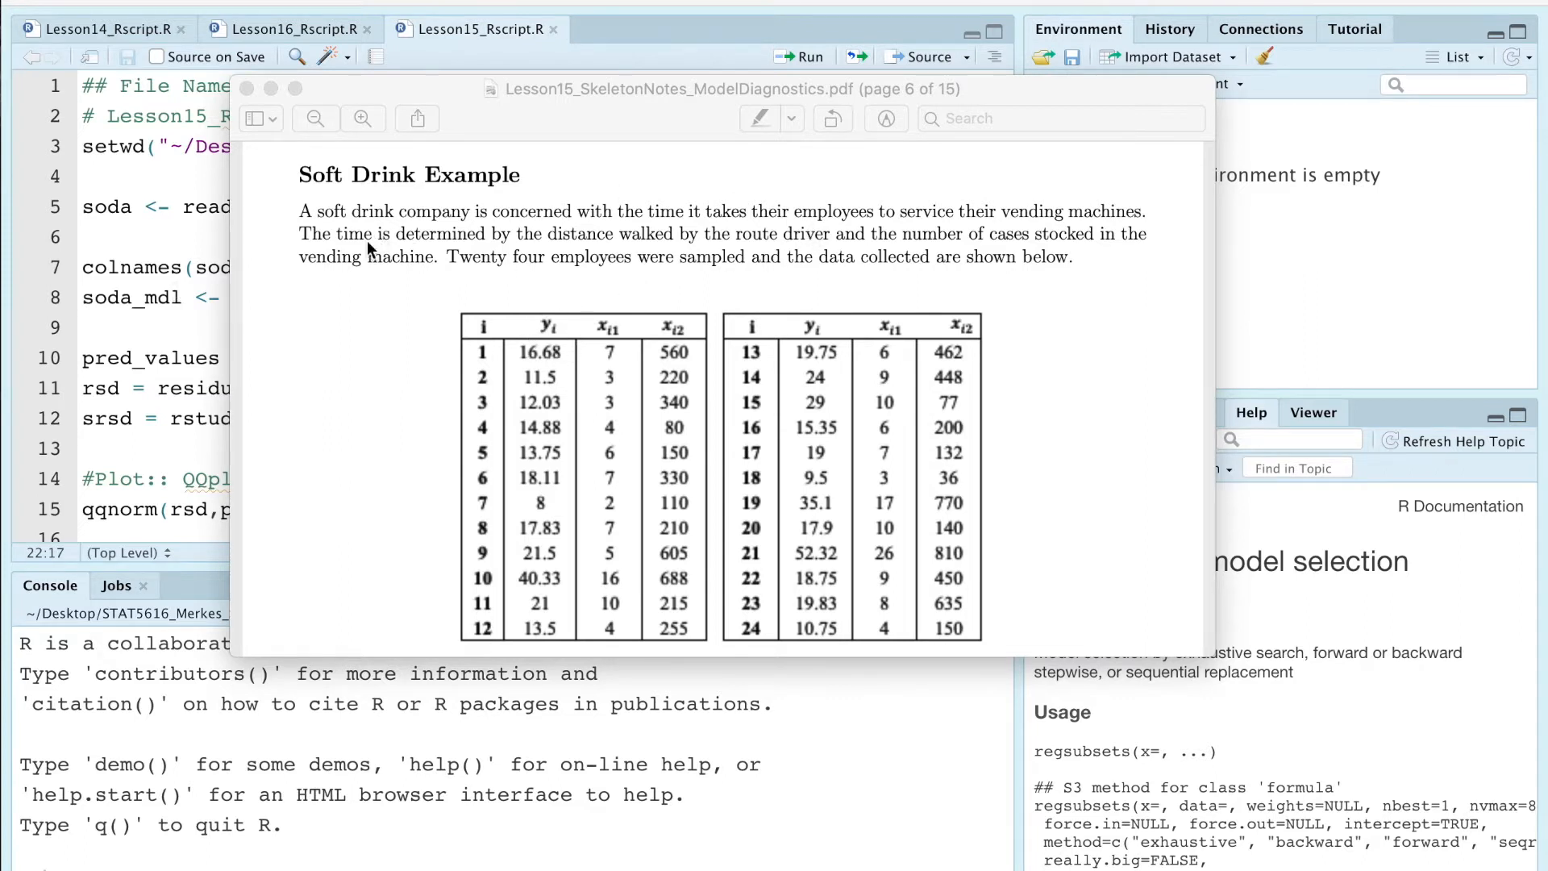
pyautogui.moveTo(690, 296)
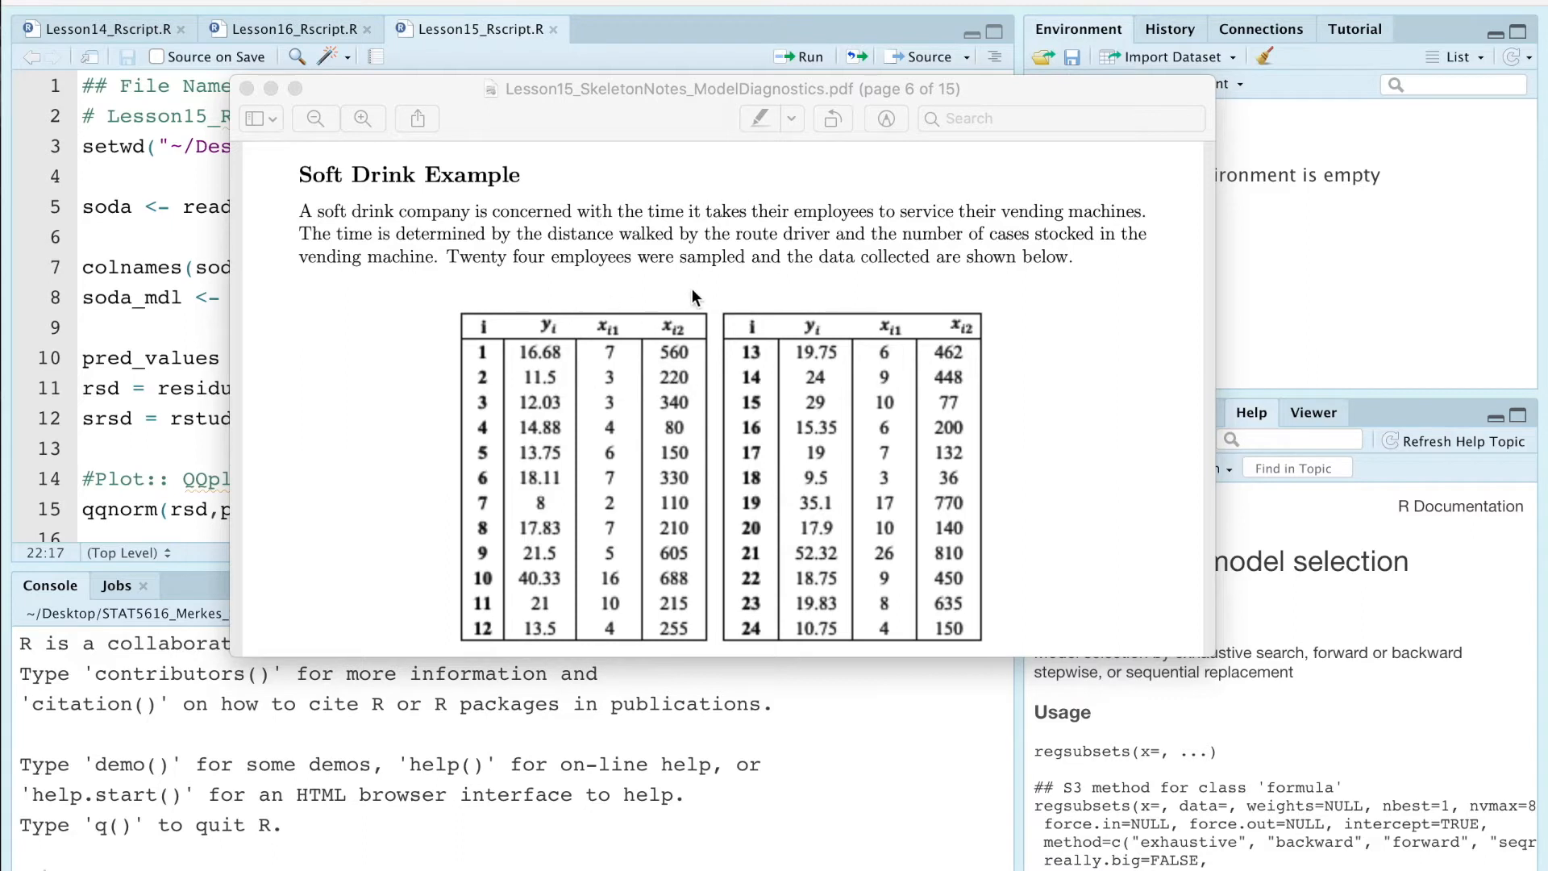
pyautogui.moveTo(661, 255)
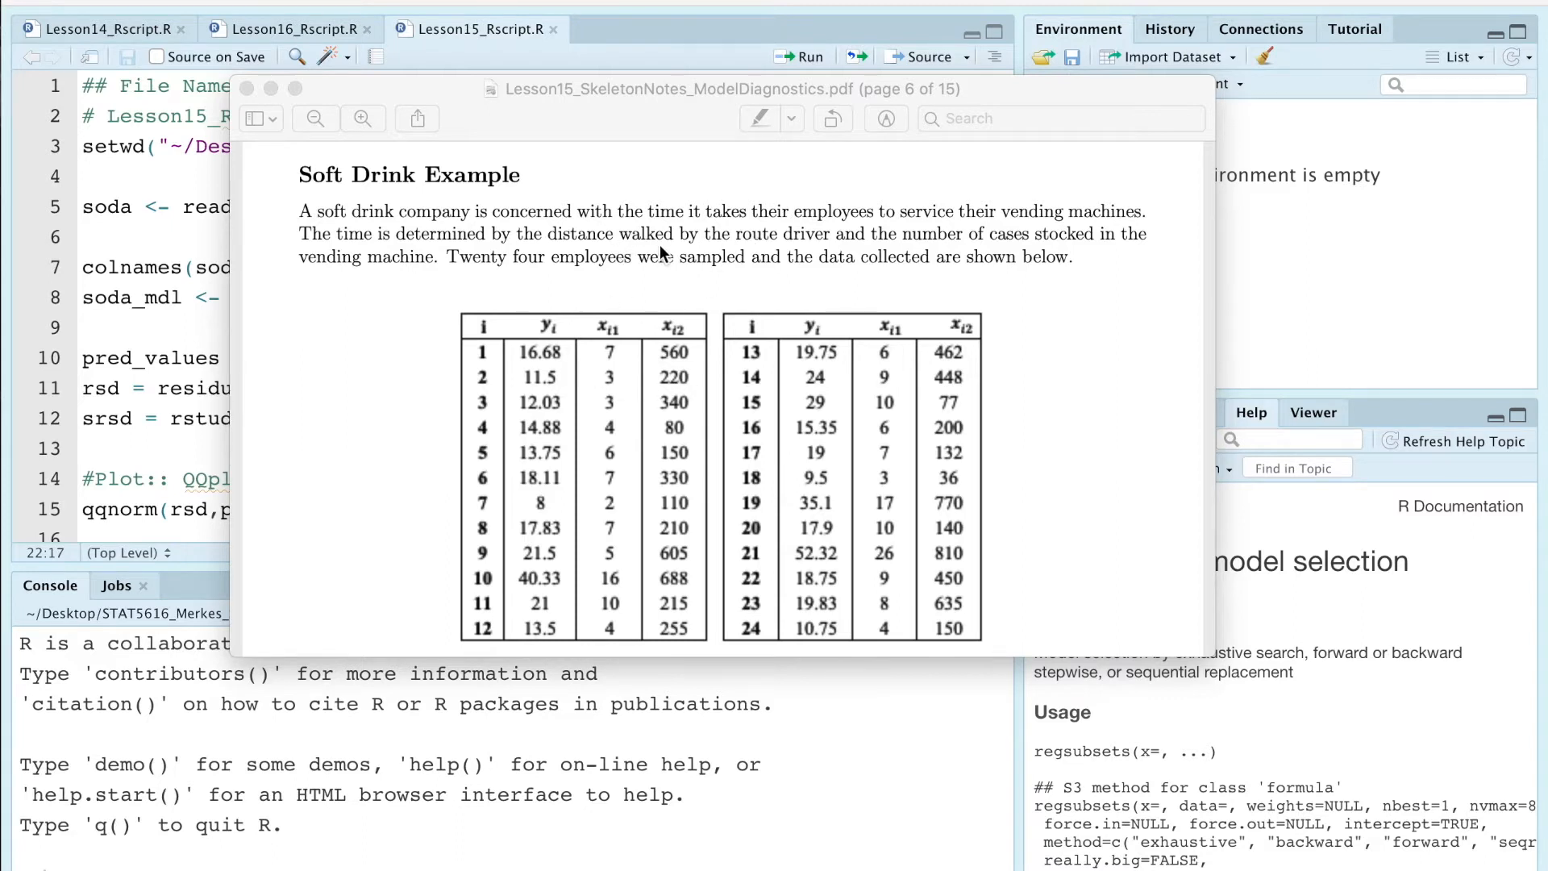
pyautogui.moveTo(1118, 273)
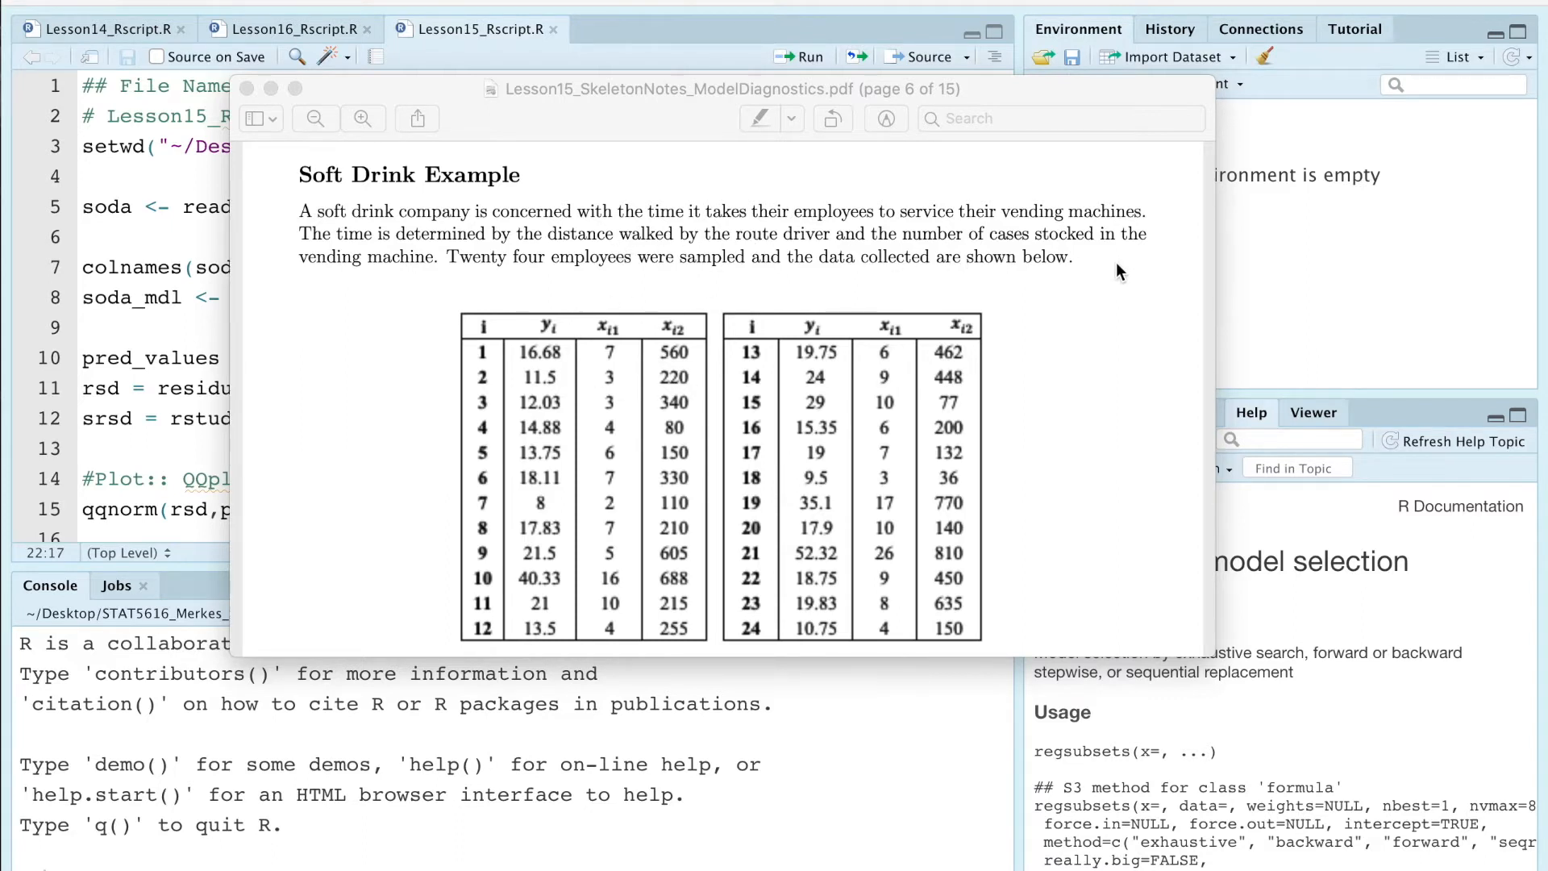
# Step: Scroll the lesson notes PDF in Preview back to the Assumption Check Summary page
pyautogui.scroll(-3)
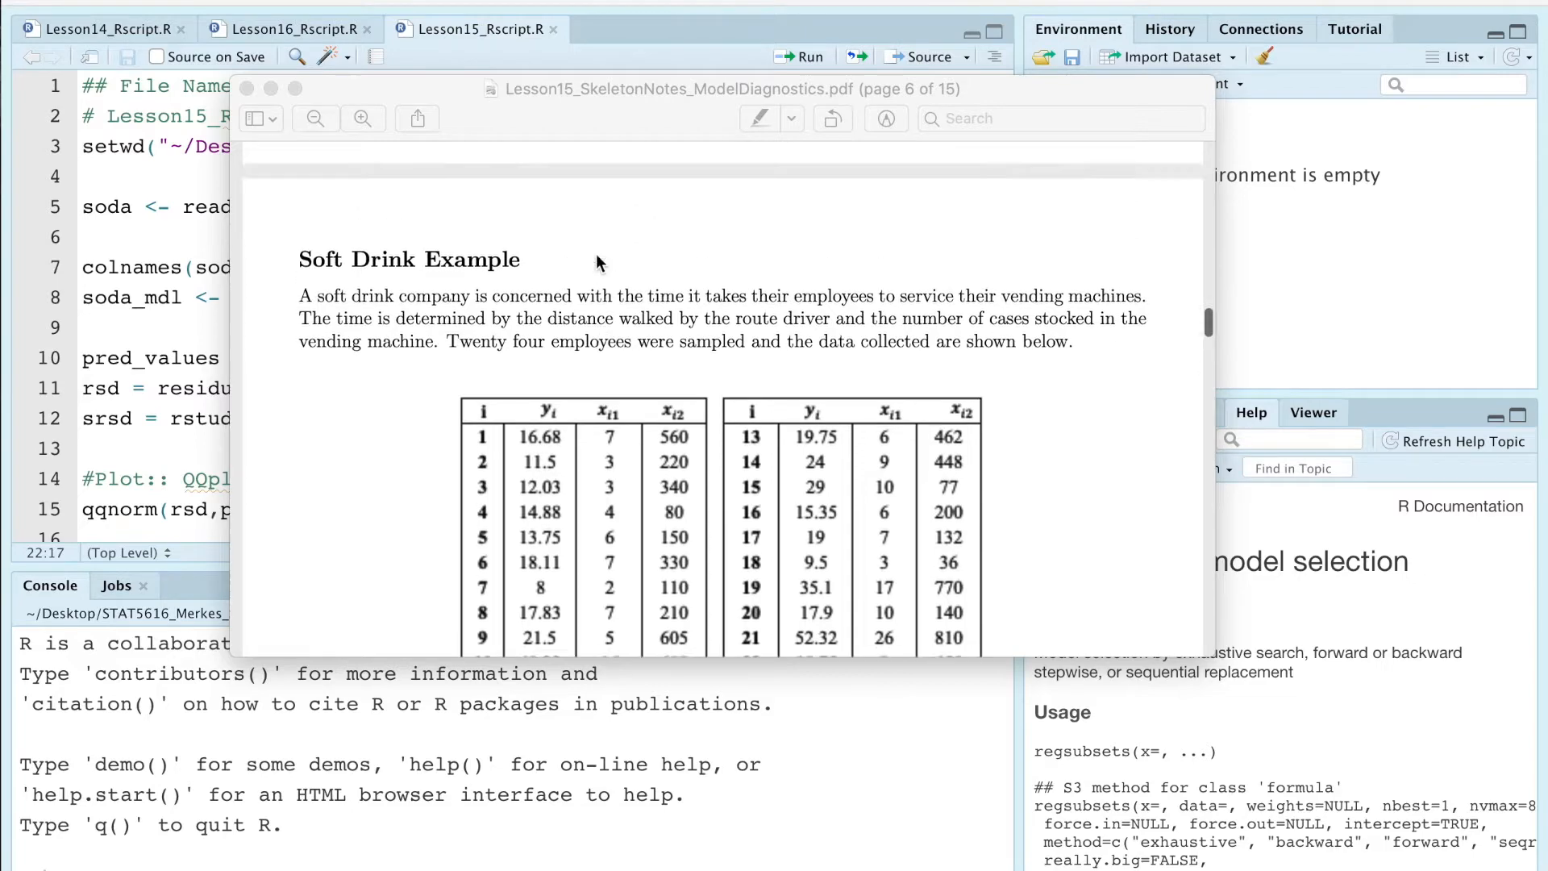
pyautogui.scroll(3)
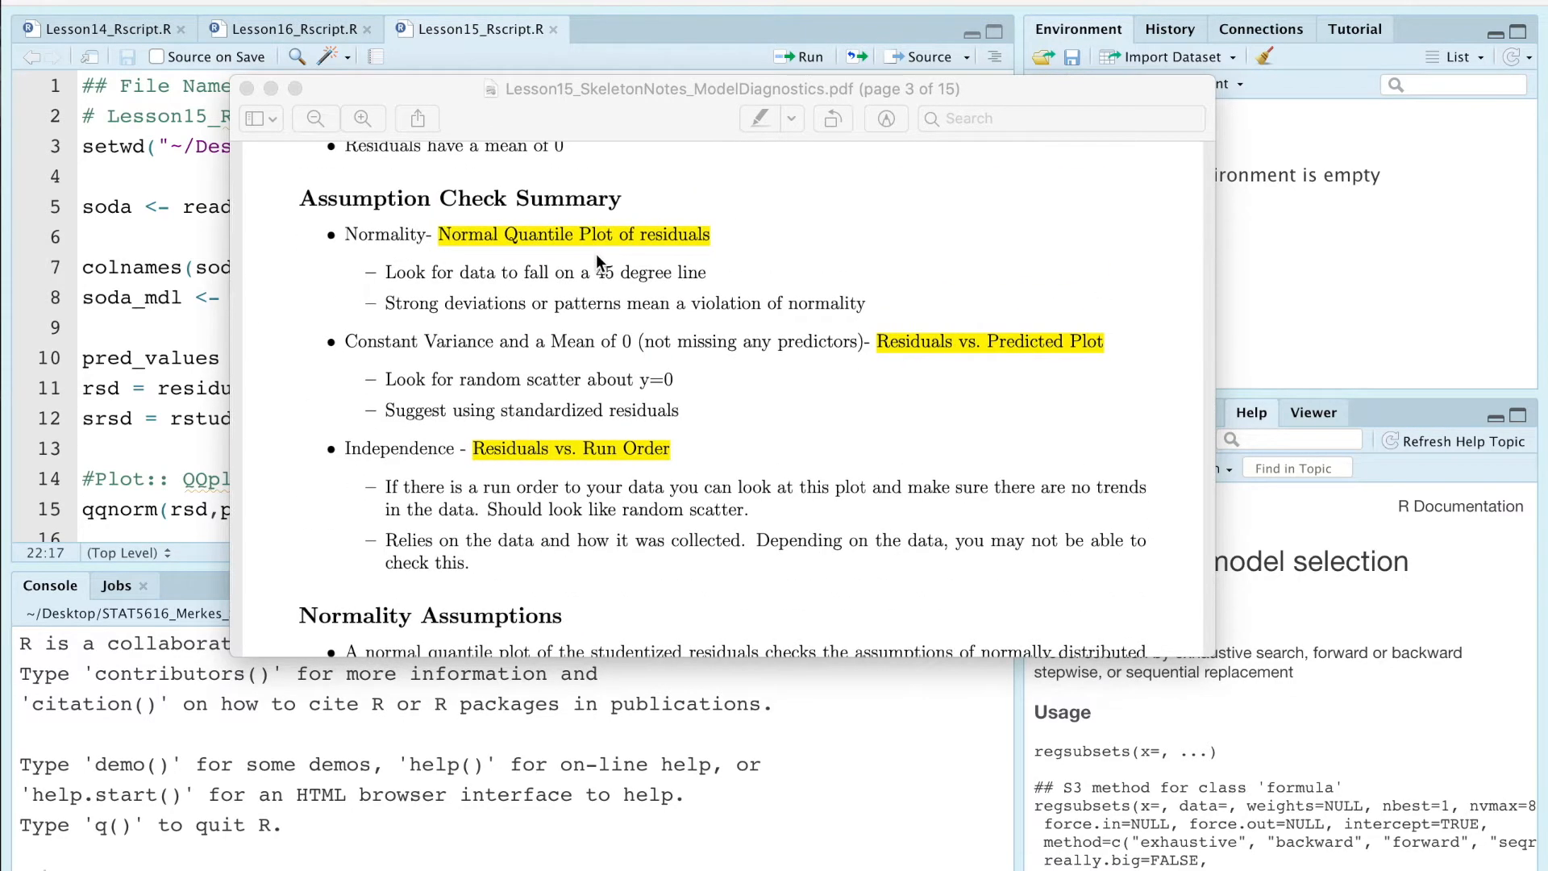
pyautogui.moveTo(437, 250)
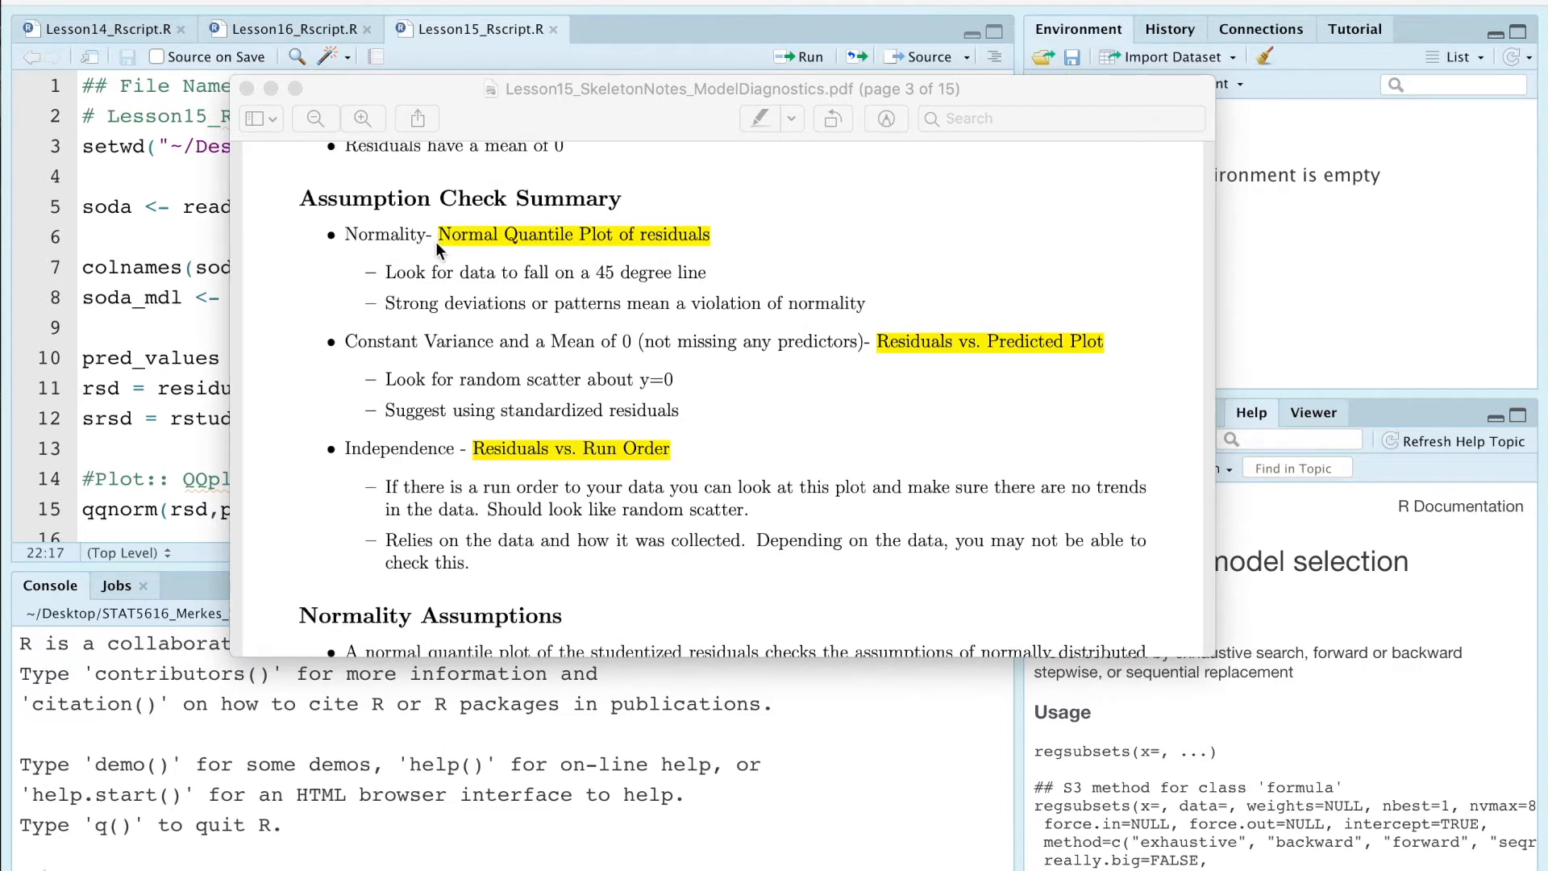
pyautogui.moveTo(700, 425)
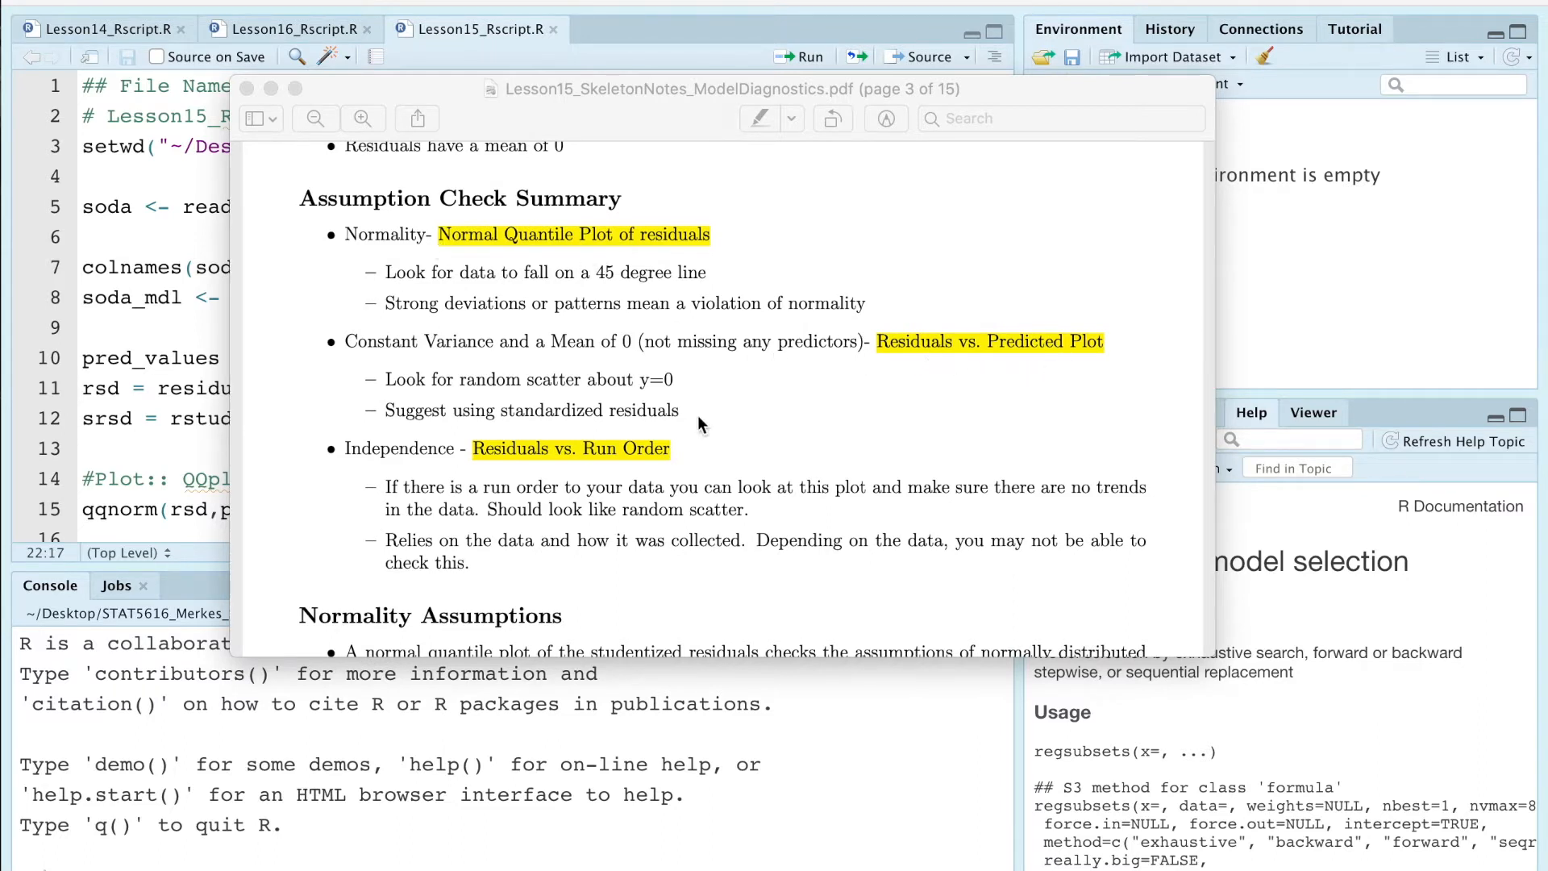
pyautogui.moveTo(348, 445)
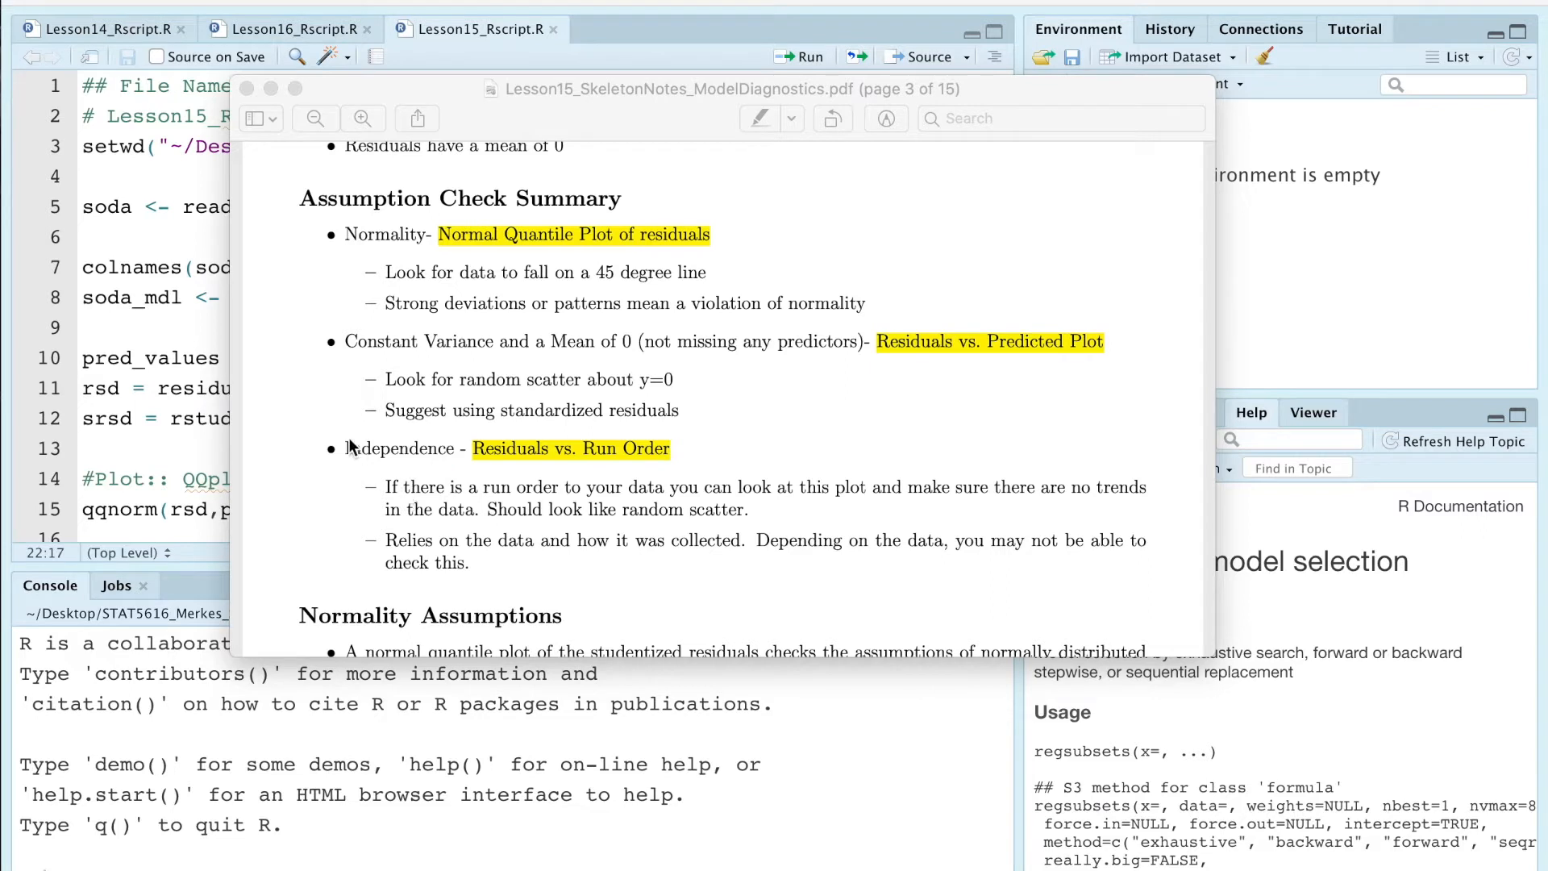
pyautogui.moveTo(523, 436)
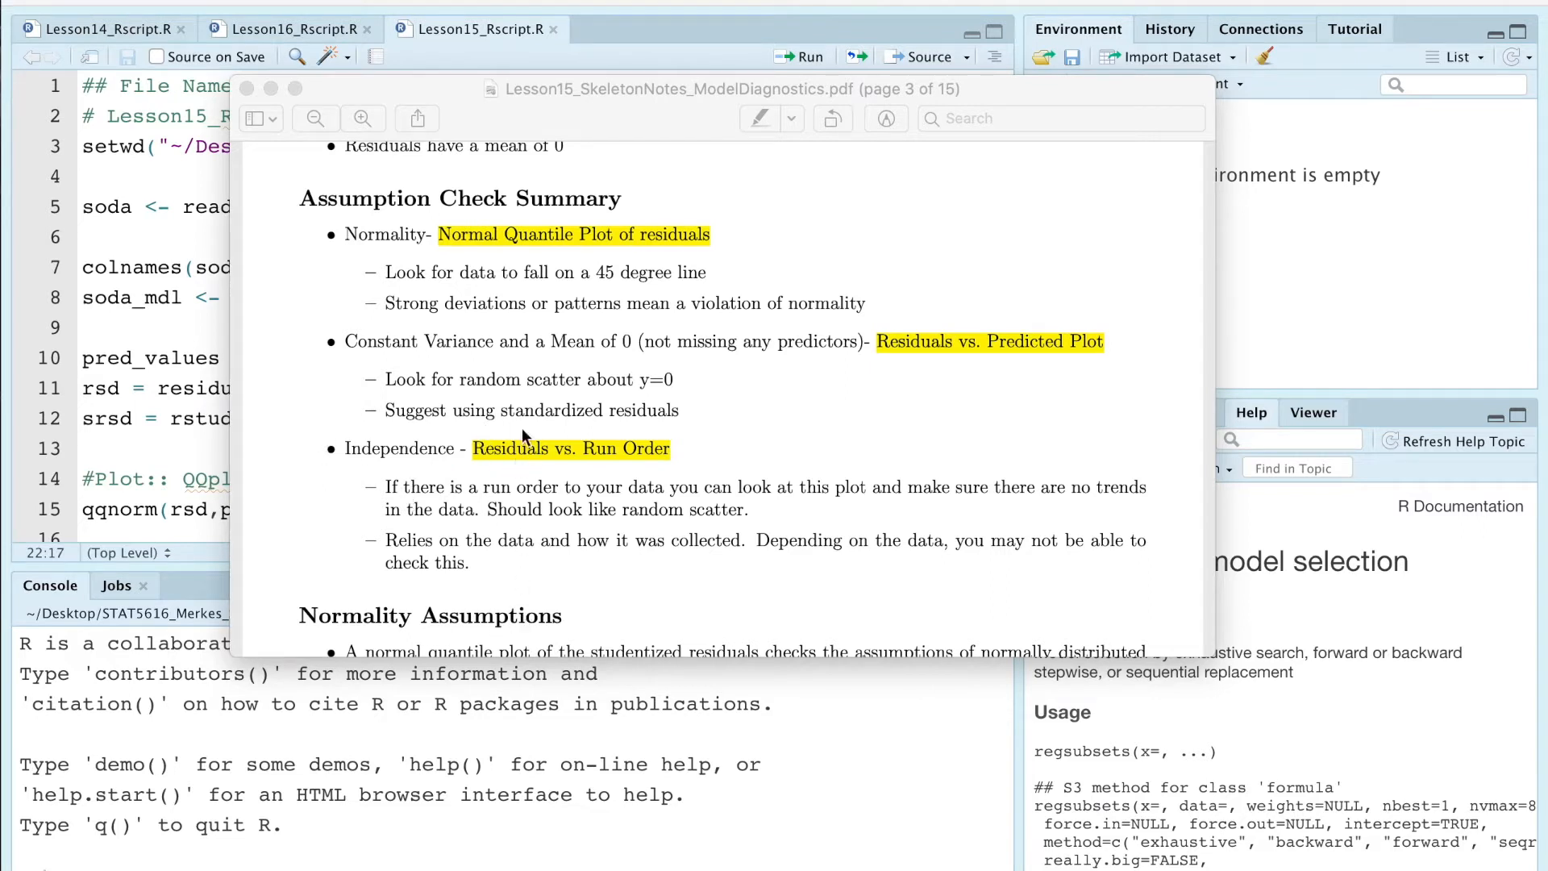
pyautogui.moveTo(523, 491)
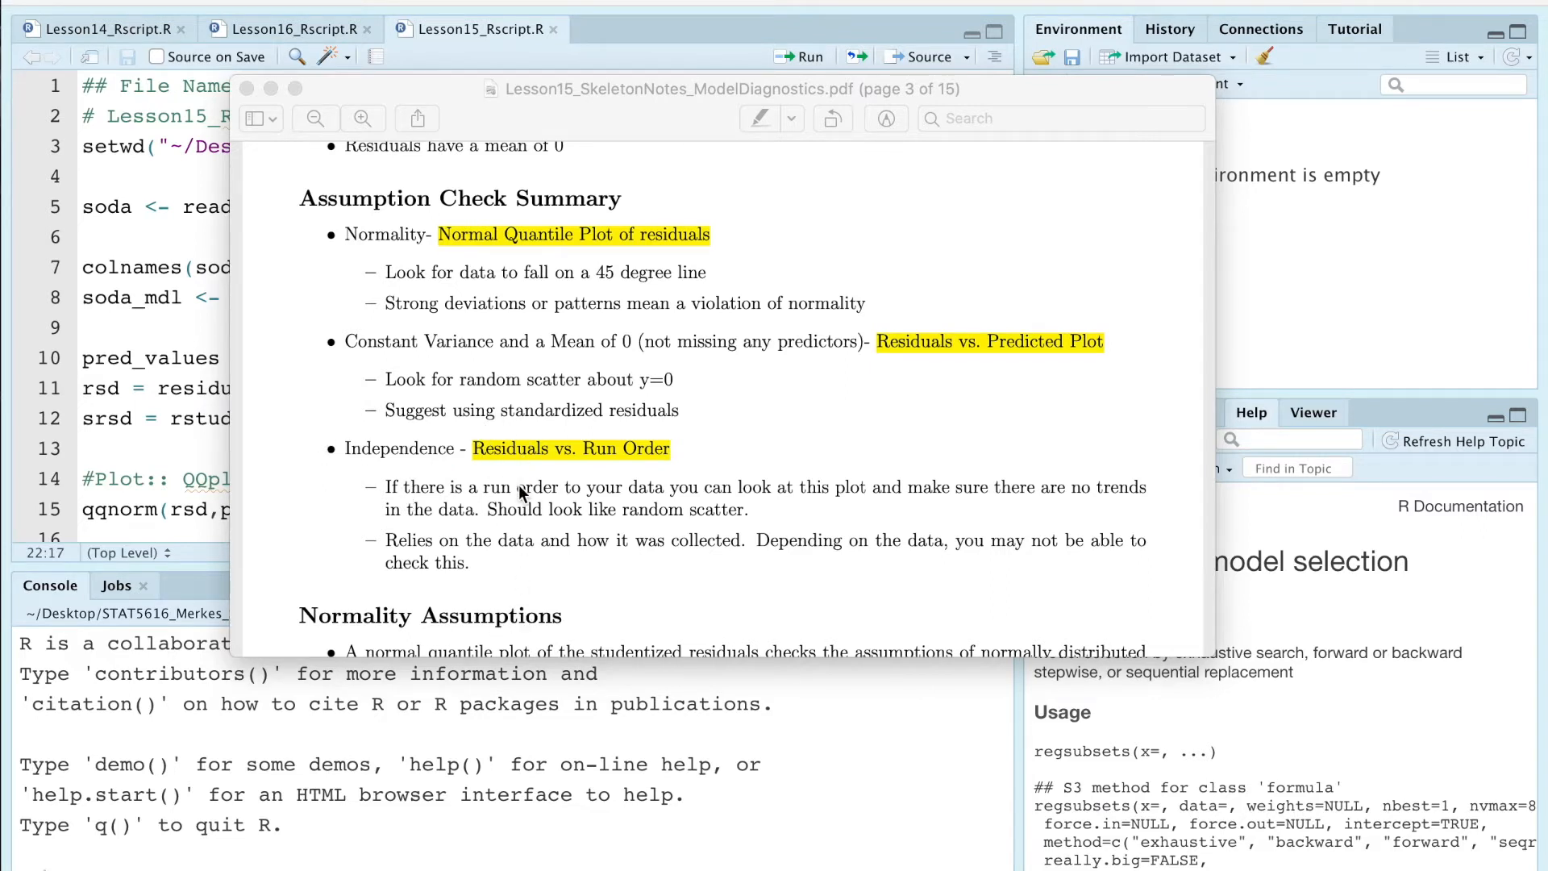
pyautogui.moveTo(528, 580)
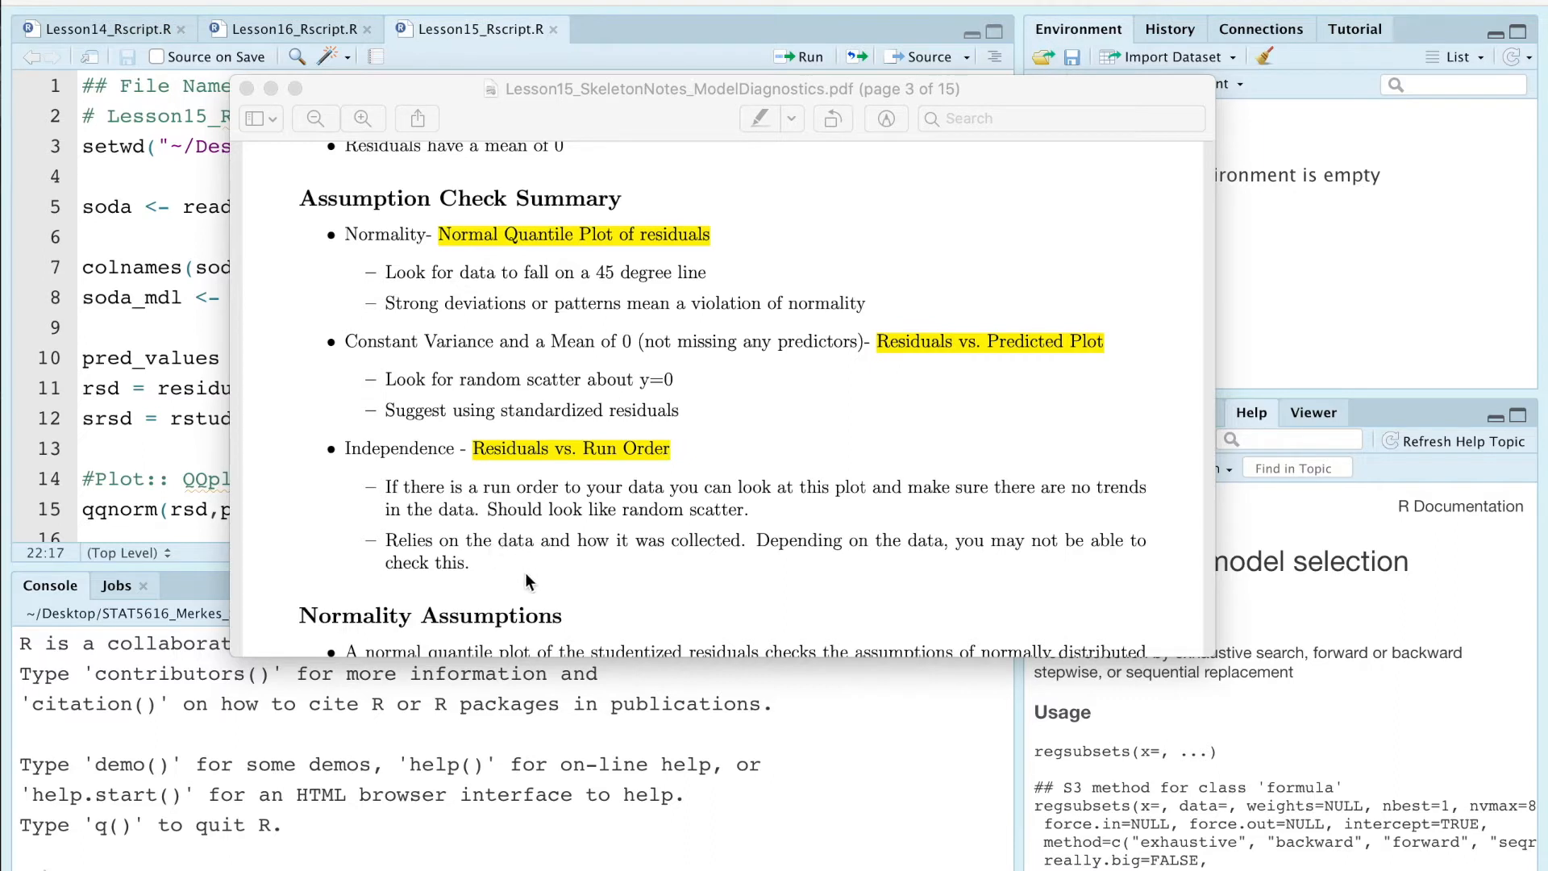
pyautogui.moveTo(528, 568)
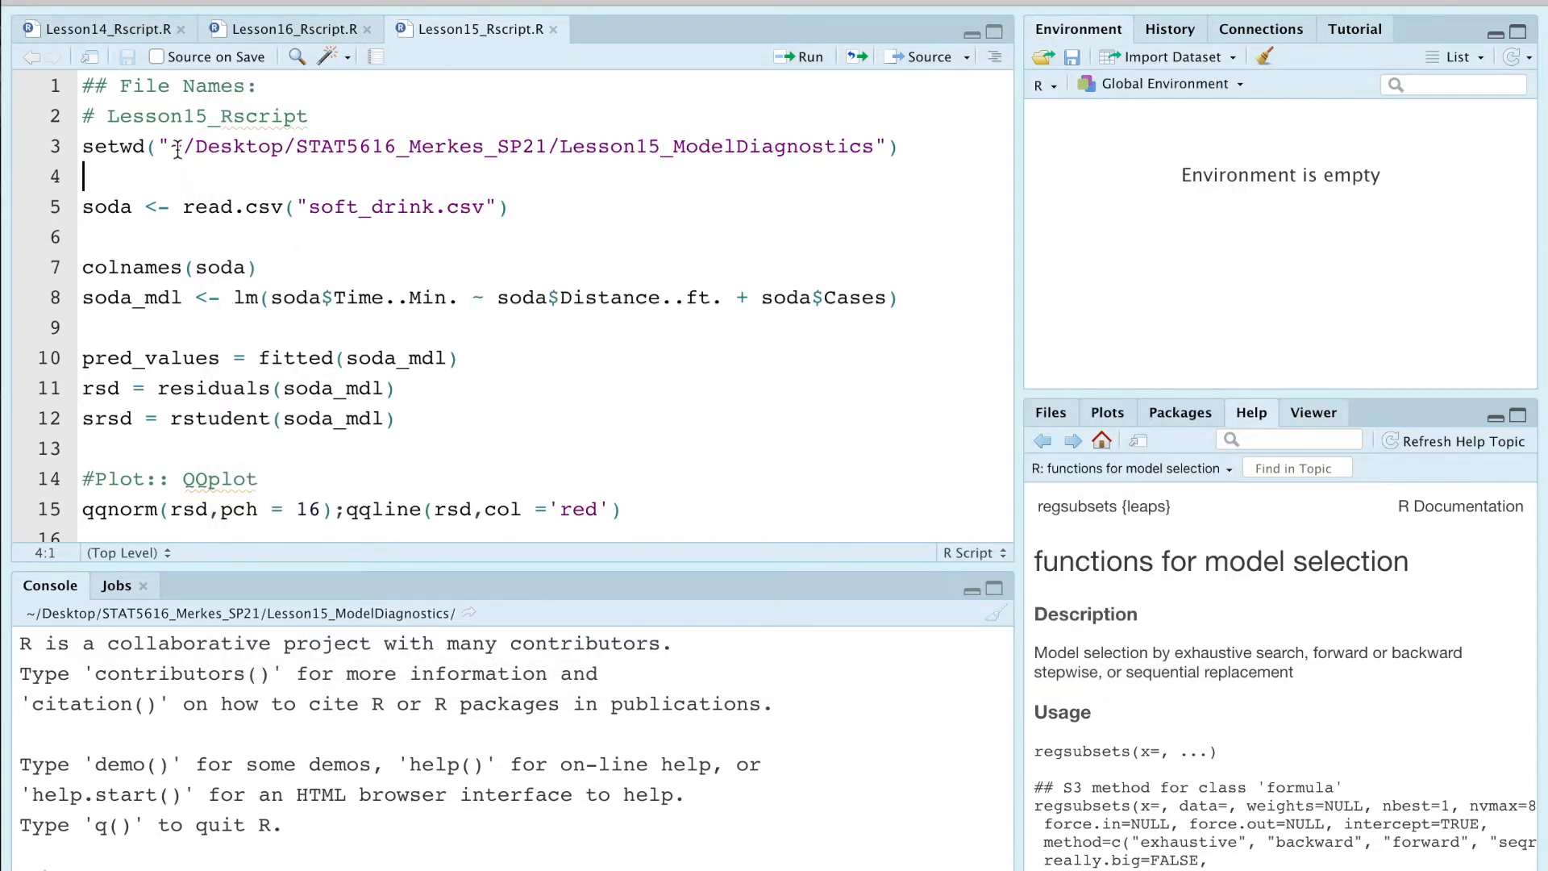
# Step: Run the setup lines, load the soda data, and fit the soda_mdl regression
pyautogui.click(175, 146)
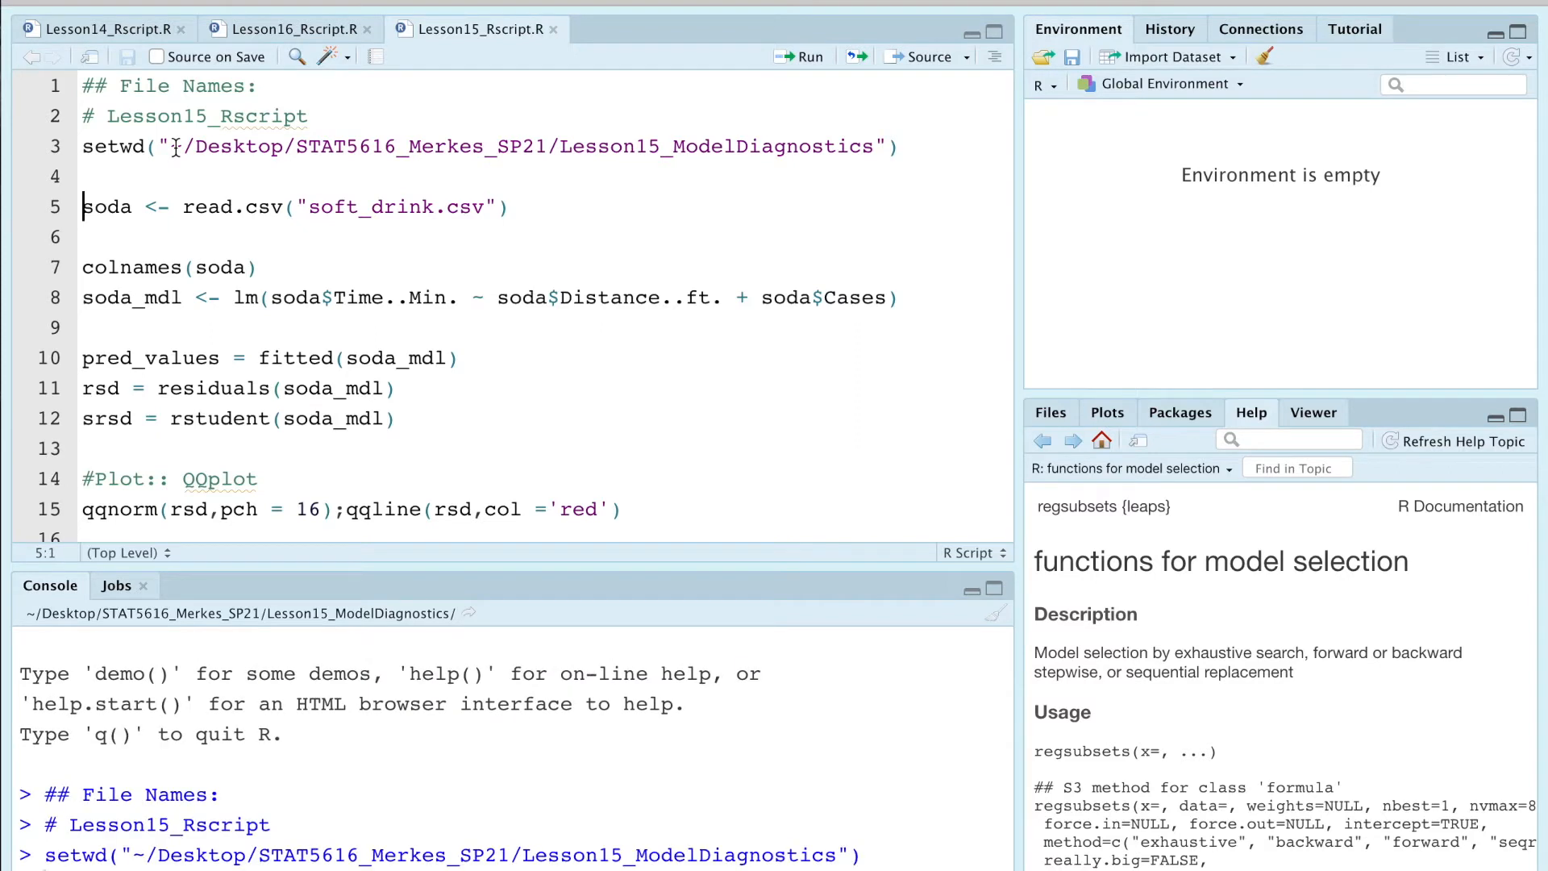
pyautogui.click(797, 57)
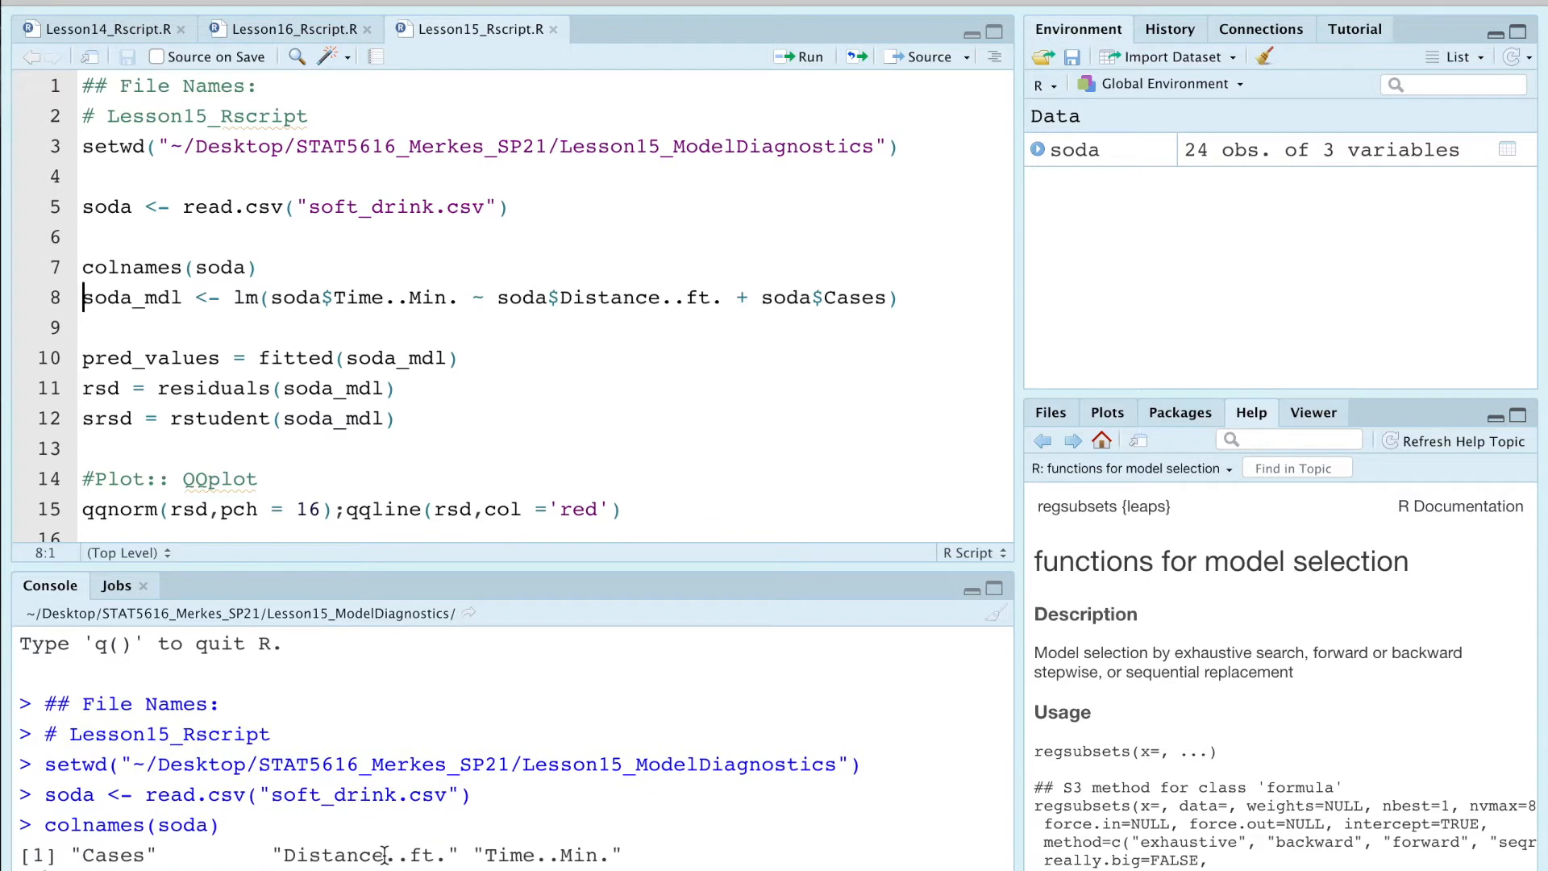
pyautogui.doubleClick(413, 854)
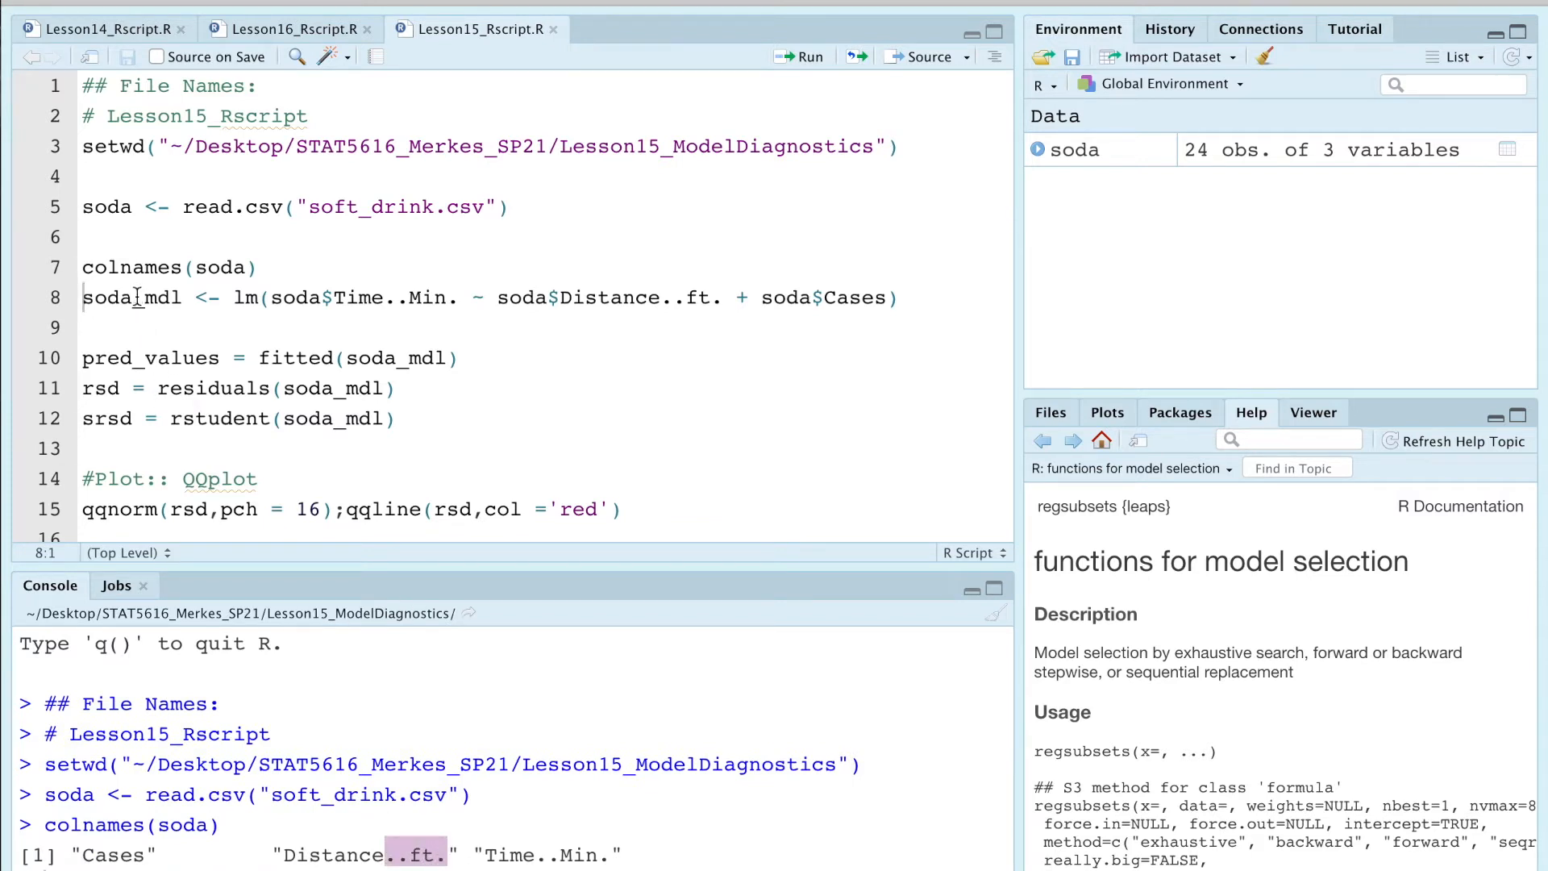
pyautogui.click(133, 298)
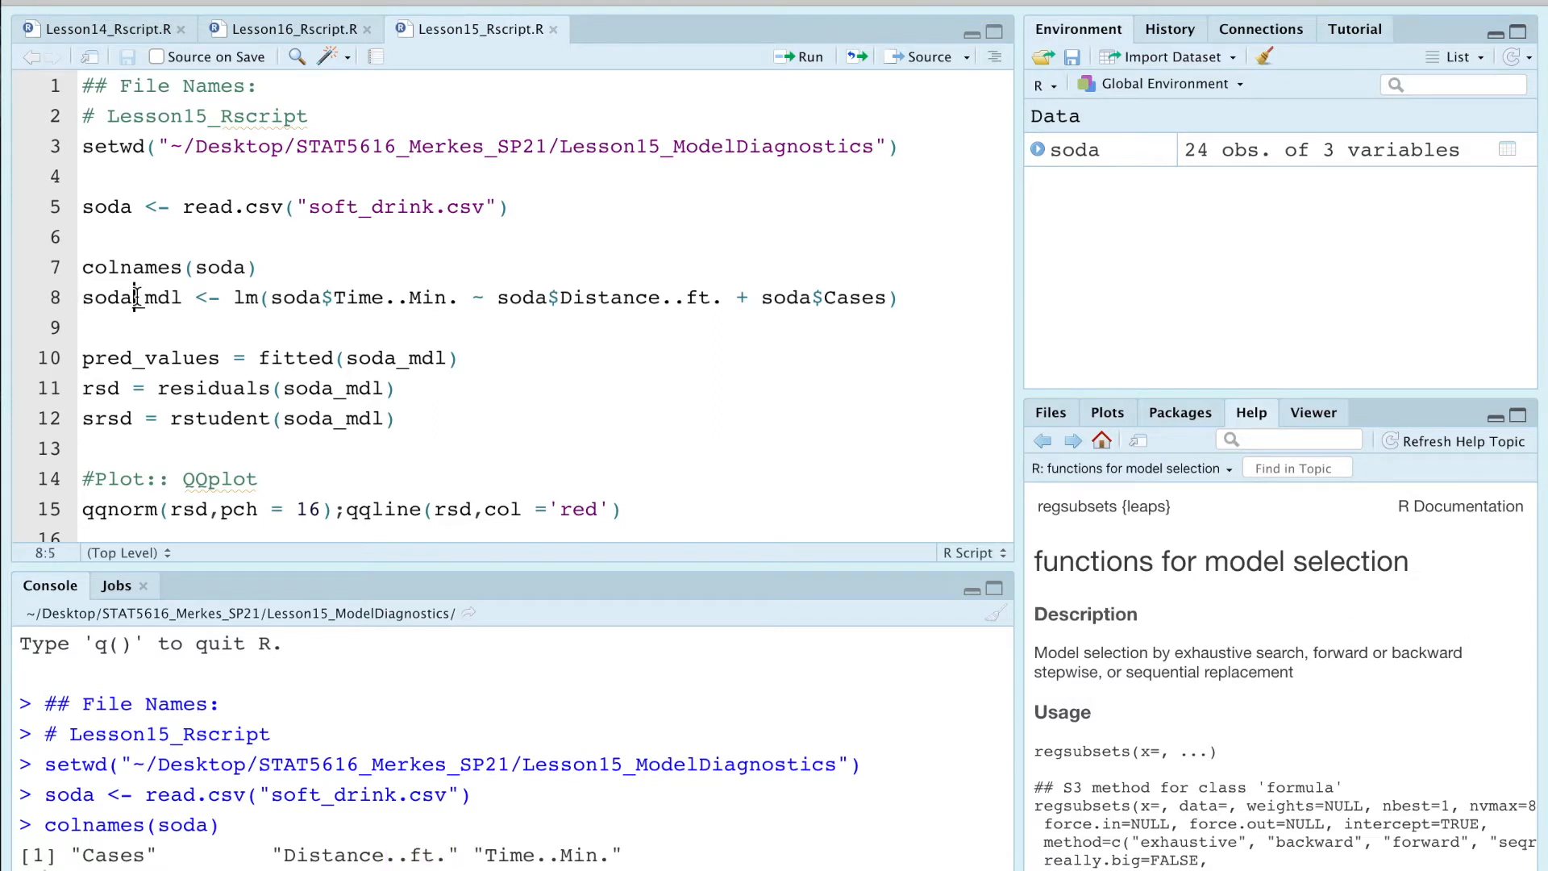
pyautogui.moveTo(262, 267)
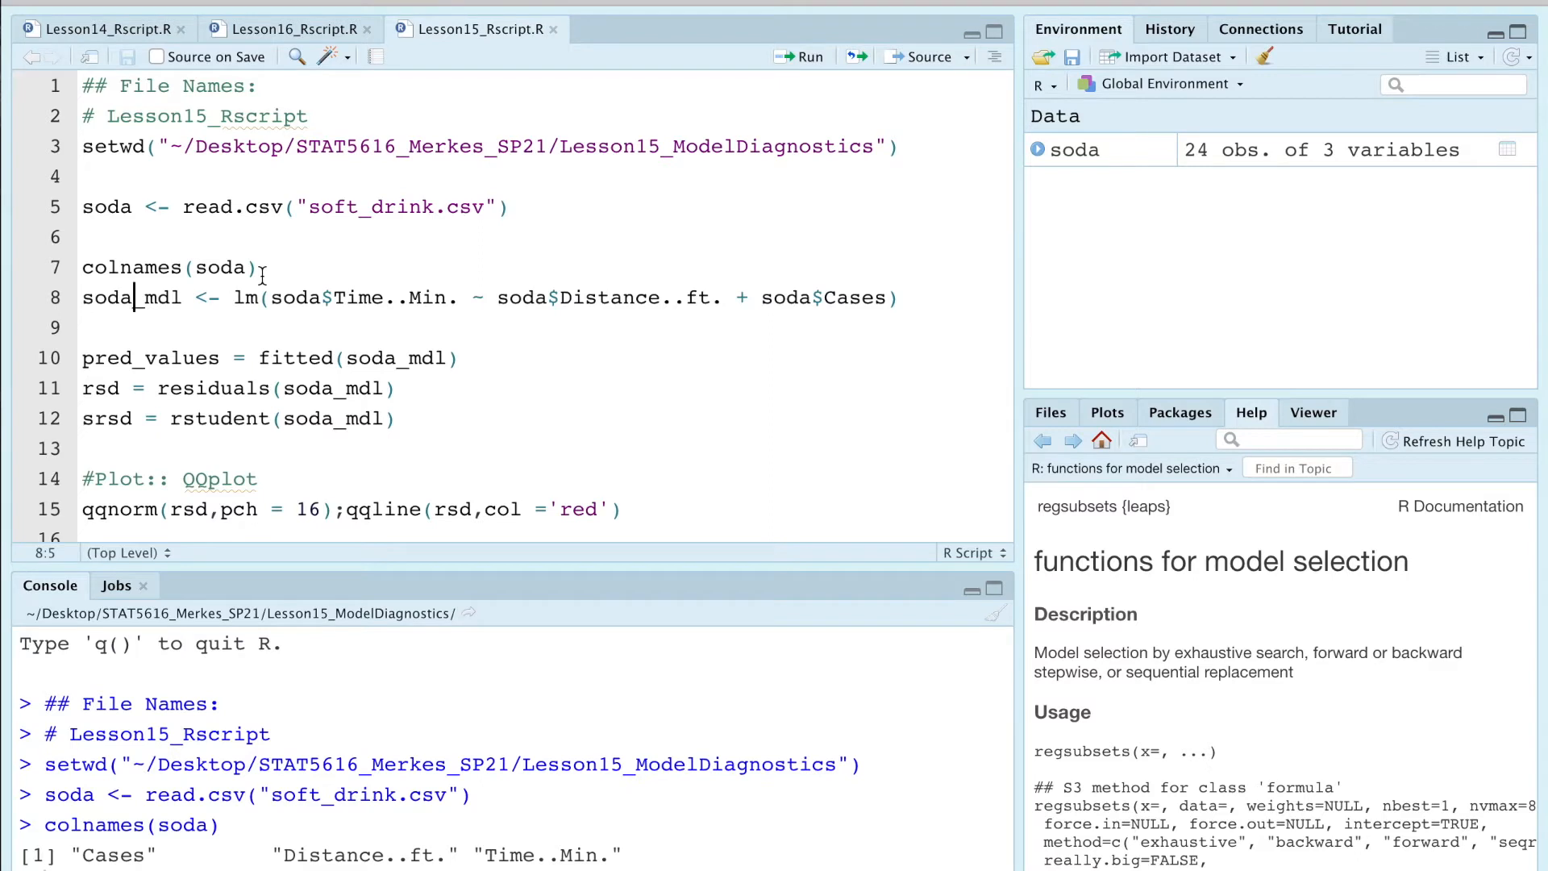
pyautogui.click(809, 56)
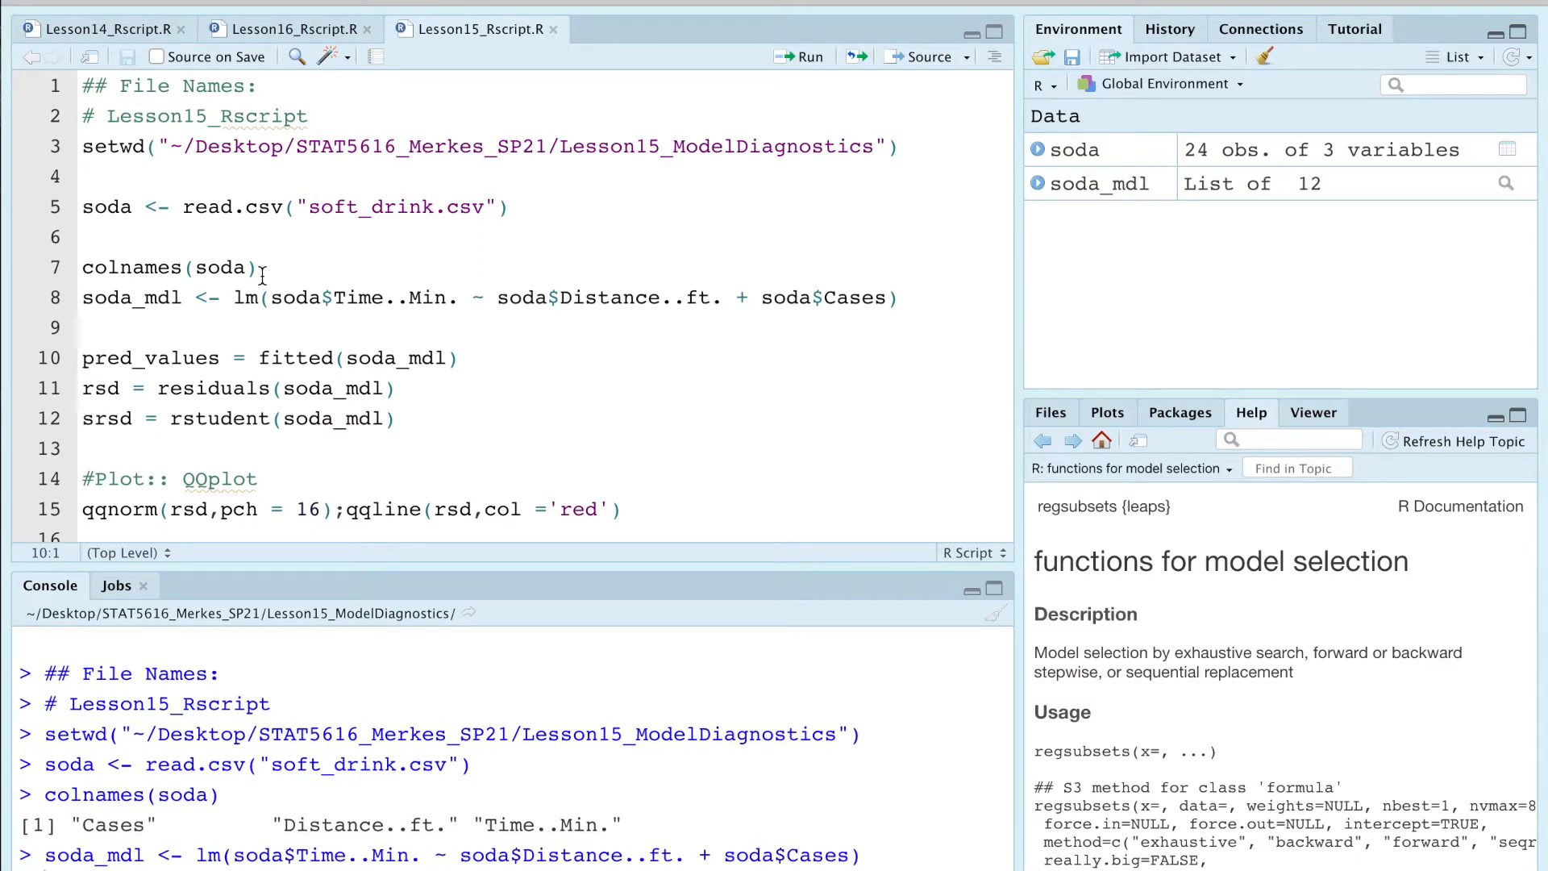
# Step: Add a '# MLR:' comment above the lm() model line
pyautogui.click(254, 267)
pyautogui.write('#')
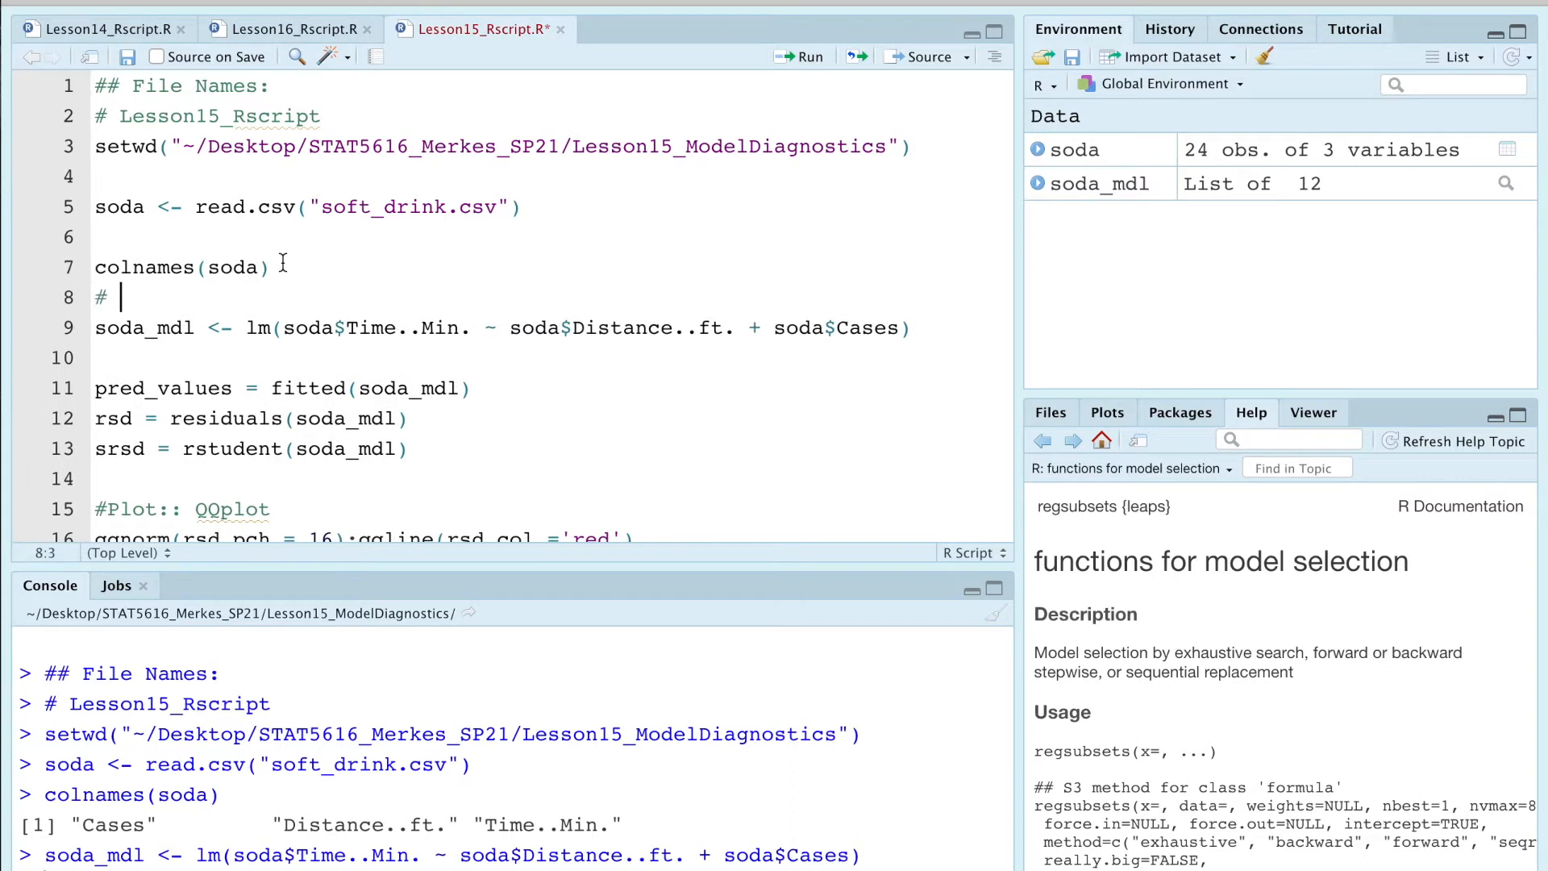
pyautogui.write('MLR:')
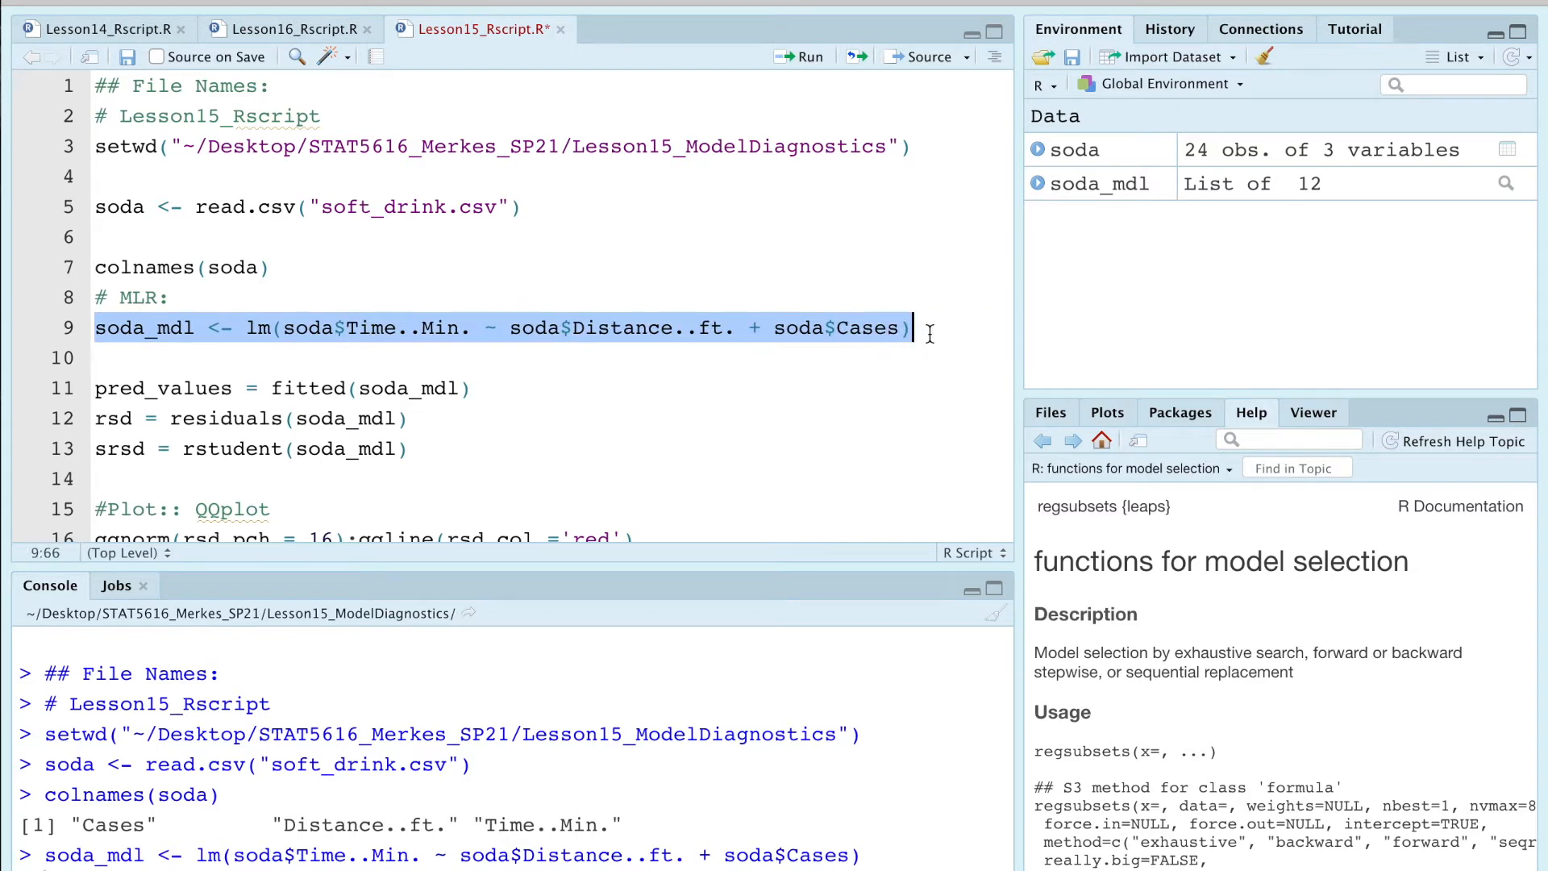
pyautogui.click(405, 388)
pyautogui.write('#')
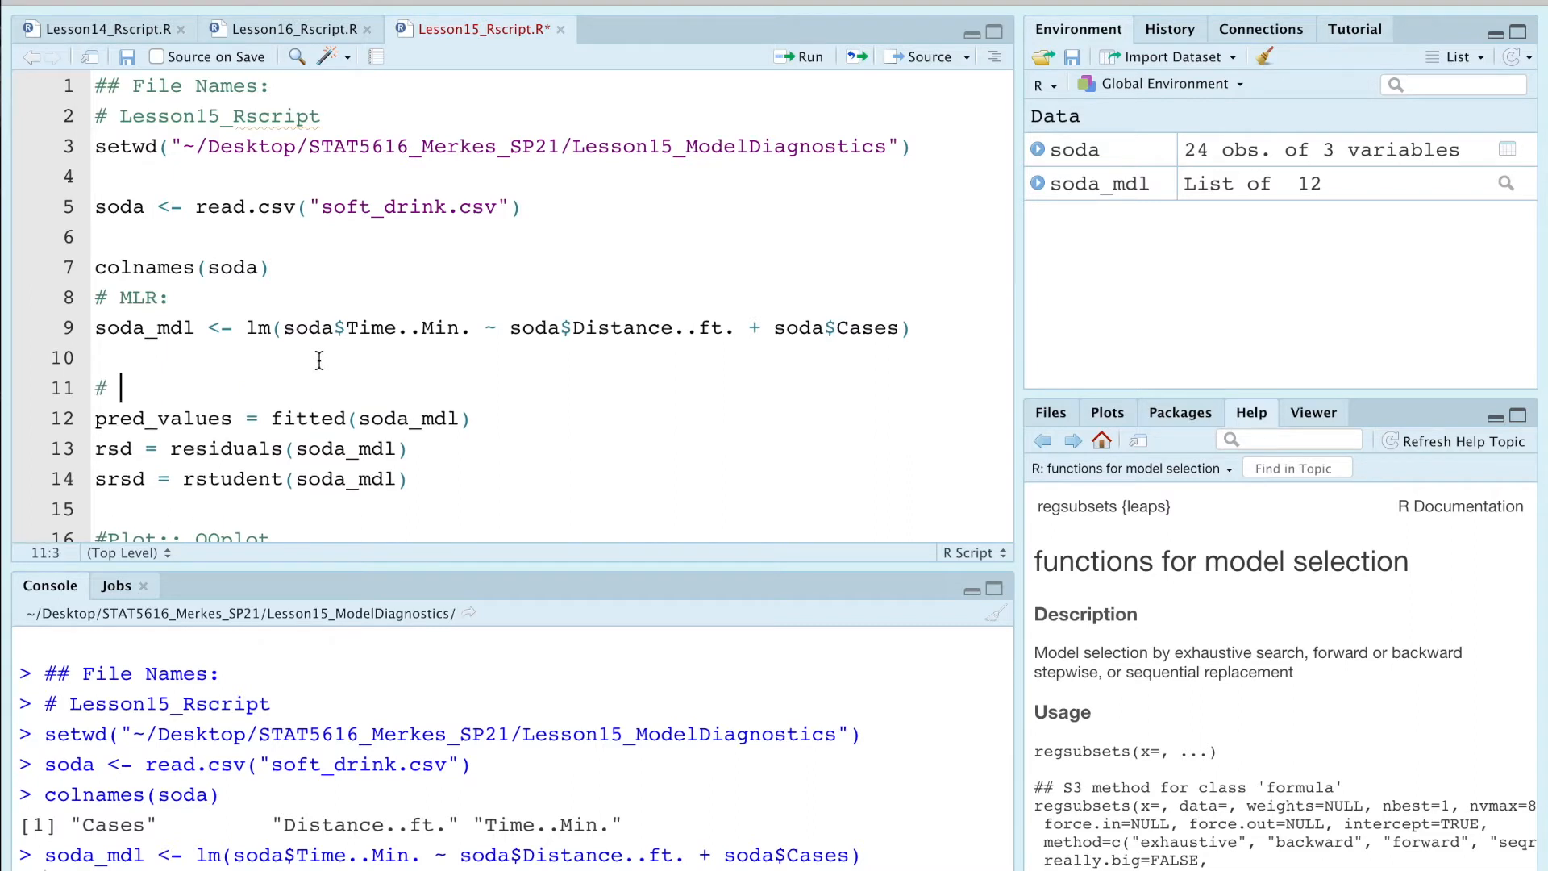
# Step: Add a '# Predicted Values' comment above the fitted-values line
pyautogui.write('Predi')
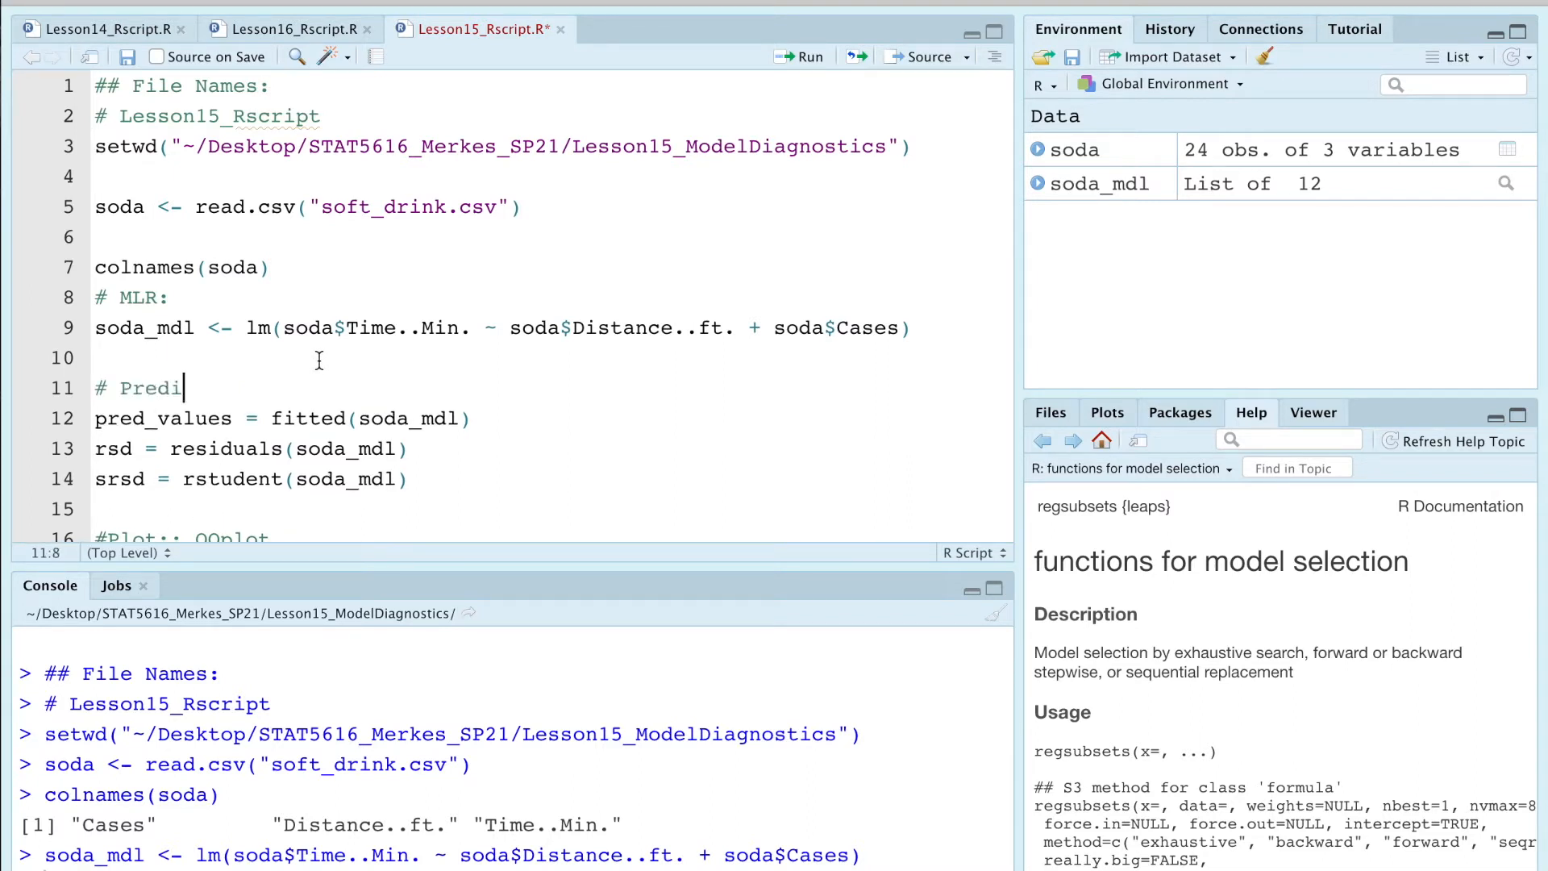
pyautogui.write('cted Values')
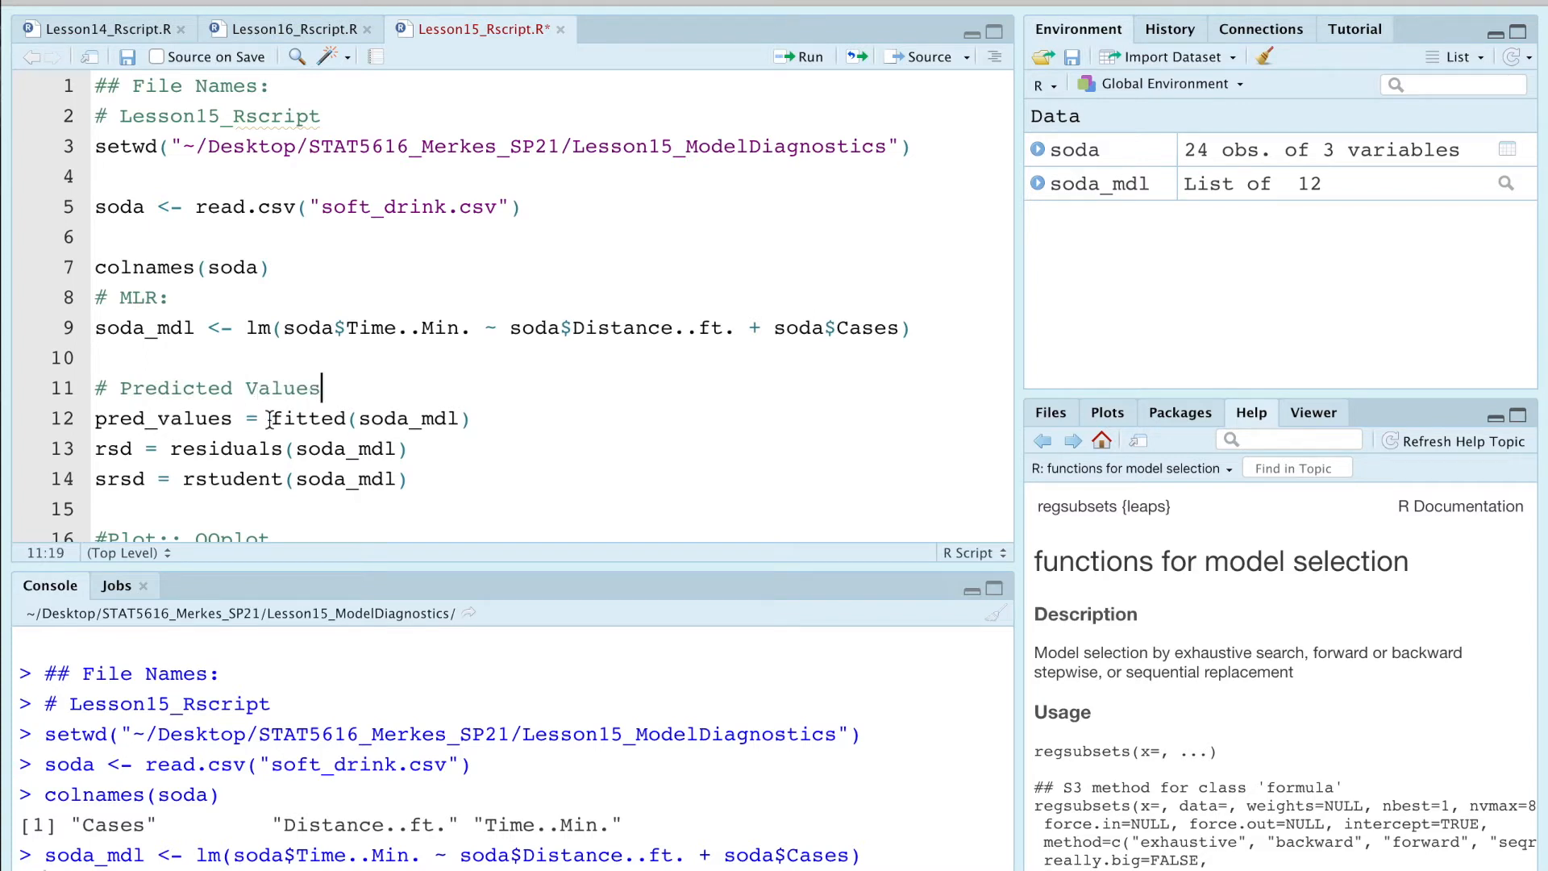
pyautogui.doubleClick(308, 417)
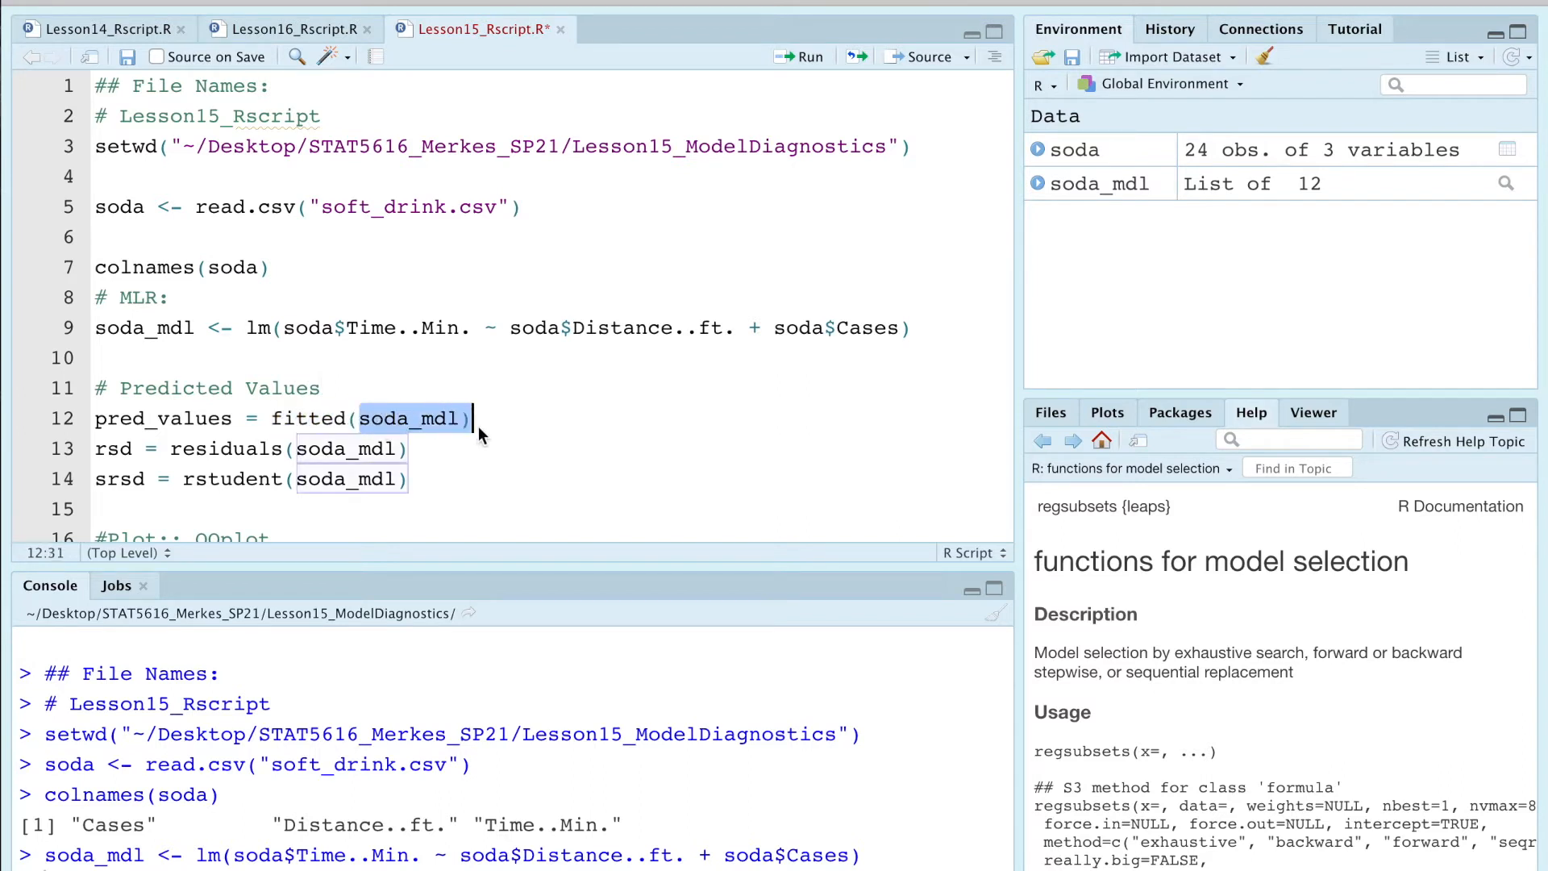
# Step: Run pred_values = fitted(soda_mdl) and move to the raw residuals line
pyautogui.click(797, 57)
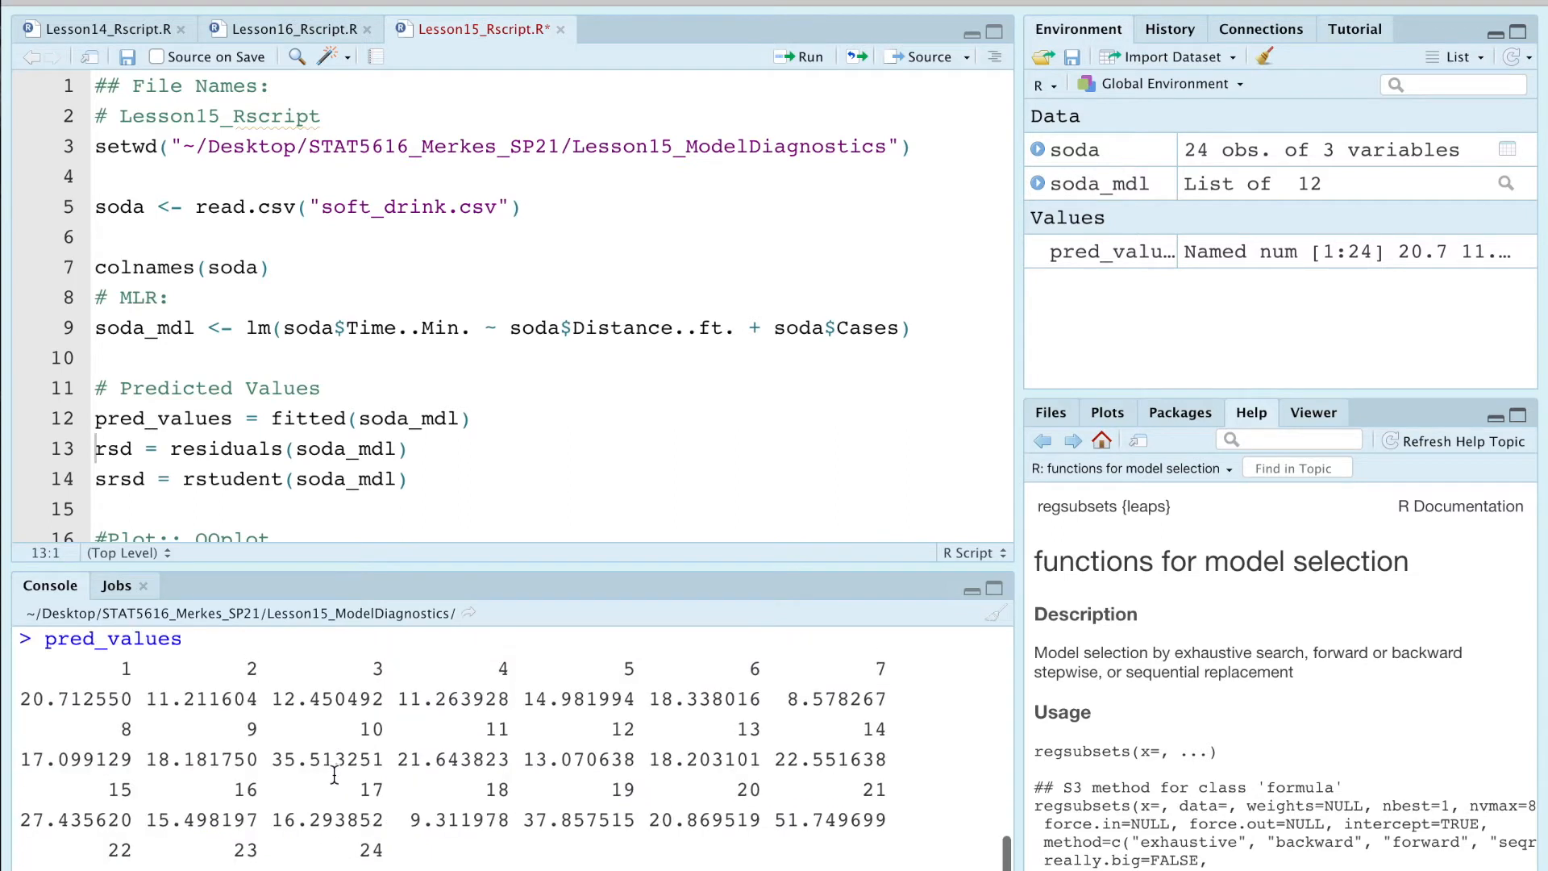
pyautogui.scroll(-3)
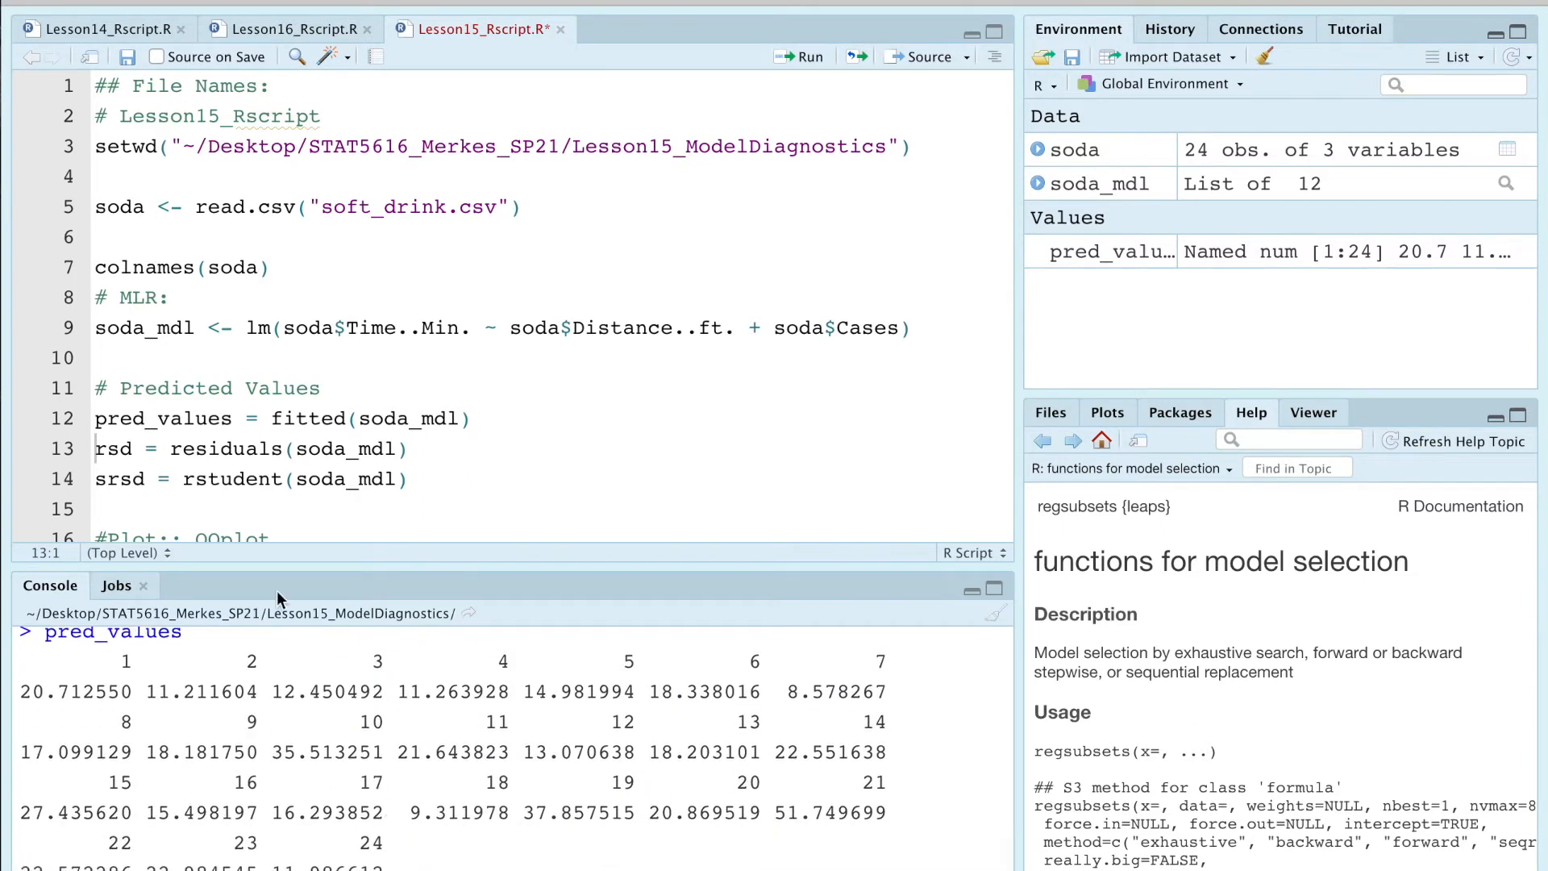
pyautogui.click(410, 448)
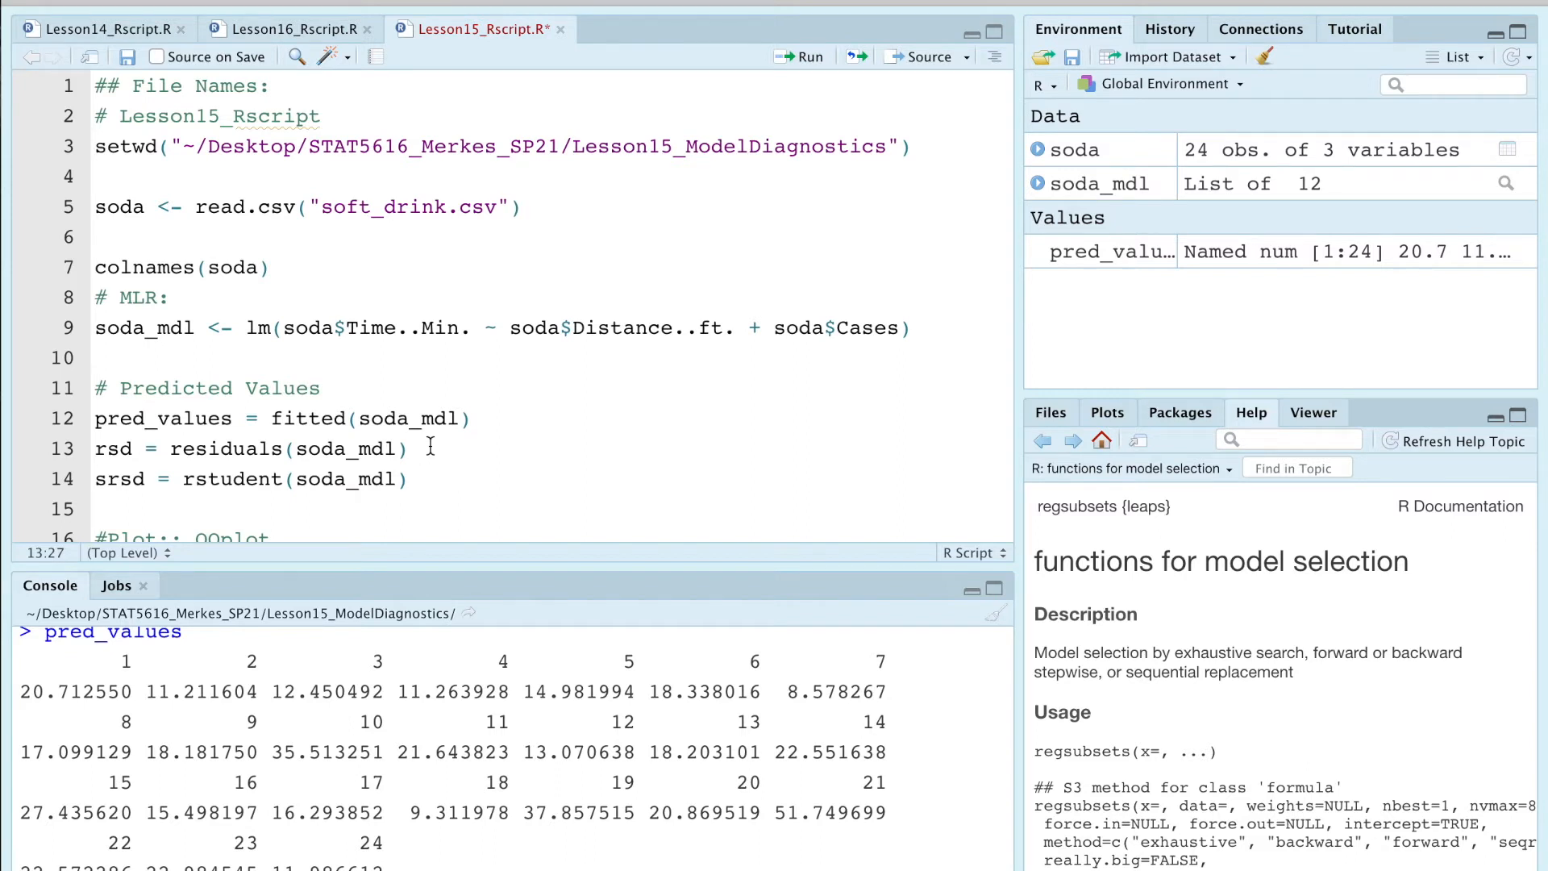
# Step: Comment the residual lines with '# Raw Residuals' and '# Studentized Residuals'
pyautogui.write('# Raw')
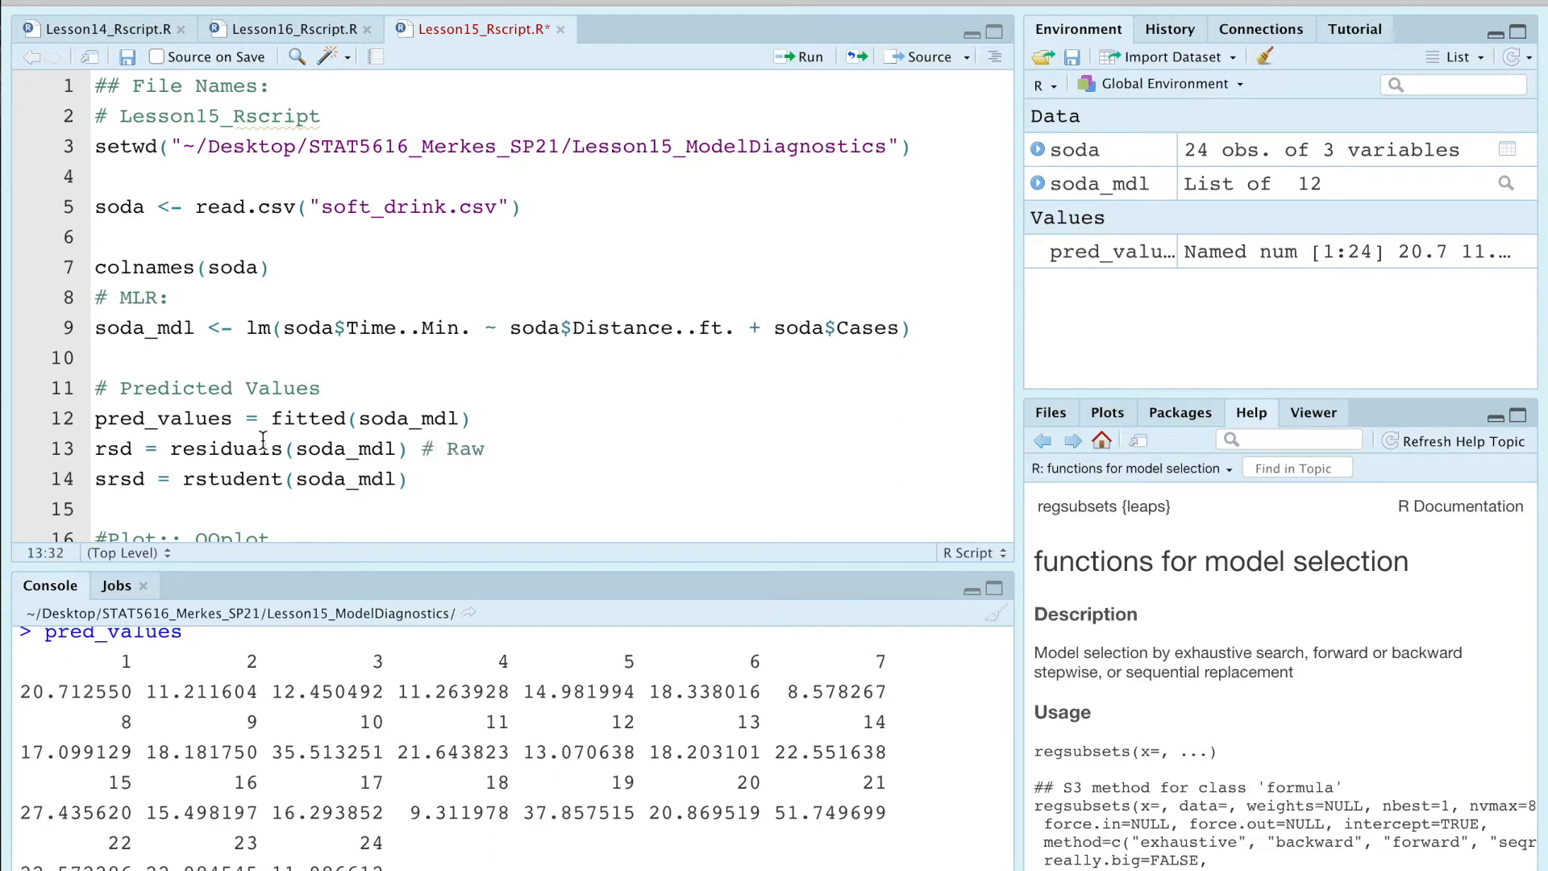
pyautogui.write('Residual')
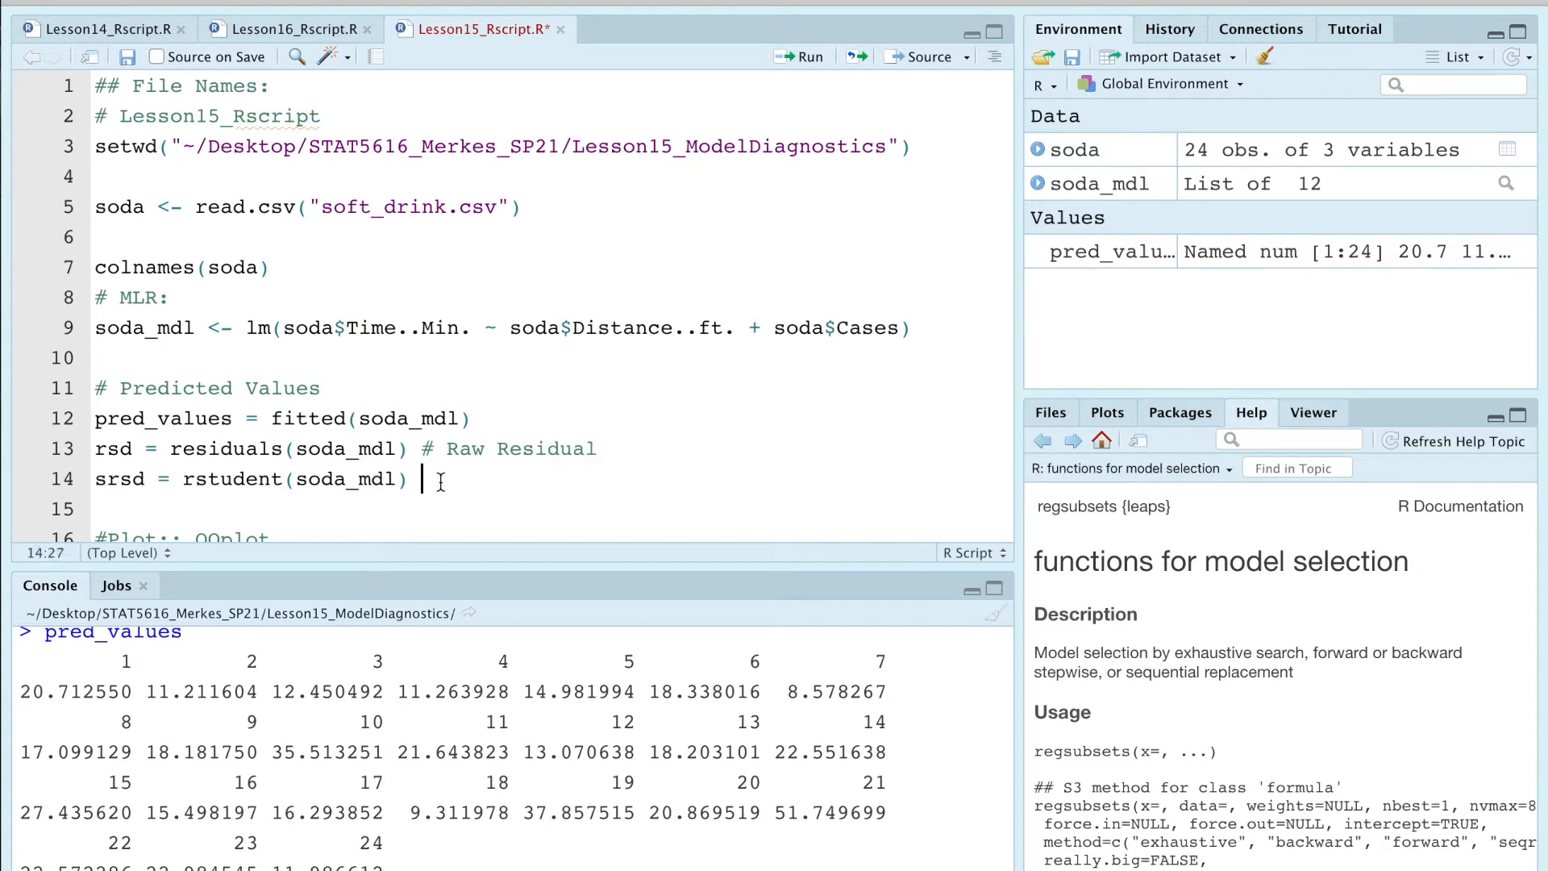
pyautogui.write('#Studentized REs')
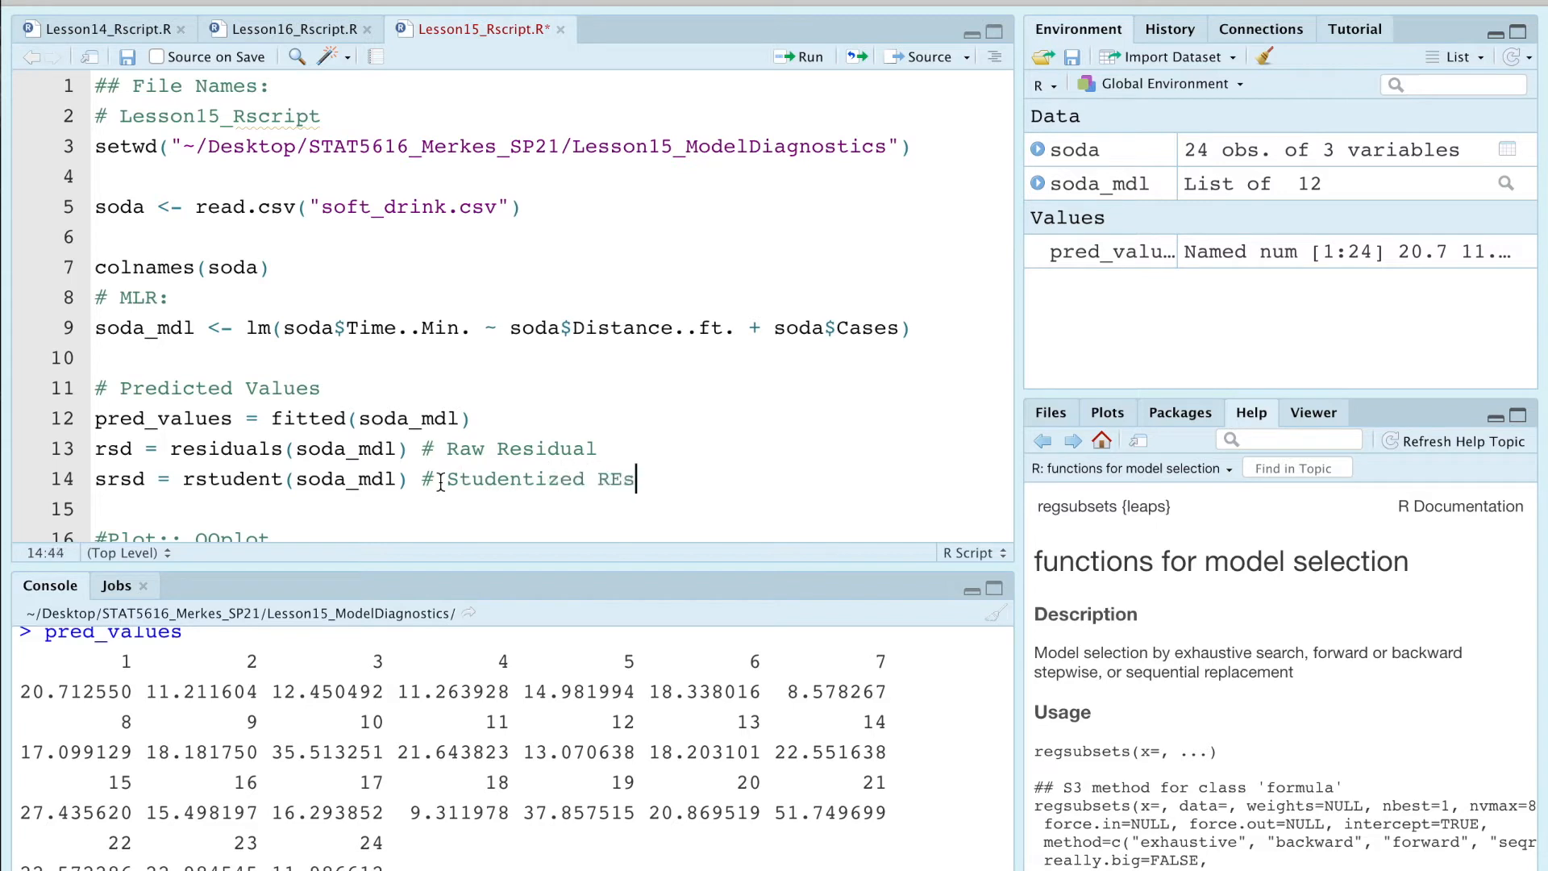
pyautogui.write('iduals')
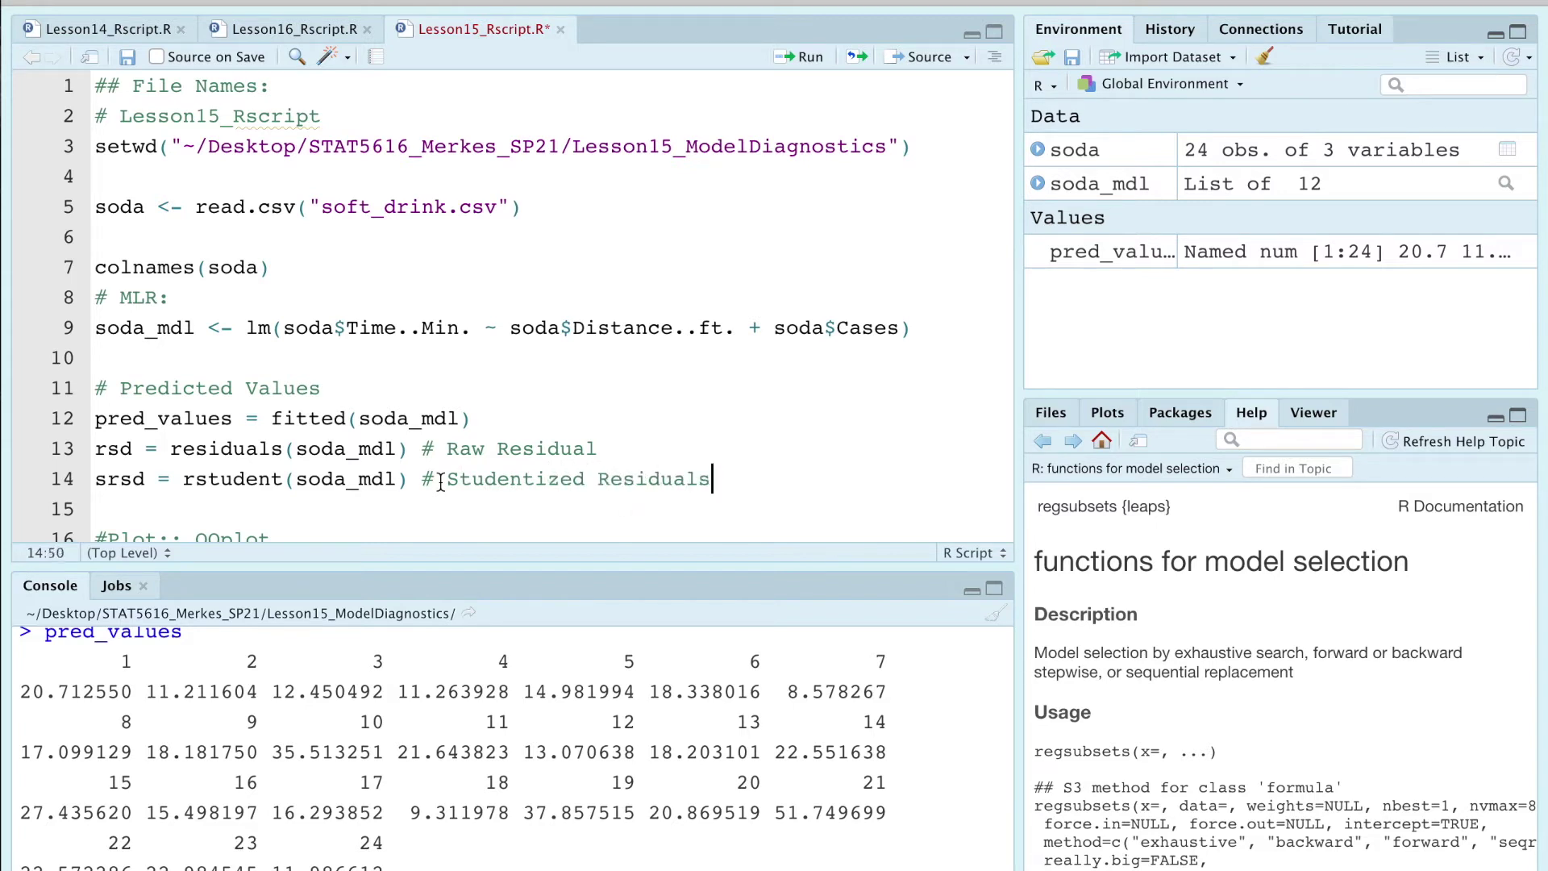
# Step: Begin a comment line noting rstandard() gives standardized residuals
pyautogui.write('#')
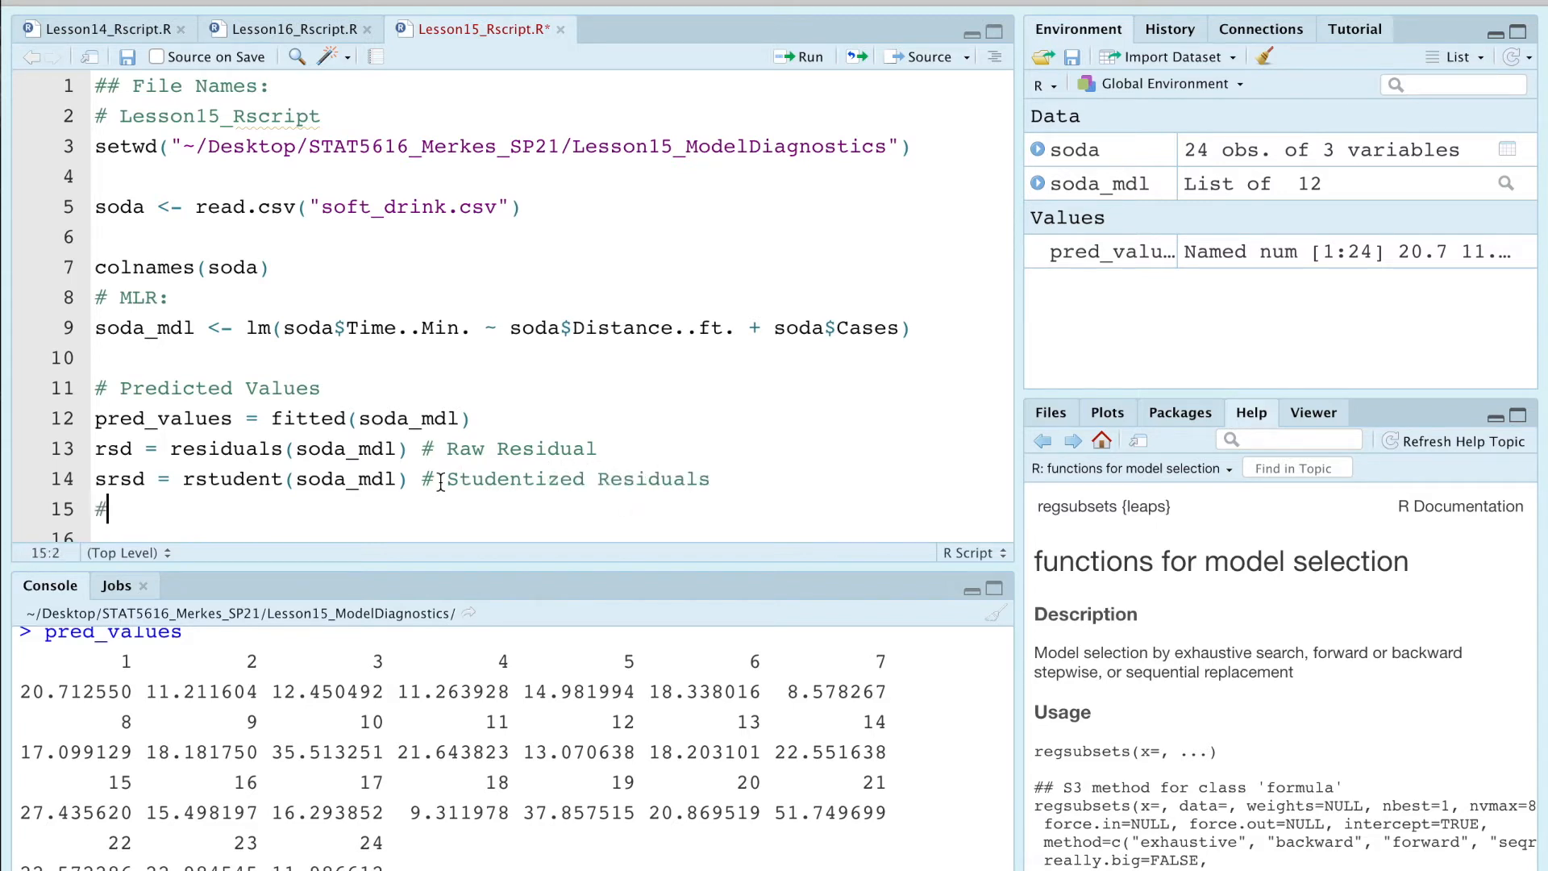
pyautogui.press('Backspace')
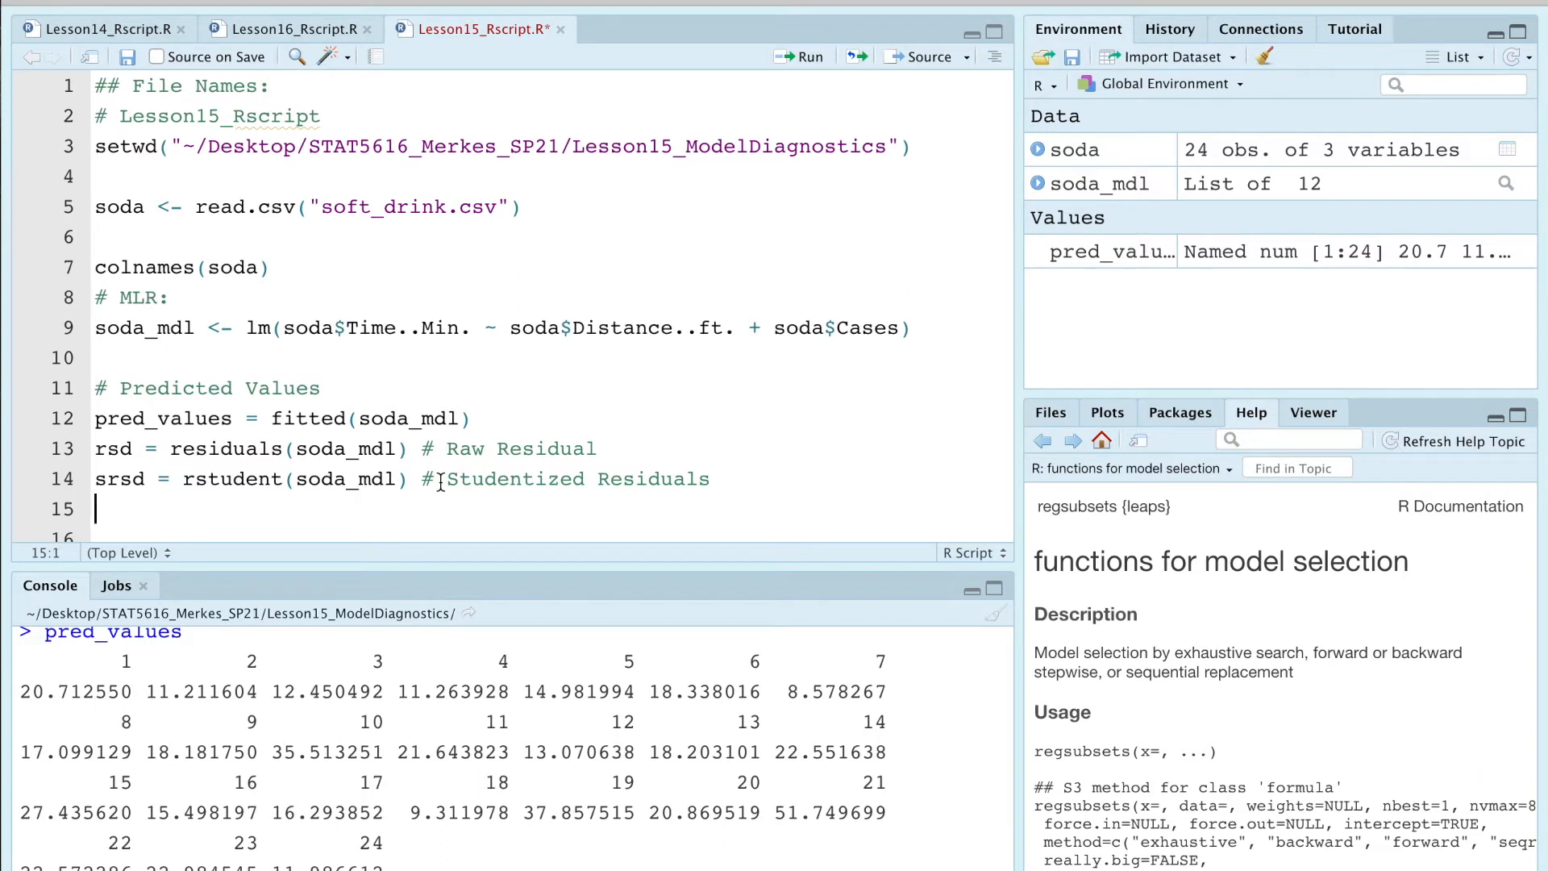
pyautogui.write('rstandard(')
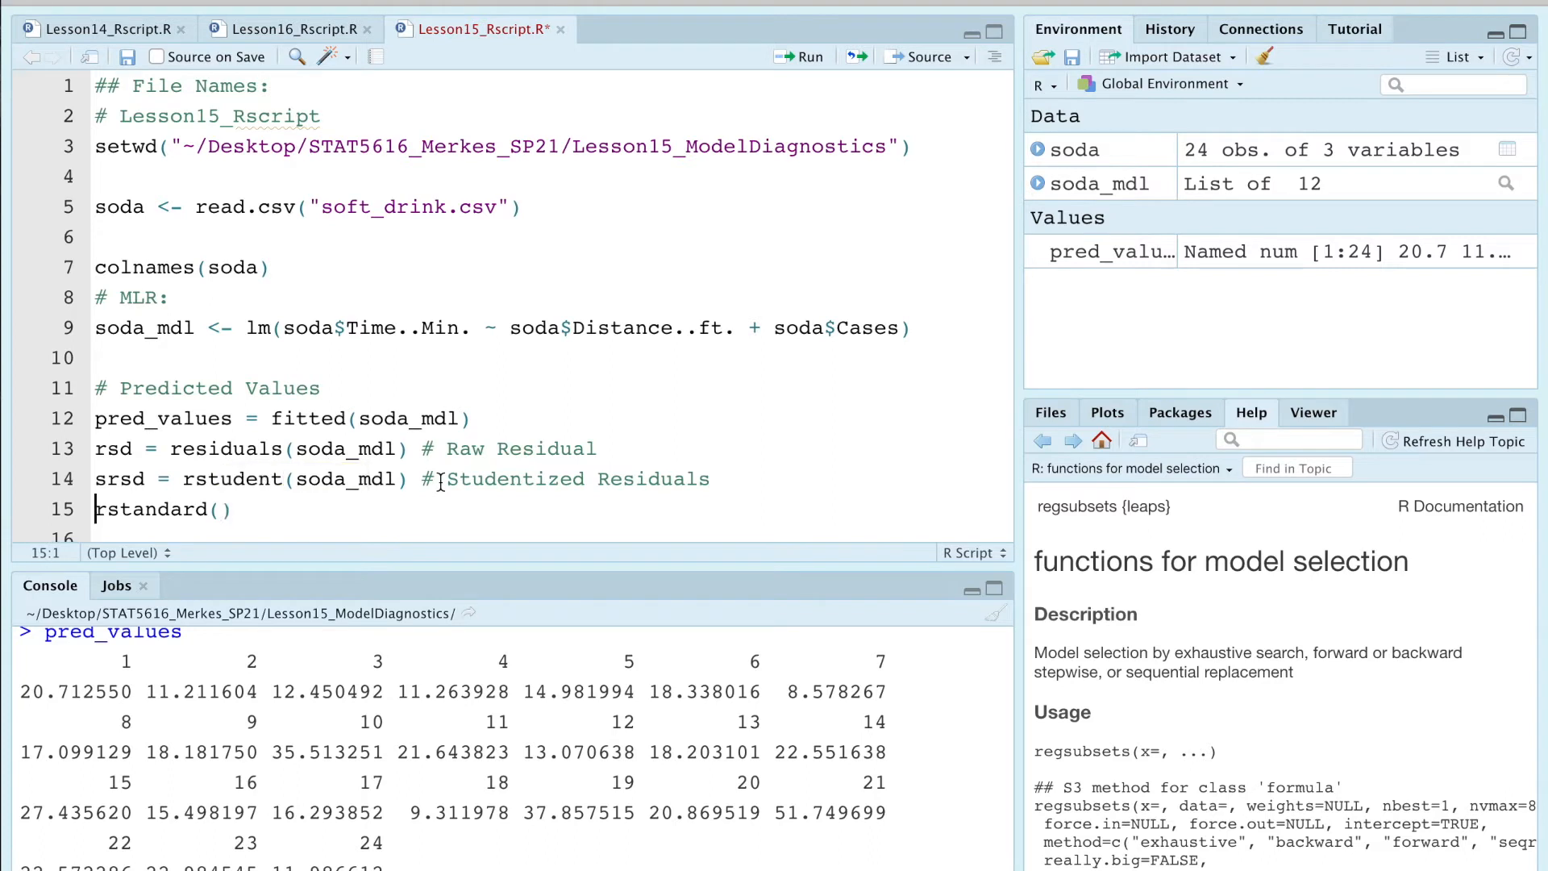
pyautogui.write('#')
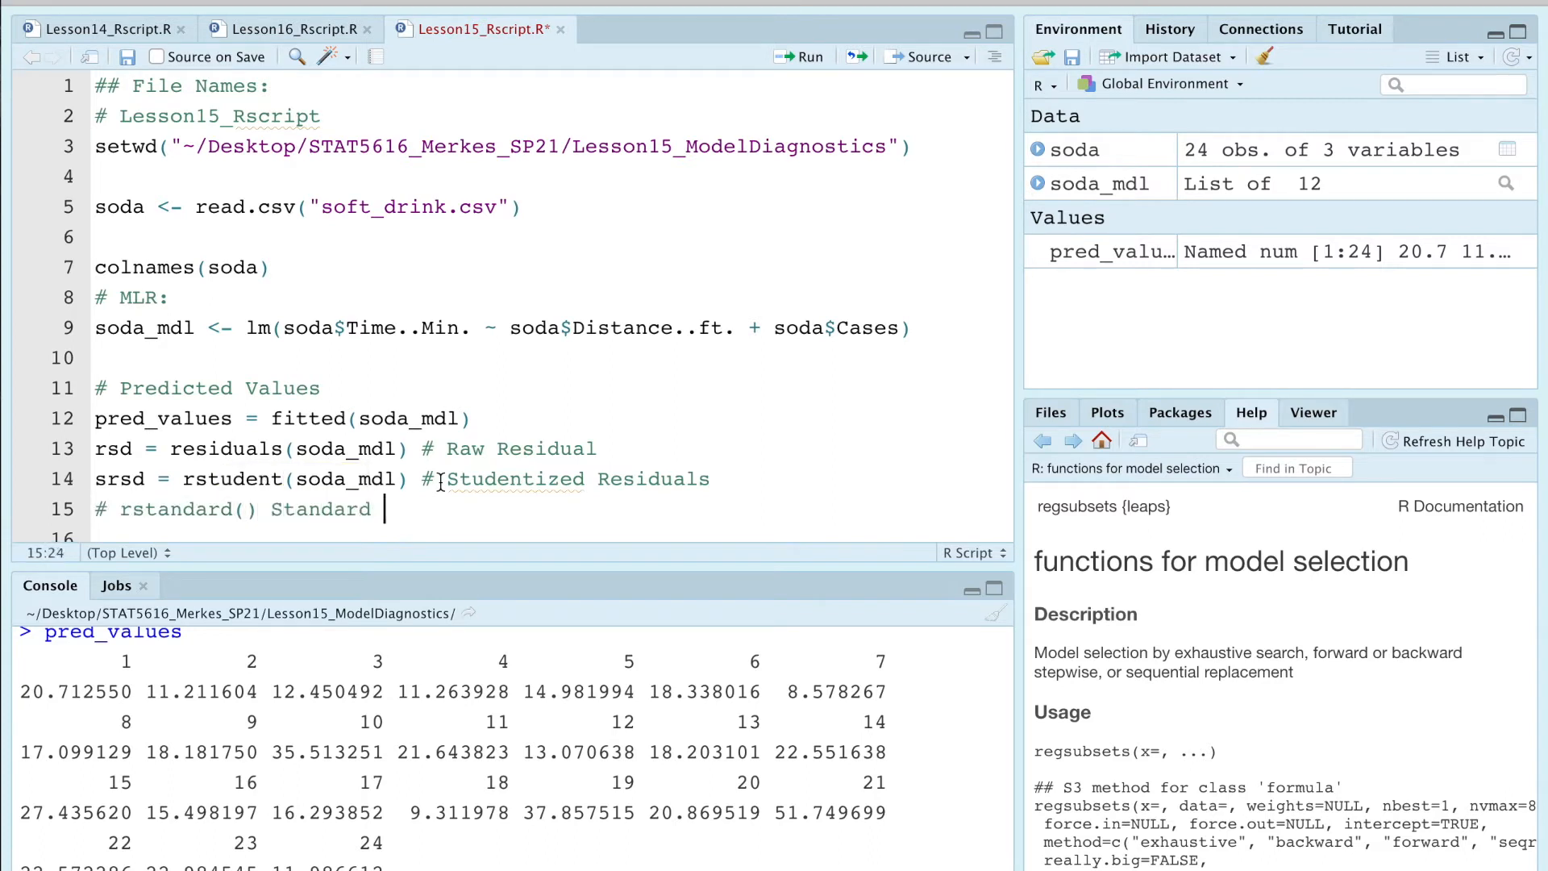
pyautogui.write('ized')
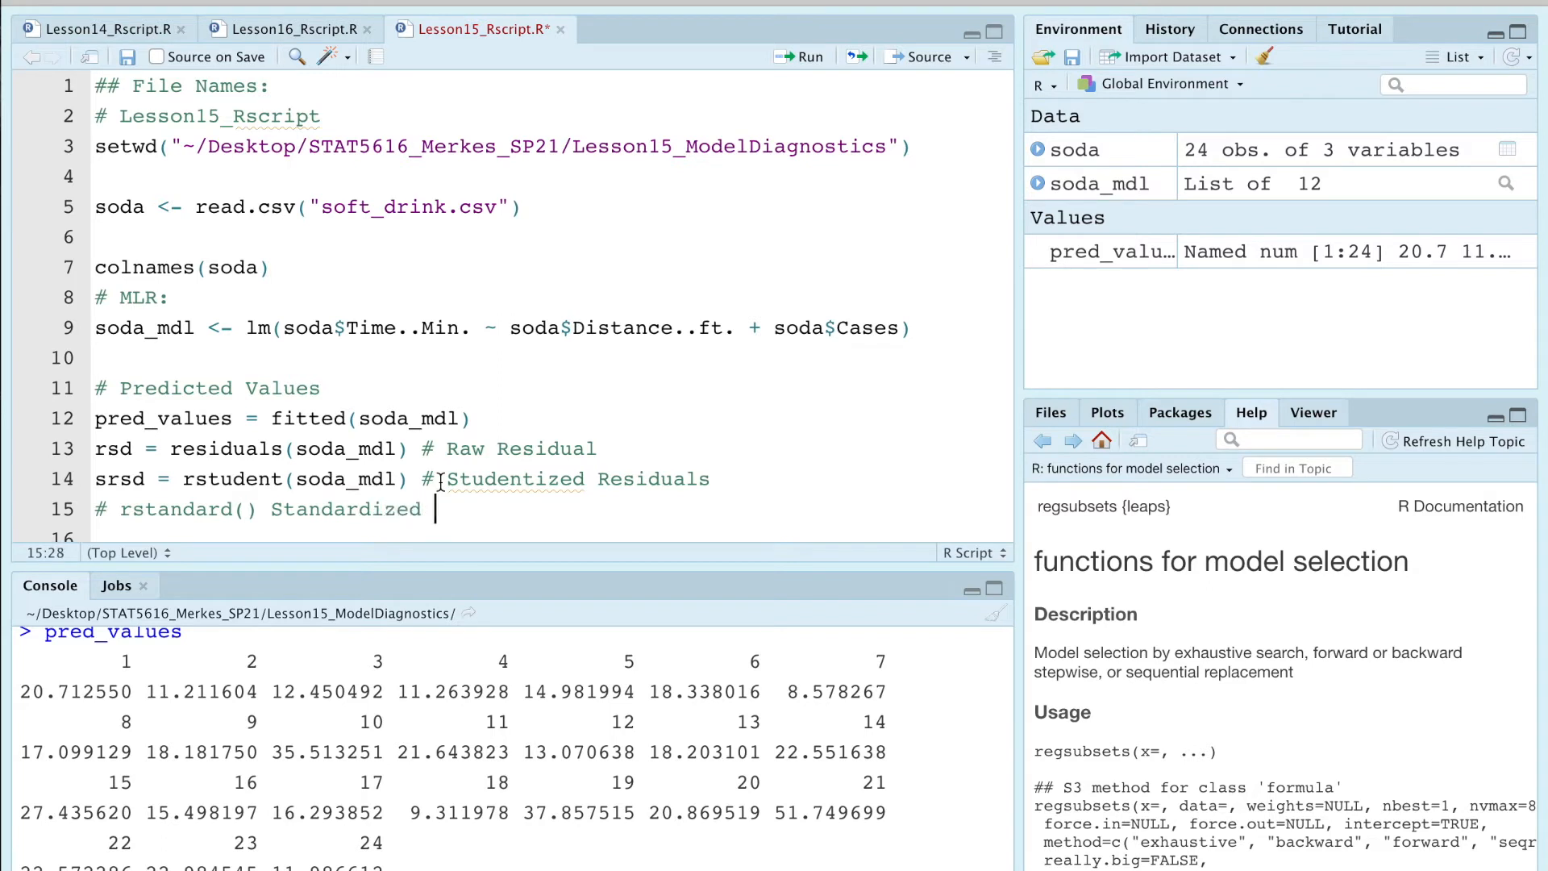
# Step: Finish the rstandard comment, change qqnorm(rsd) to qqnorm(srsd), and draw the Q-Q plot
pyautogui.write('Residuals')
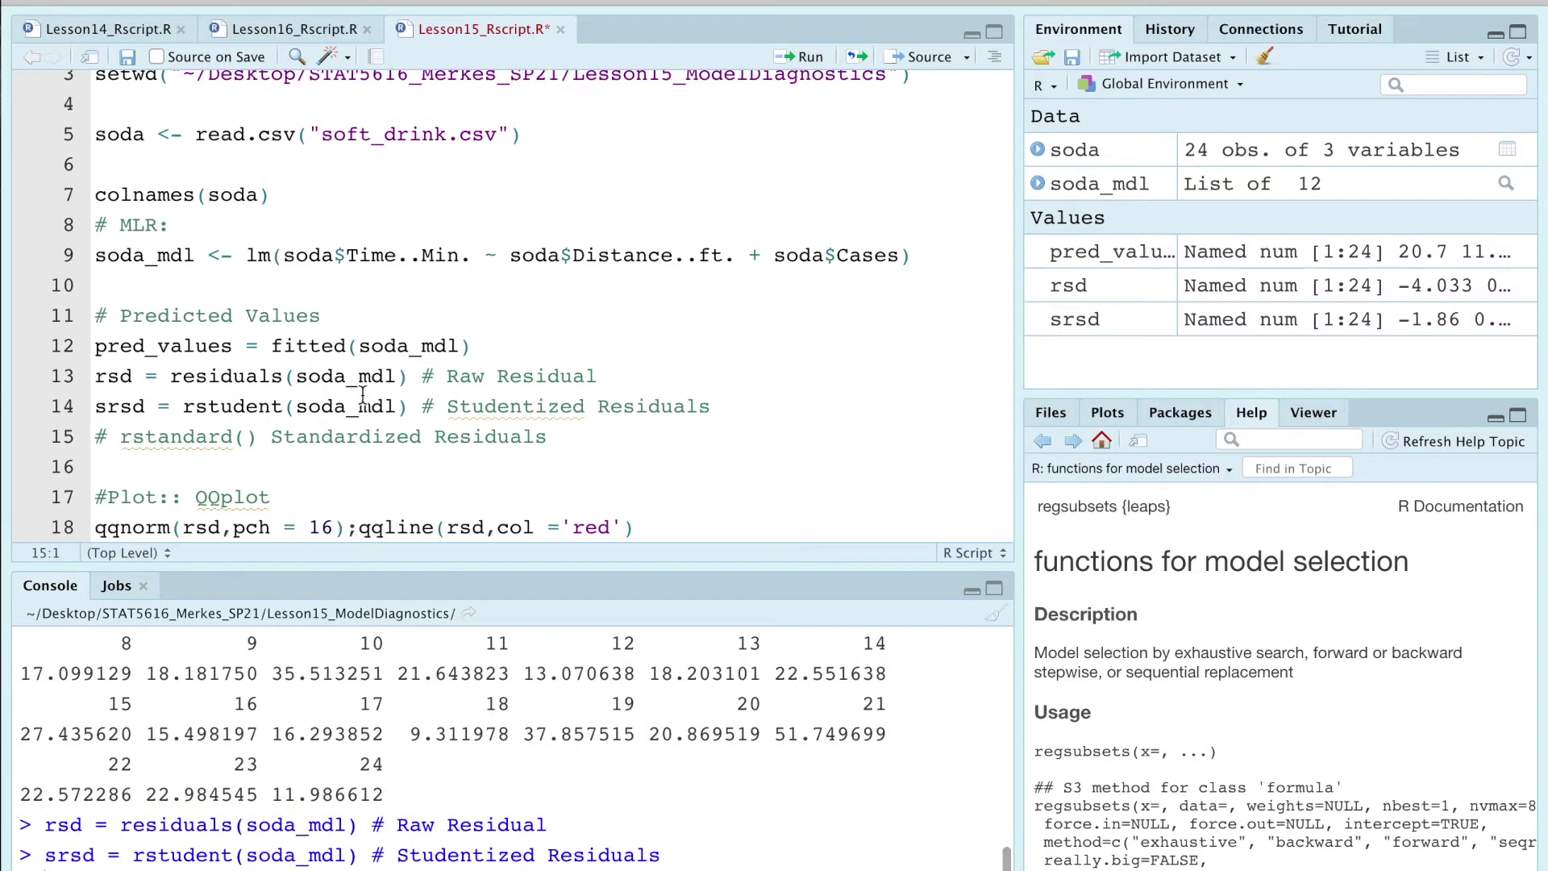
pyautogui.scroll(-3)
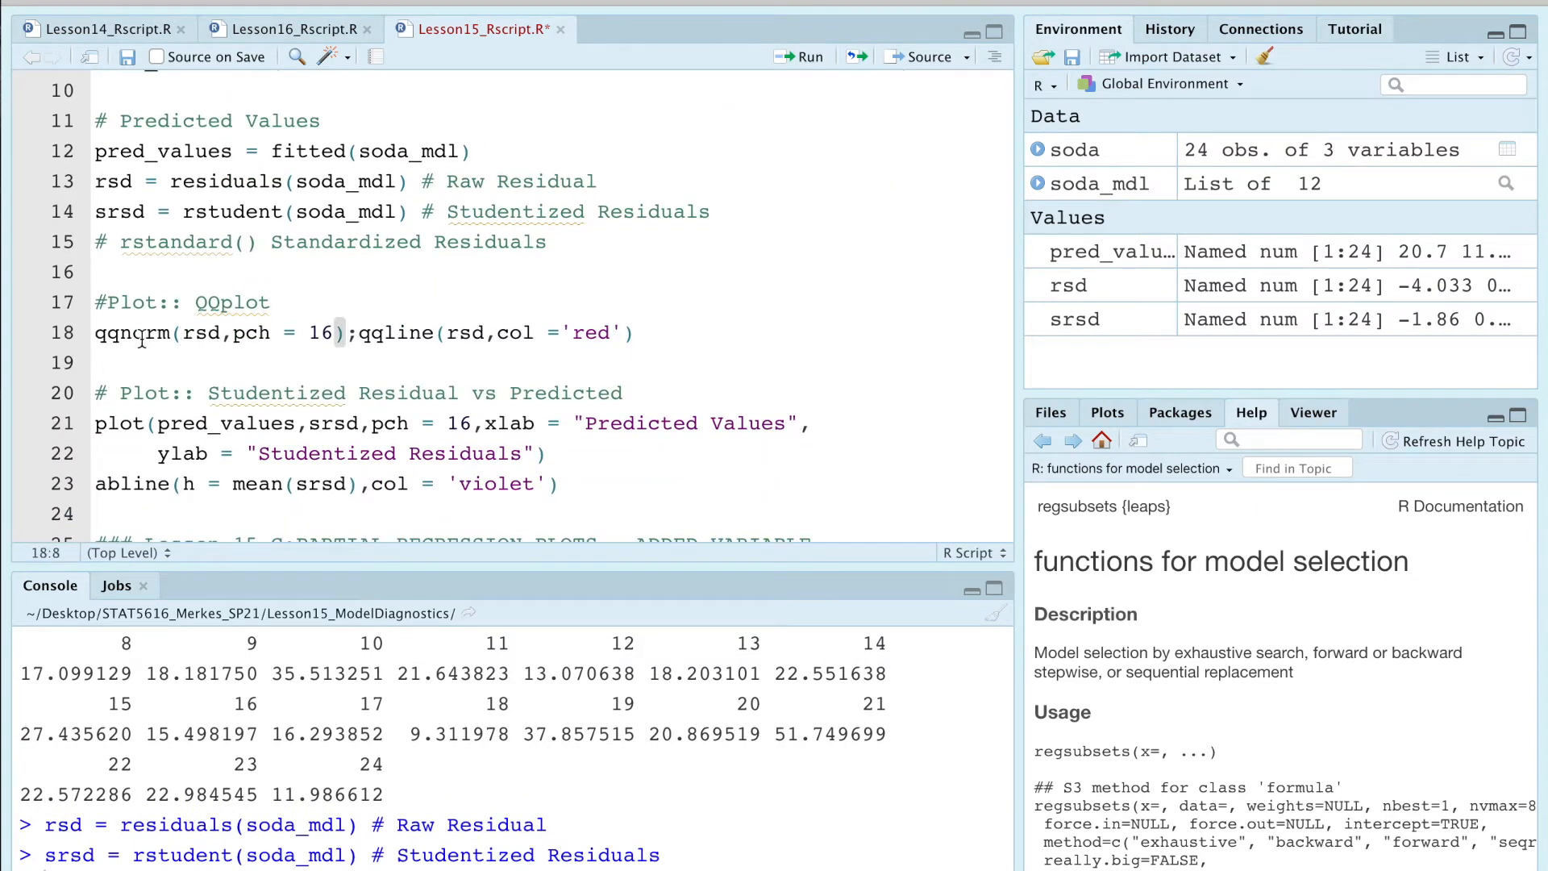
pyautogui.doubleClick(131, 333)
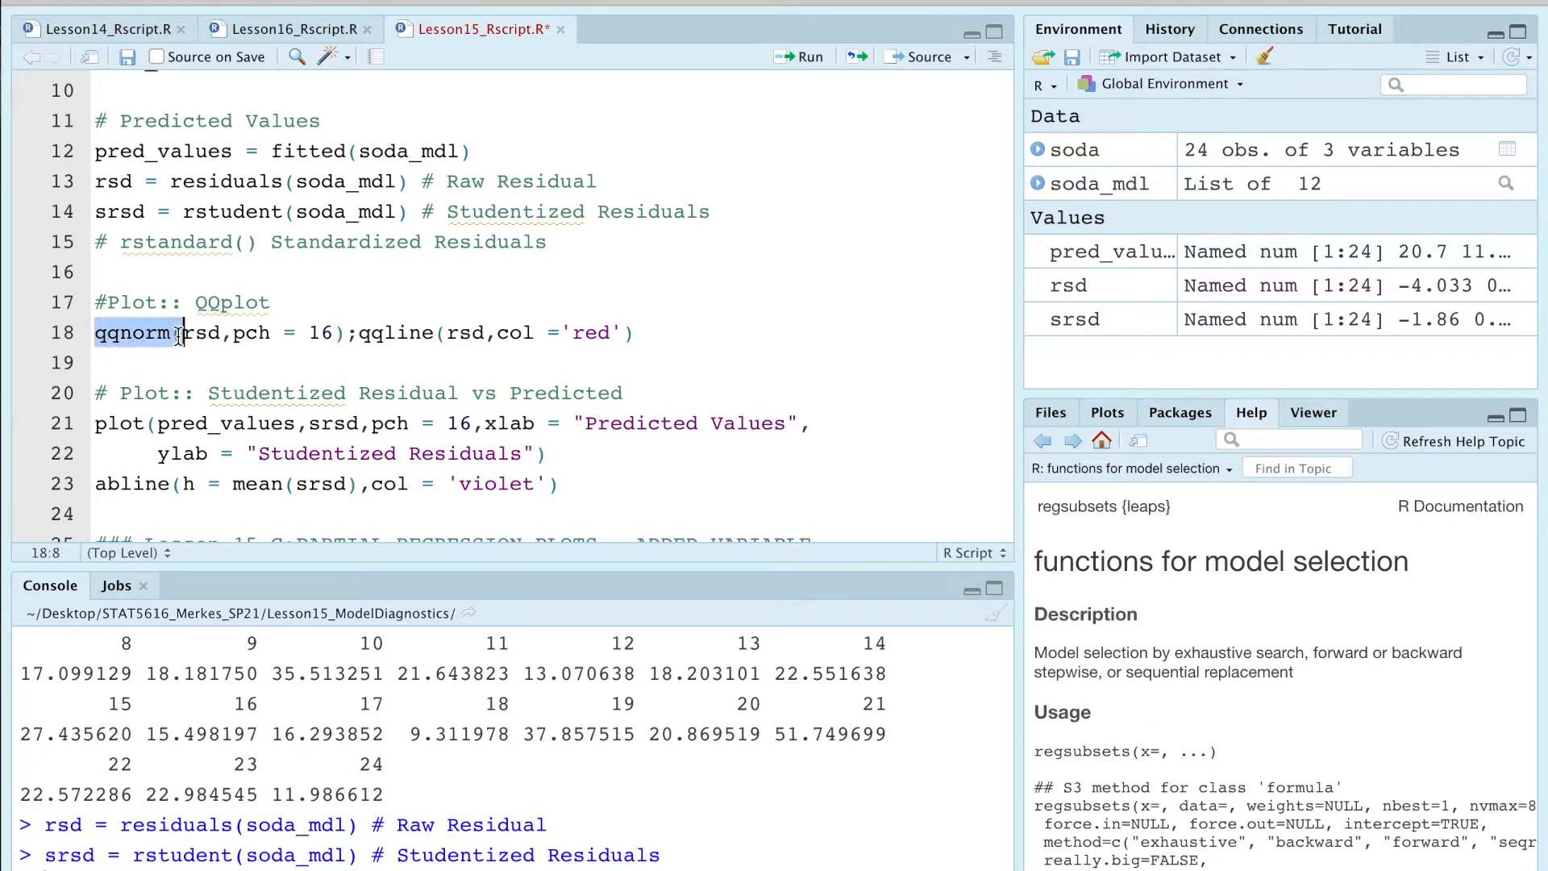
pyautogui.click(170, 333)
pyautogui.write('s')
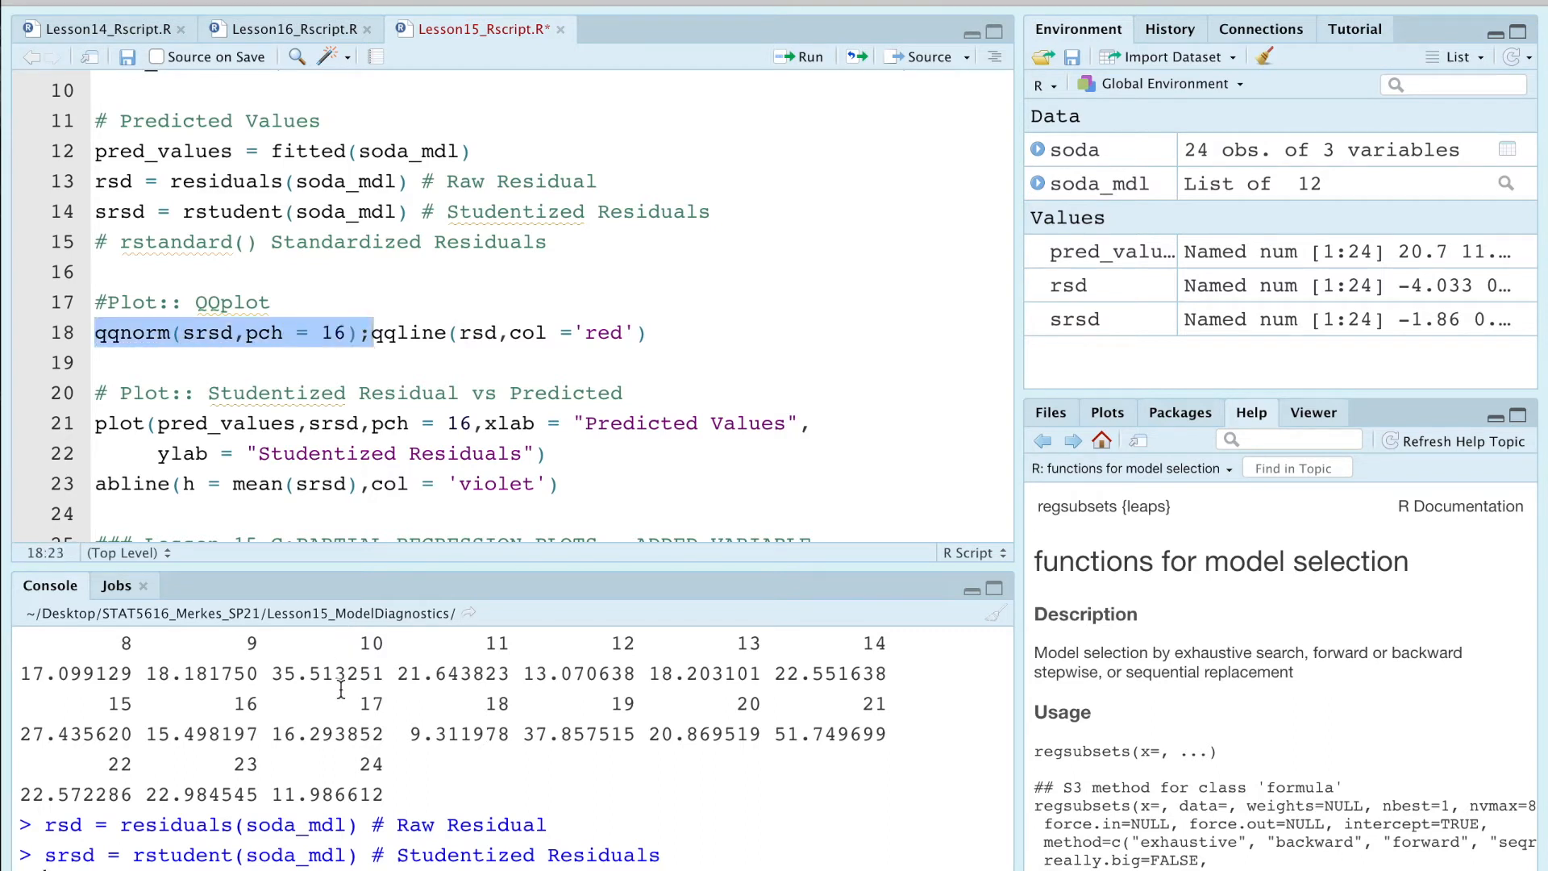
pyautogui.click(810, 57)
pyautogui.write('s')
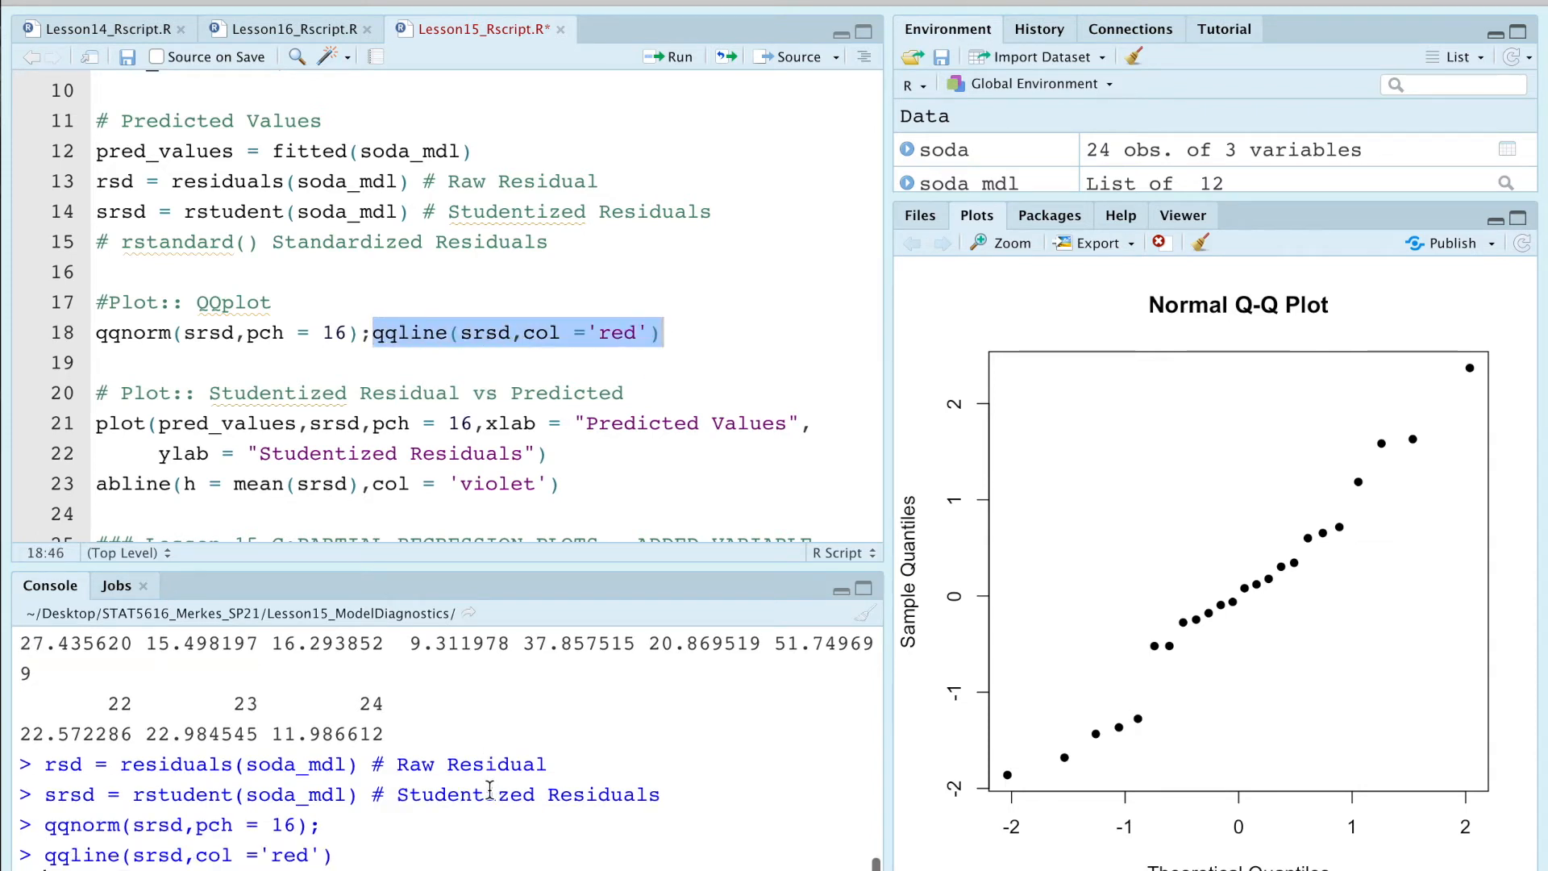
# Step: Add the red qqline reference line to the studentized residuals Q-Q plot
pyautogui.click(680, 56)
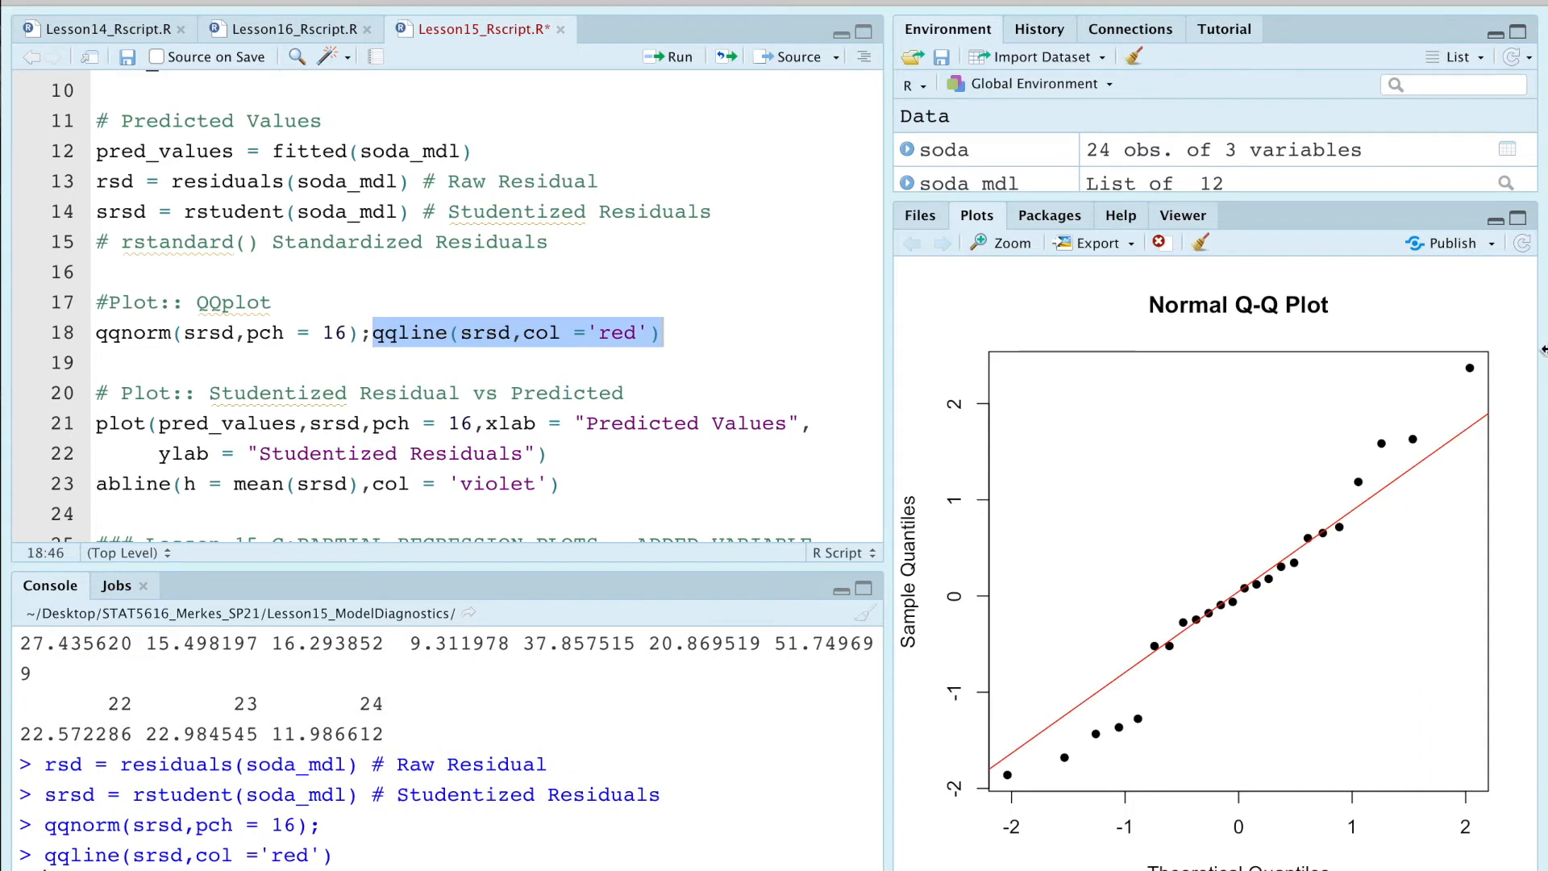
pyautogui.scroll(-3)
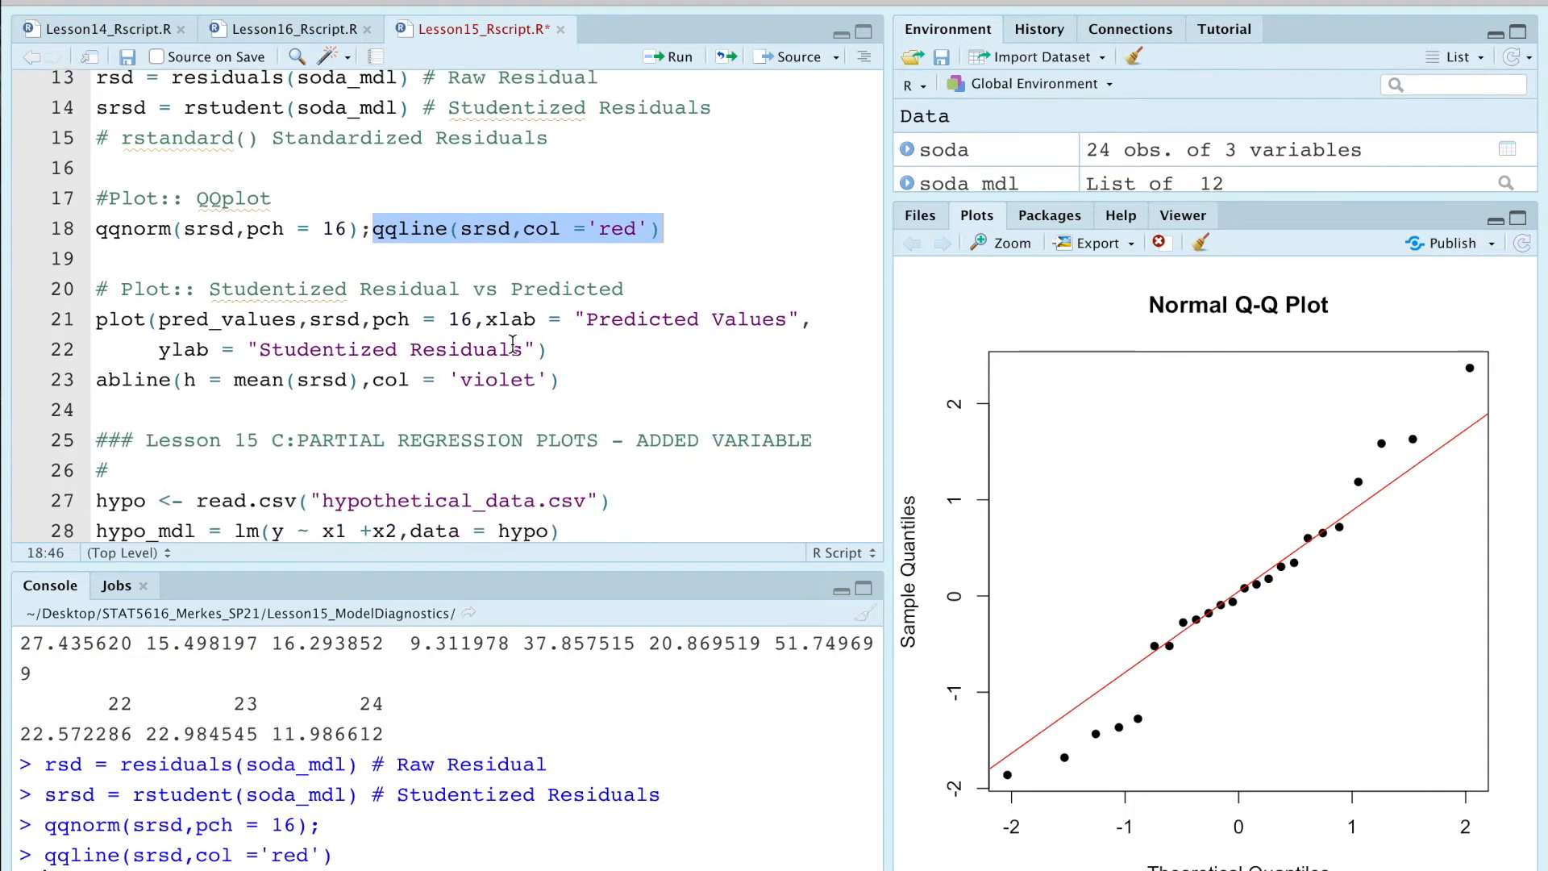
pyautogui.scroll(3)
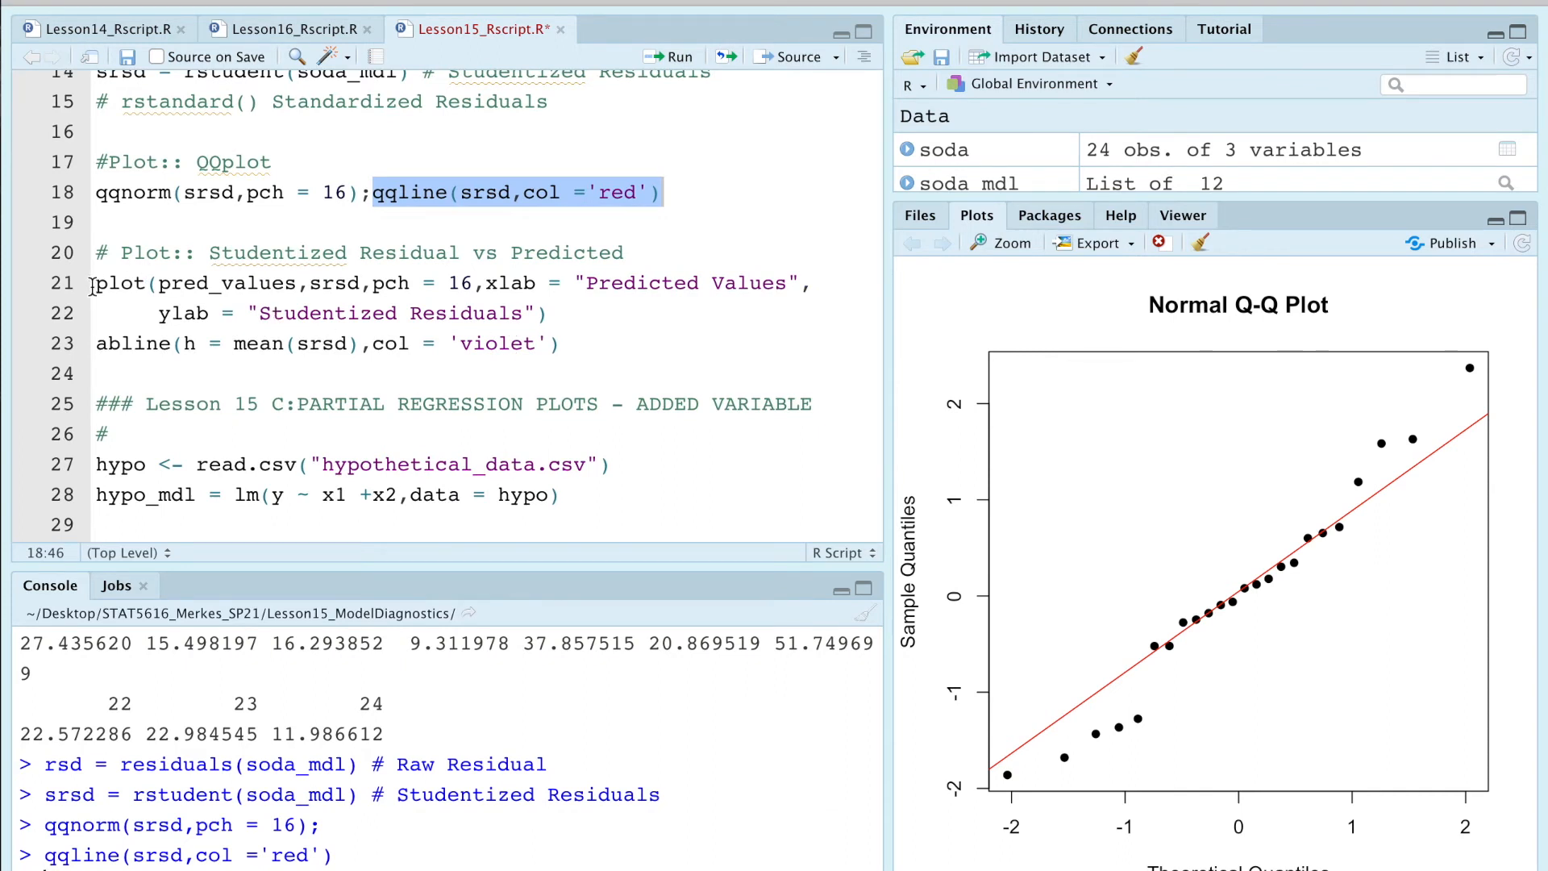
pyautogui.scroll(3)
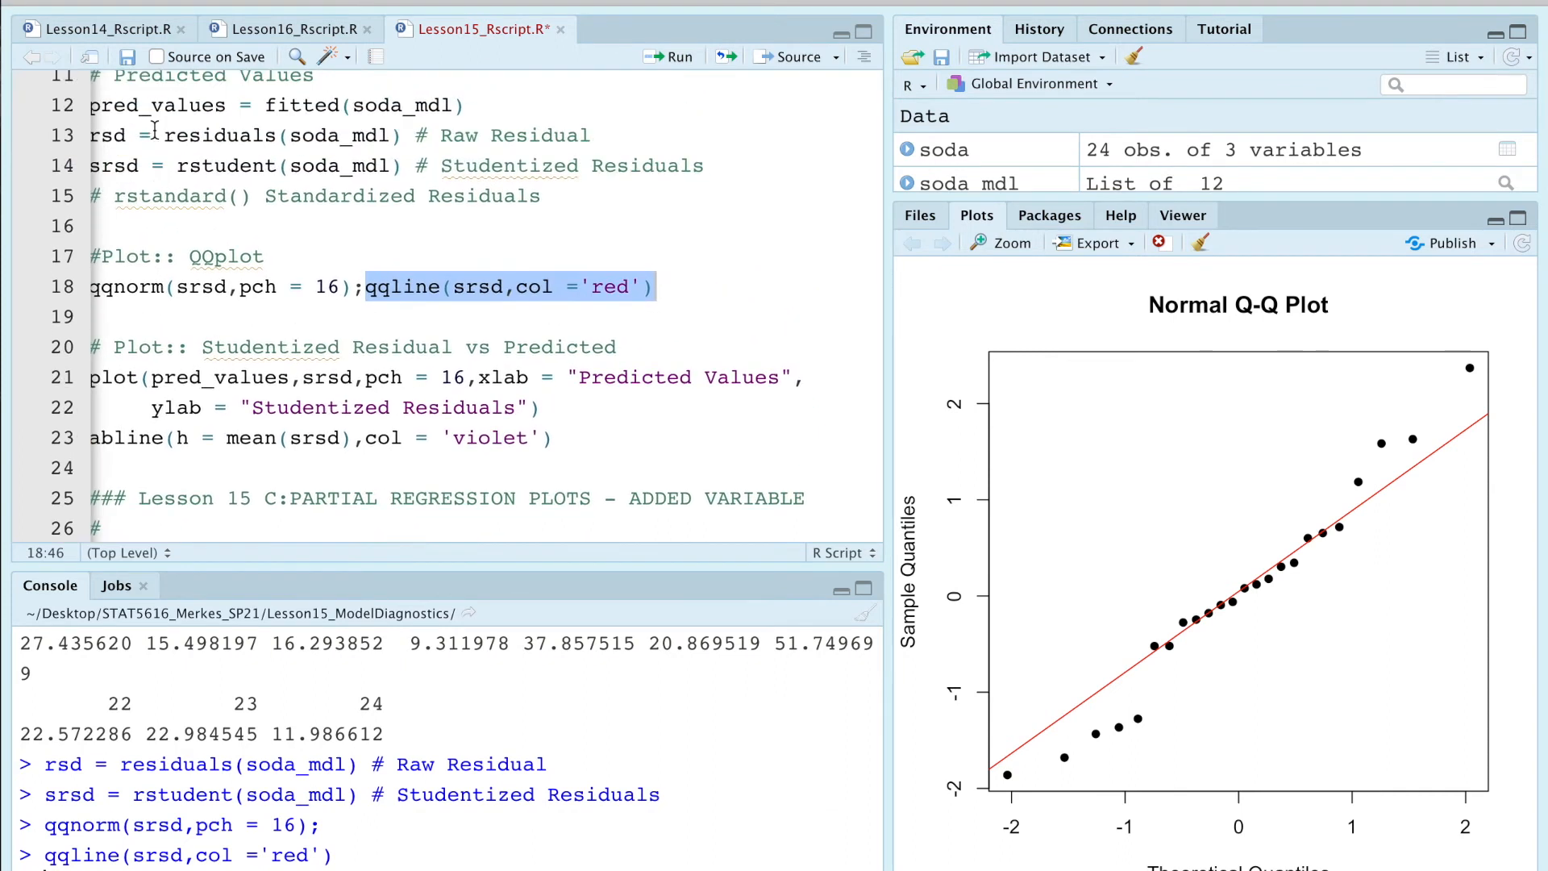
pyautogui.scroll(-3)
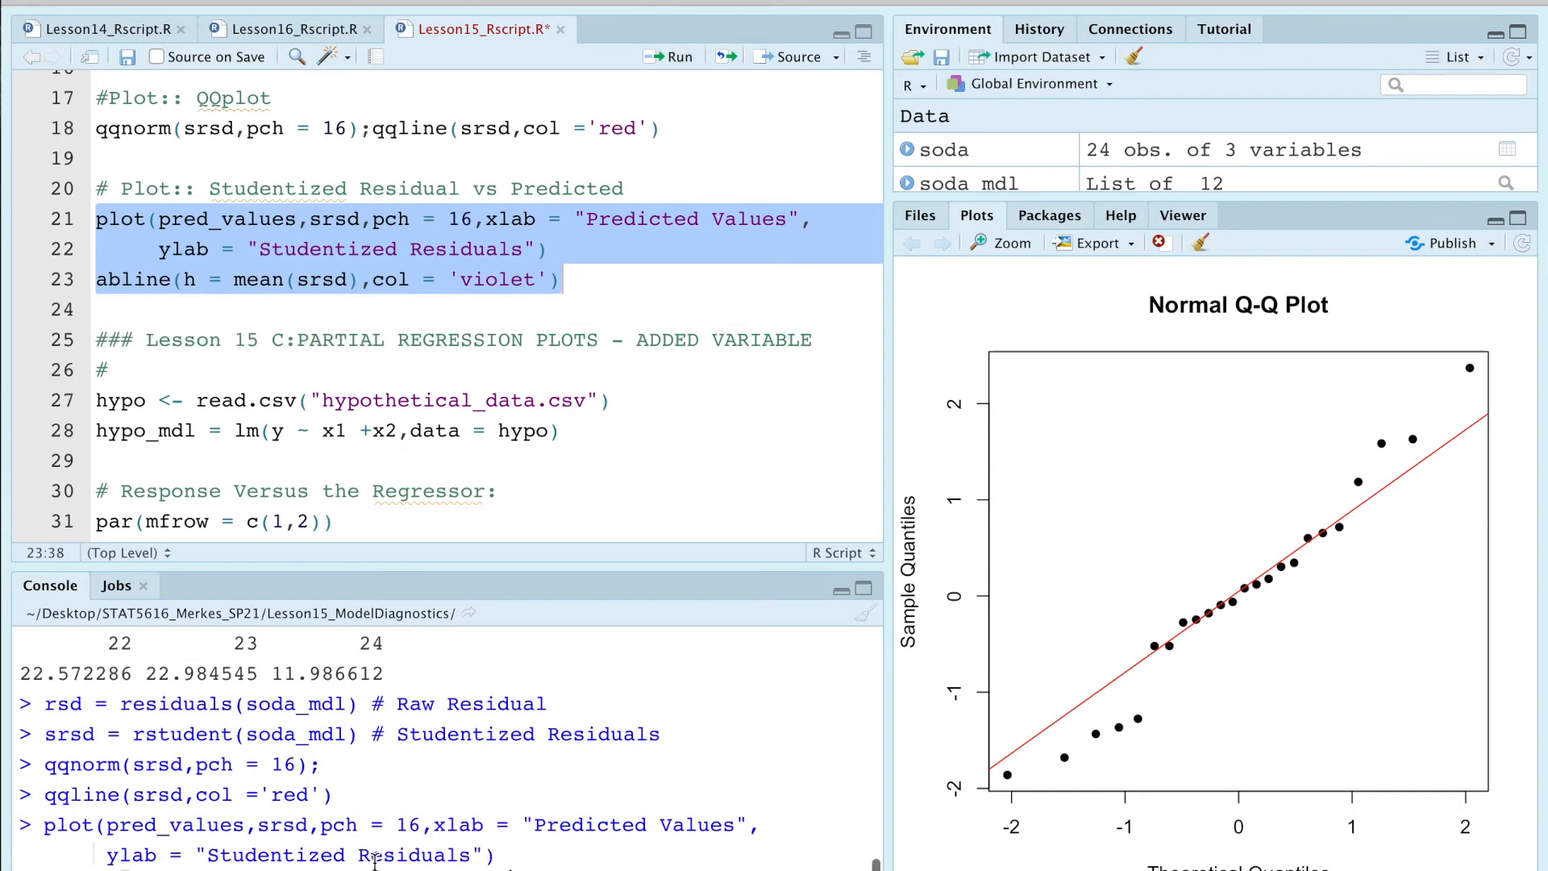
# Step: Plot studentized residuals versus predicted values with a violet abline at h = 0
pyautogui.click(672, 56)
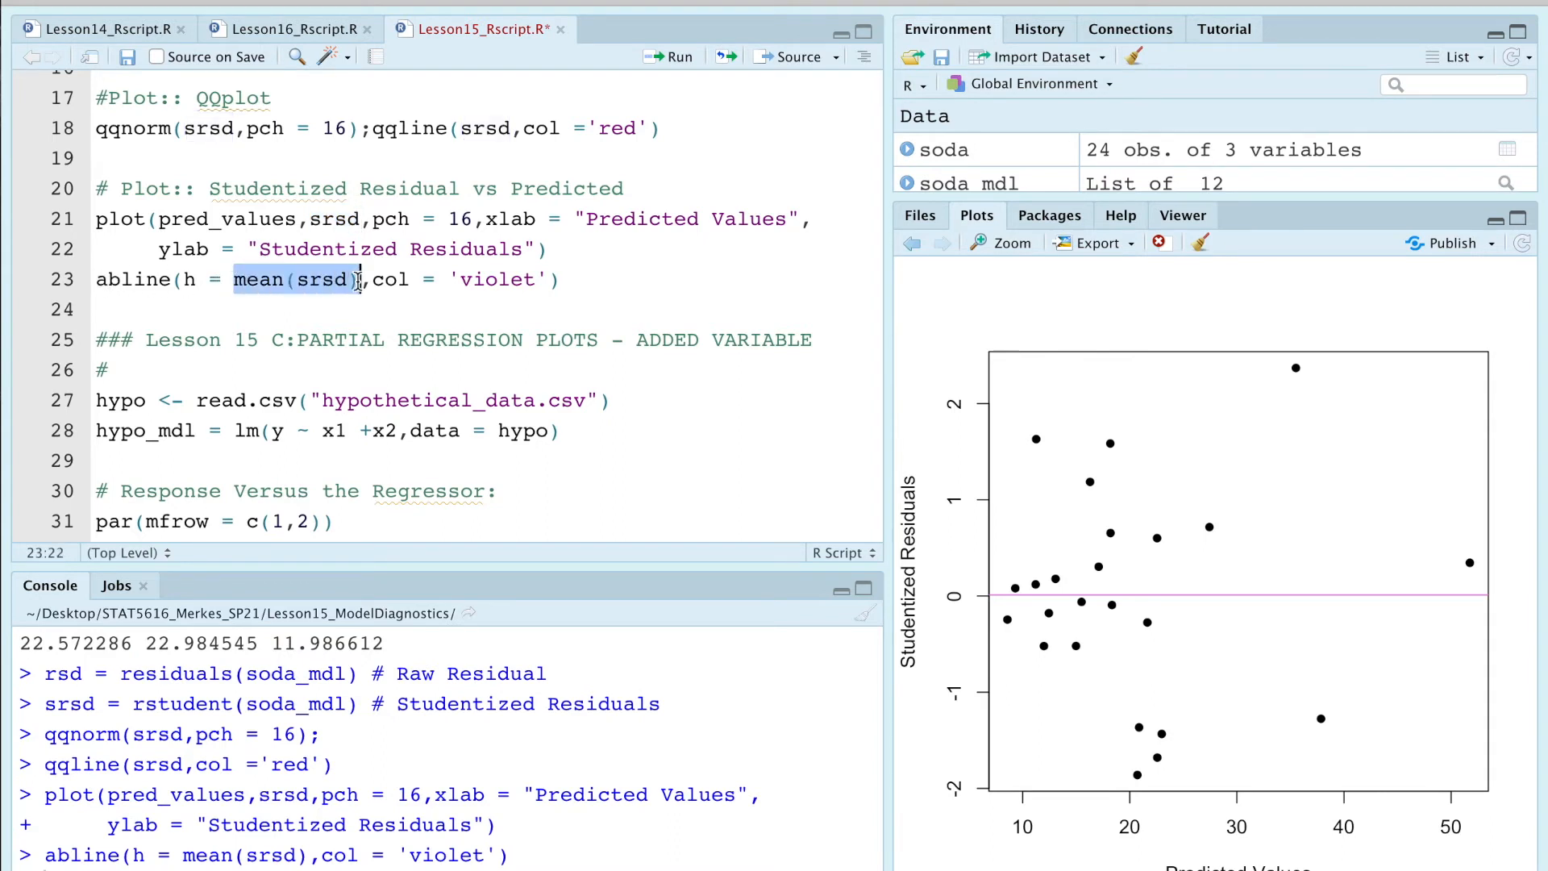
pyautogui.write('0')
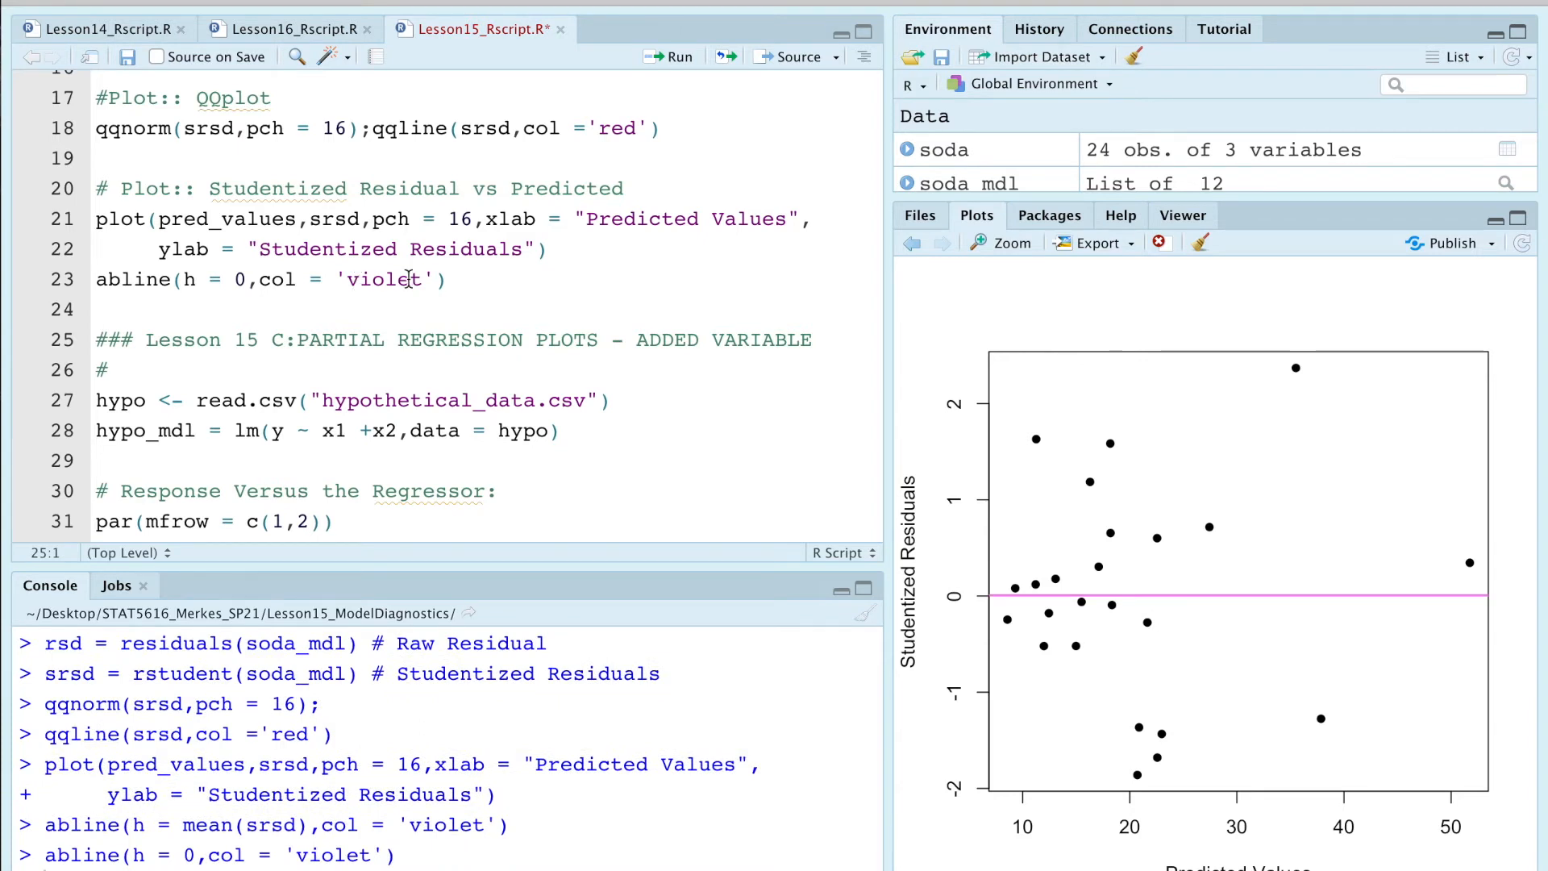
pyautogui.moveTo(426, 340)
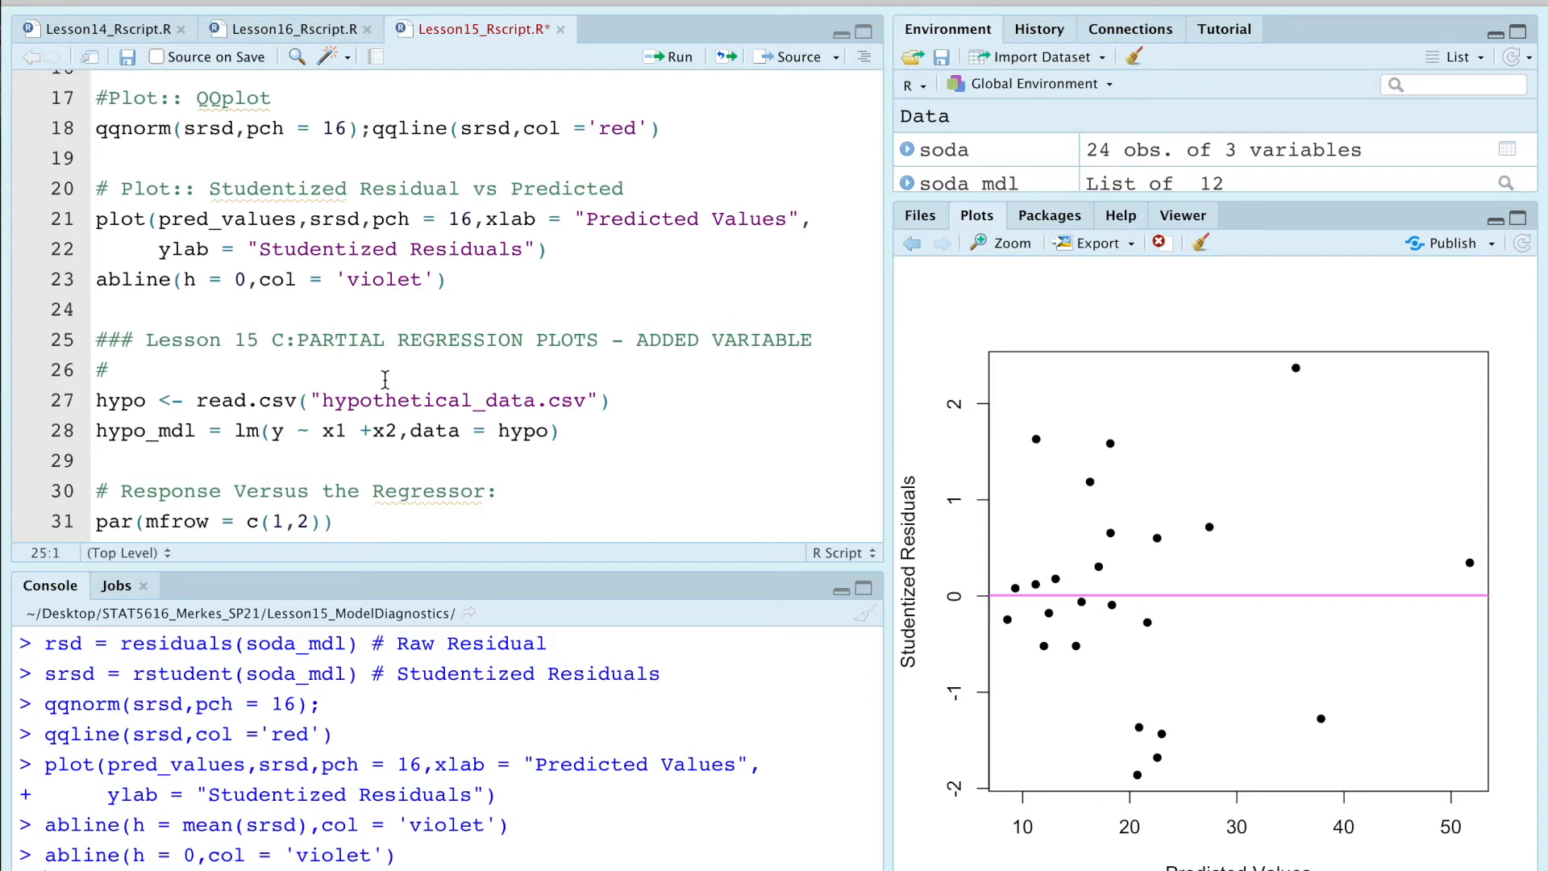
pyautogui.scroll(-3)
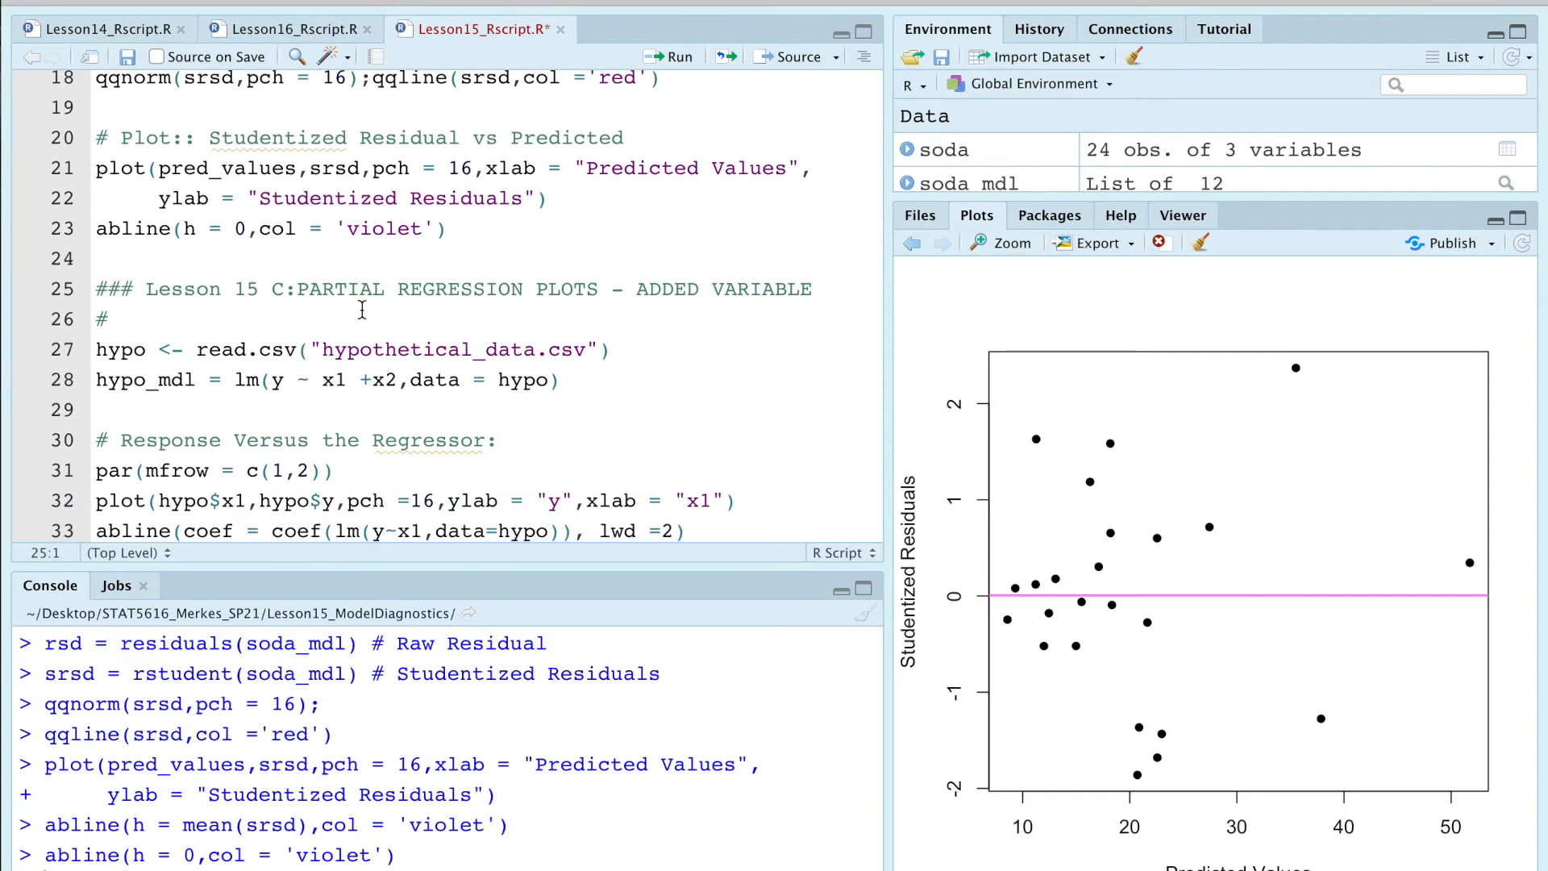
pyautogui.moveTo(296, 290); pyautogui.dragTo(588, 289)
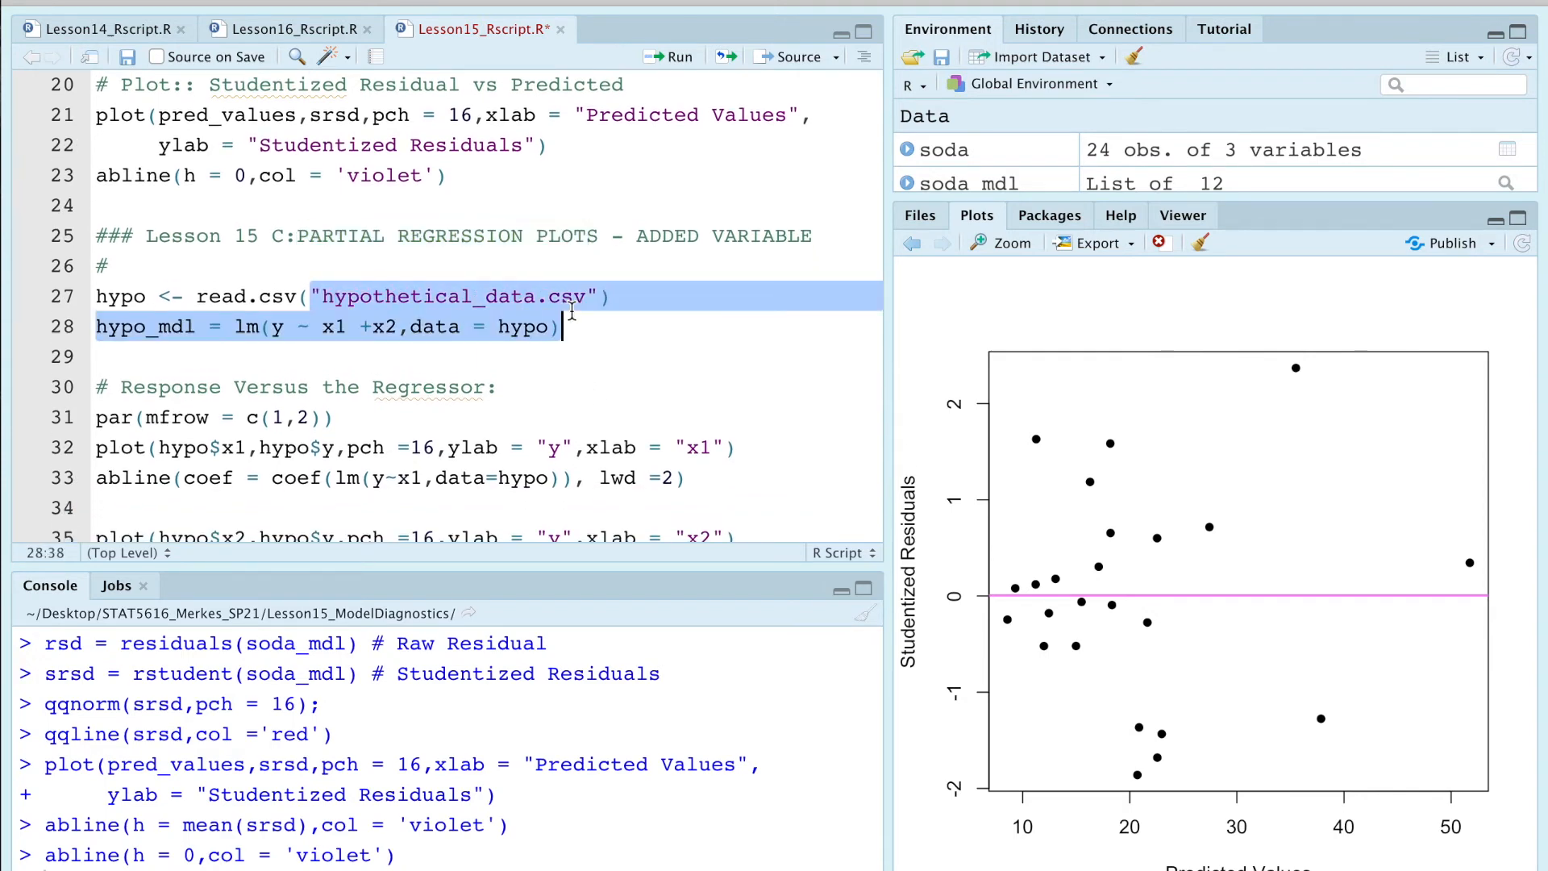
pyautogui.scroll(-3)
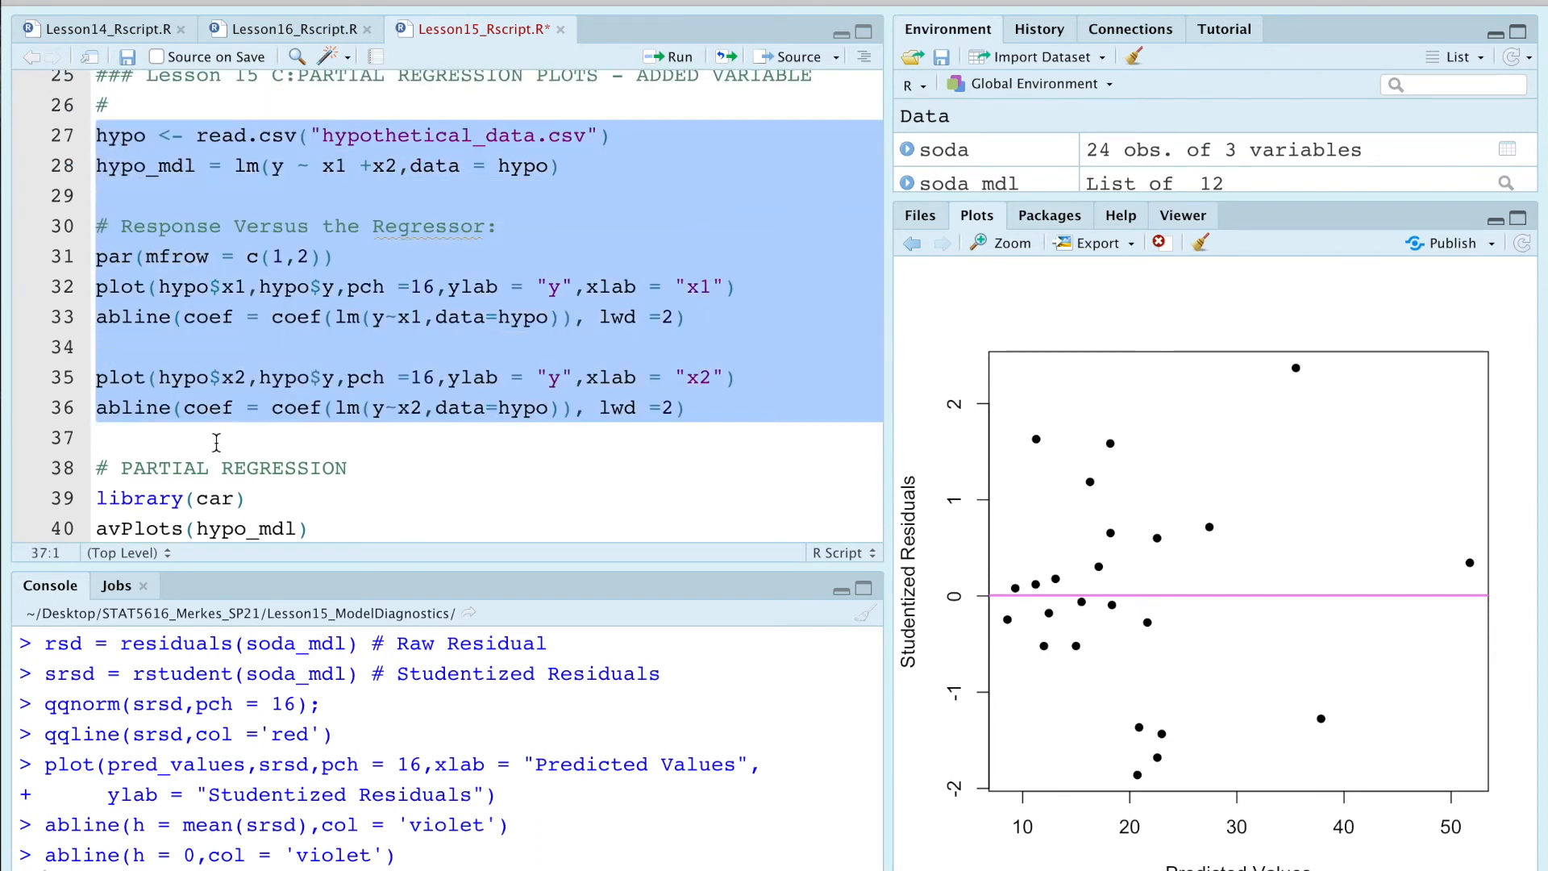
pyautogui.scroll(-3)
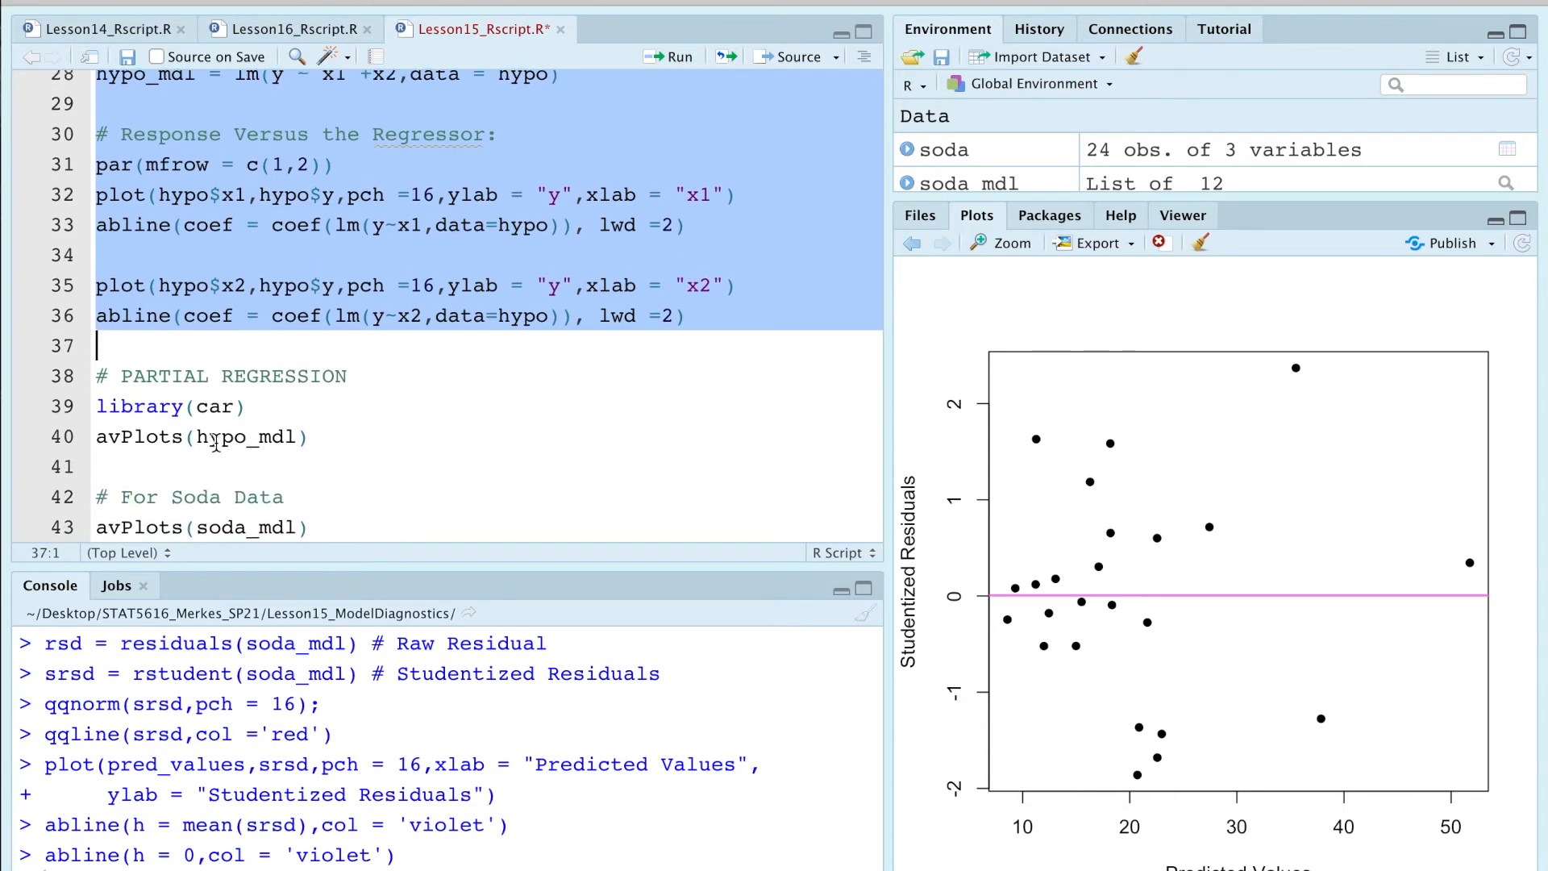
pyautogui.scroll(-3)
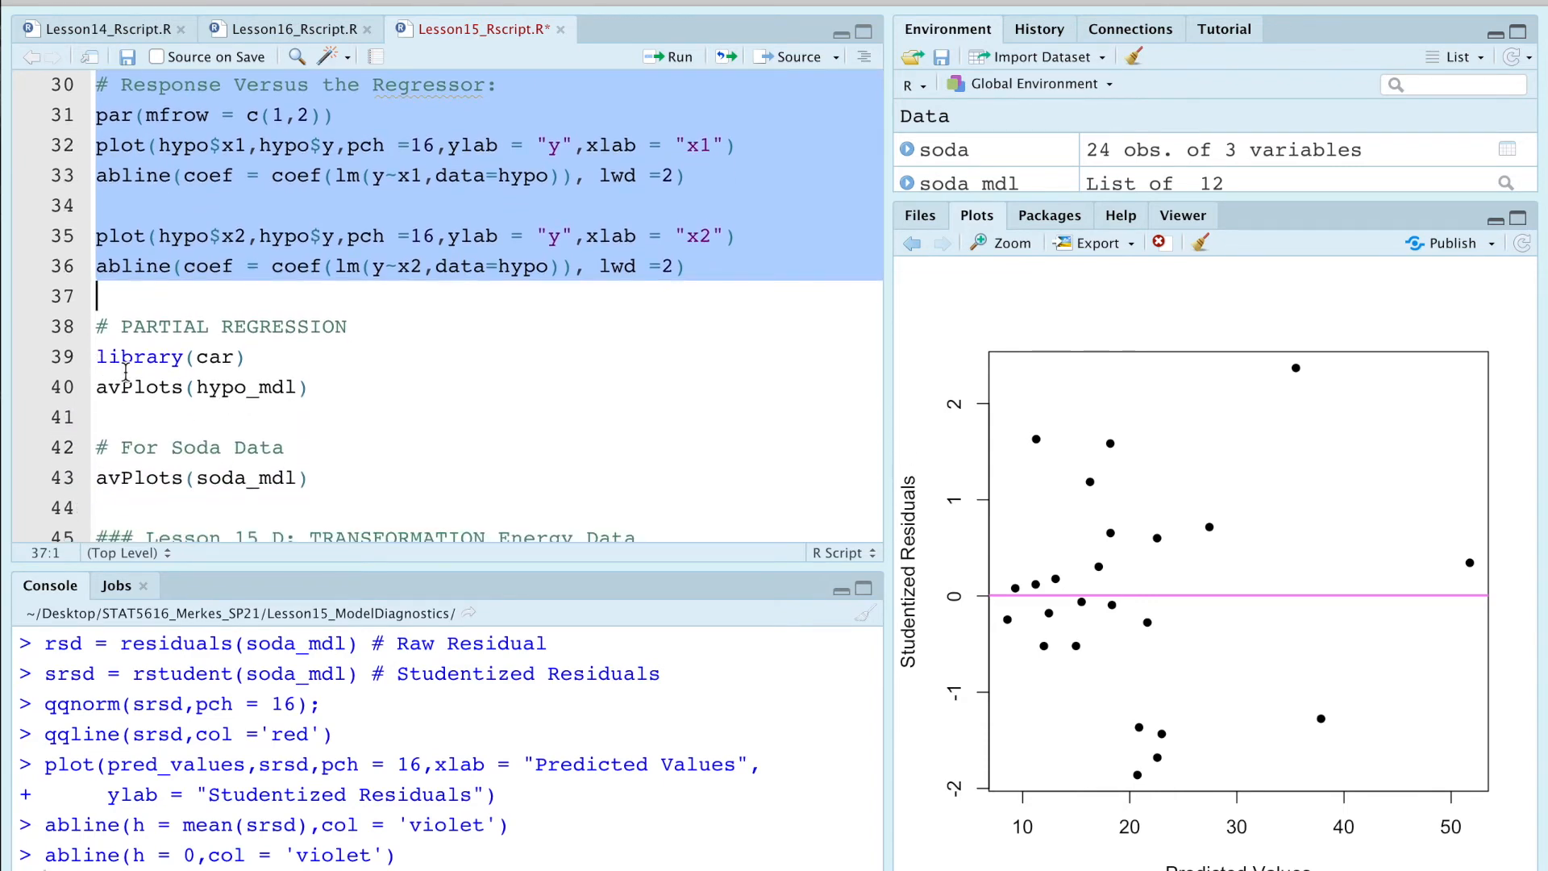
pyautogui.scroll(-3)
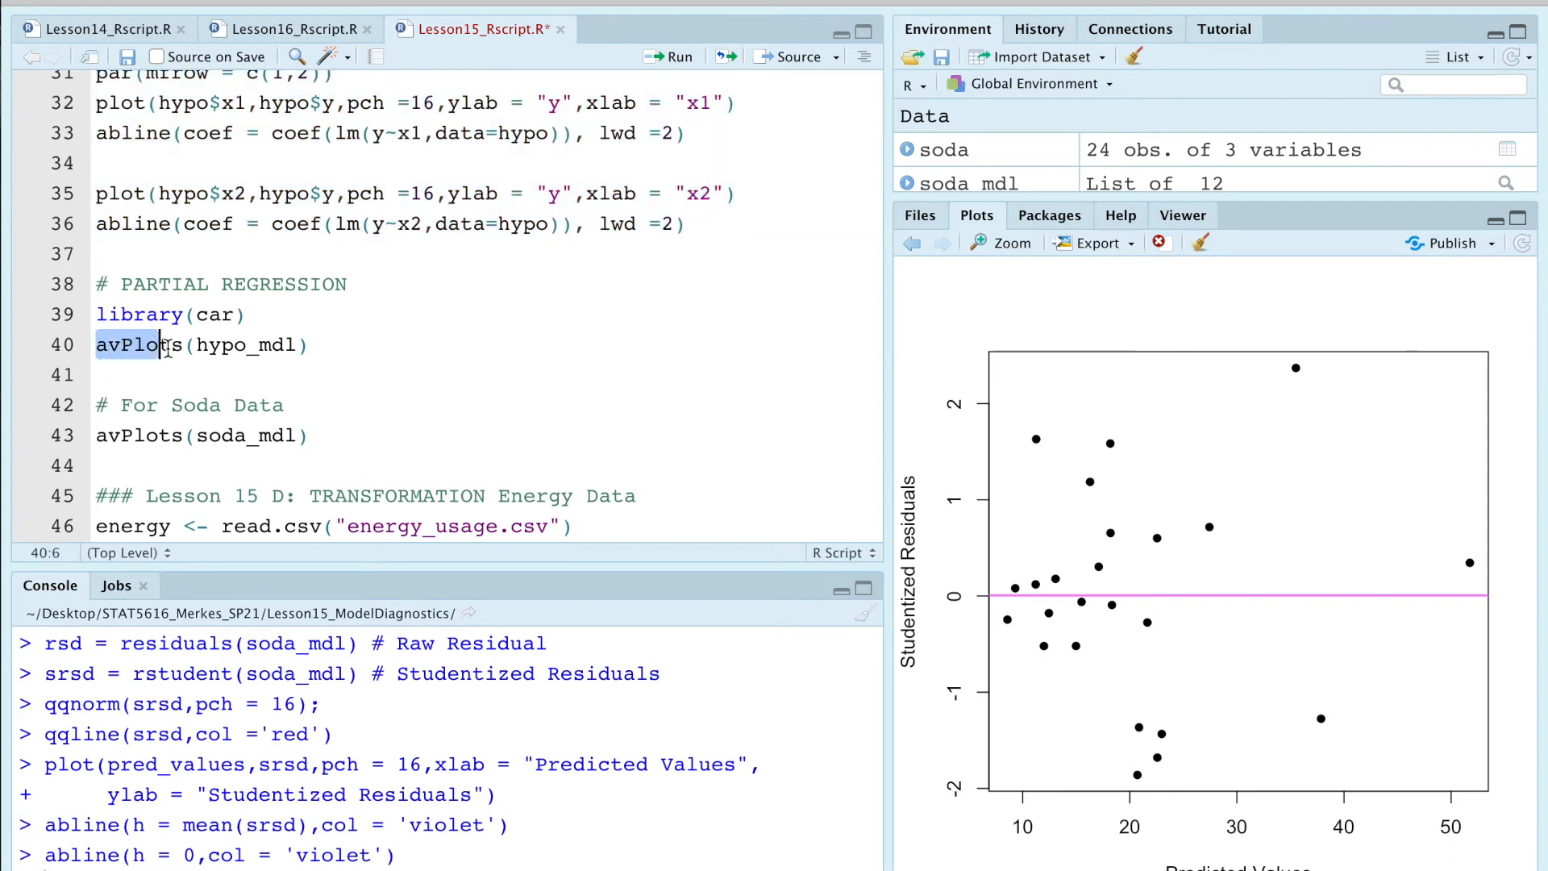
# Step: Run library(car) and avPlots(soda_mdl) to show the added-variable plots
pyautogui.click(138, 344)
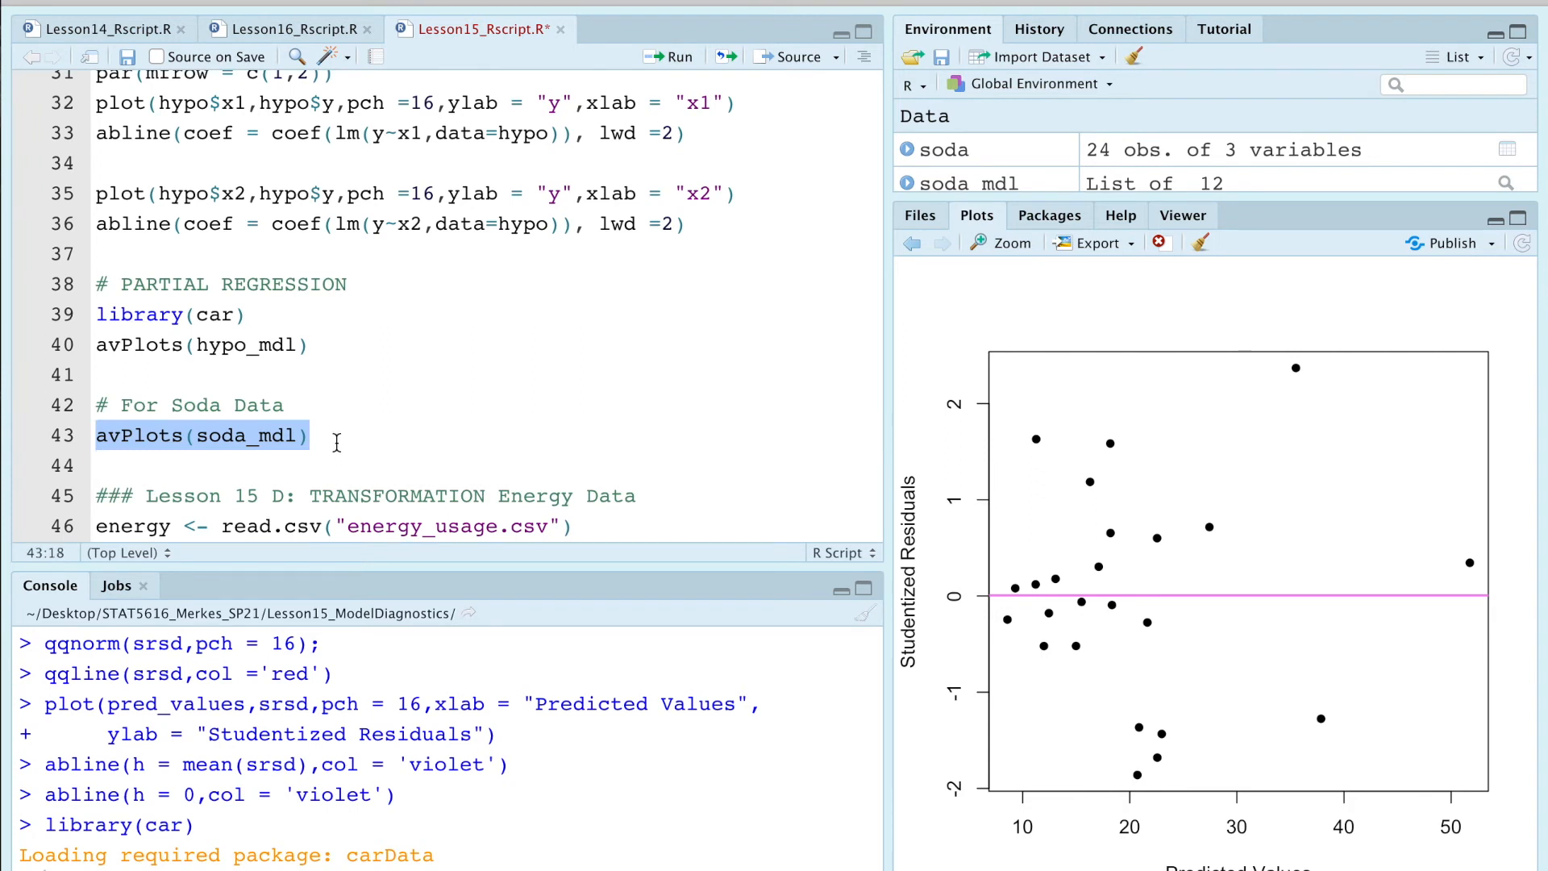
pyautogui.click(678, 56)
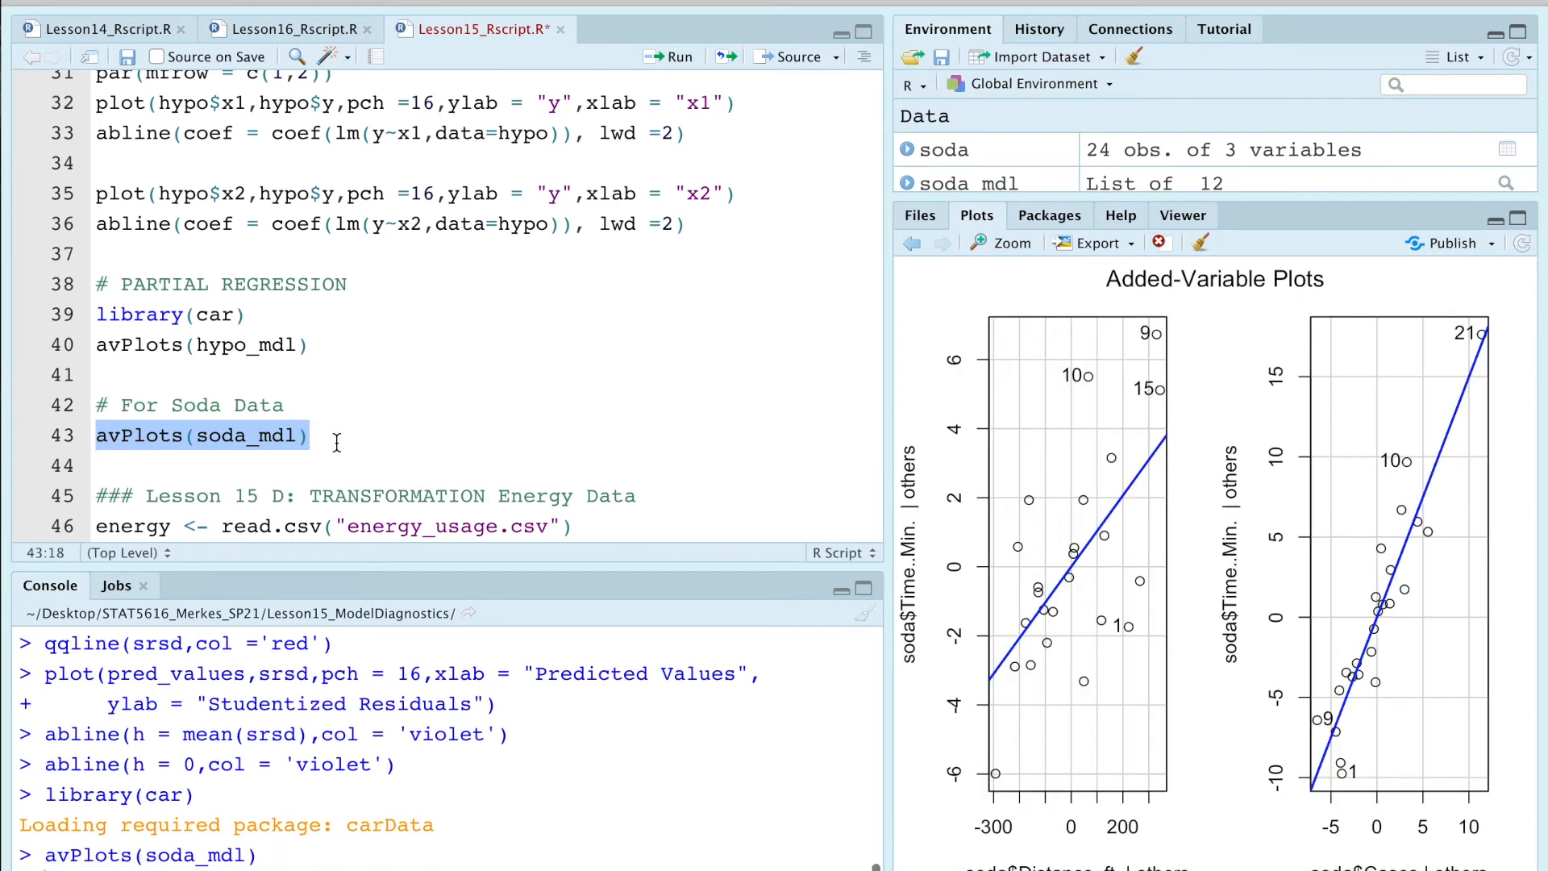
pyautogui.moveTo(884, 380)
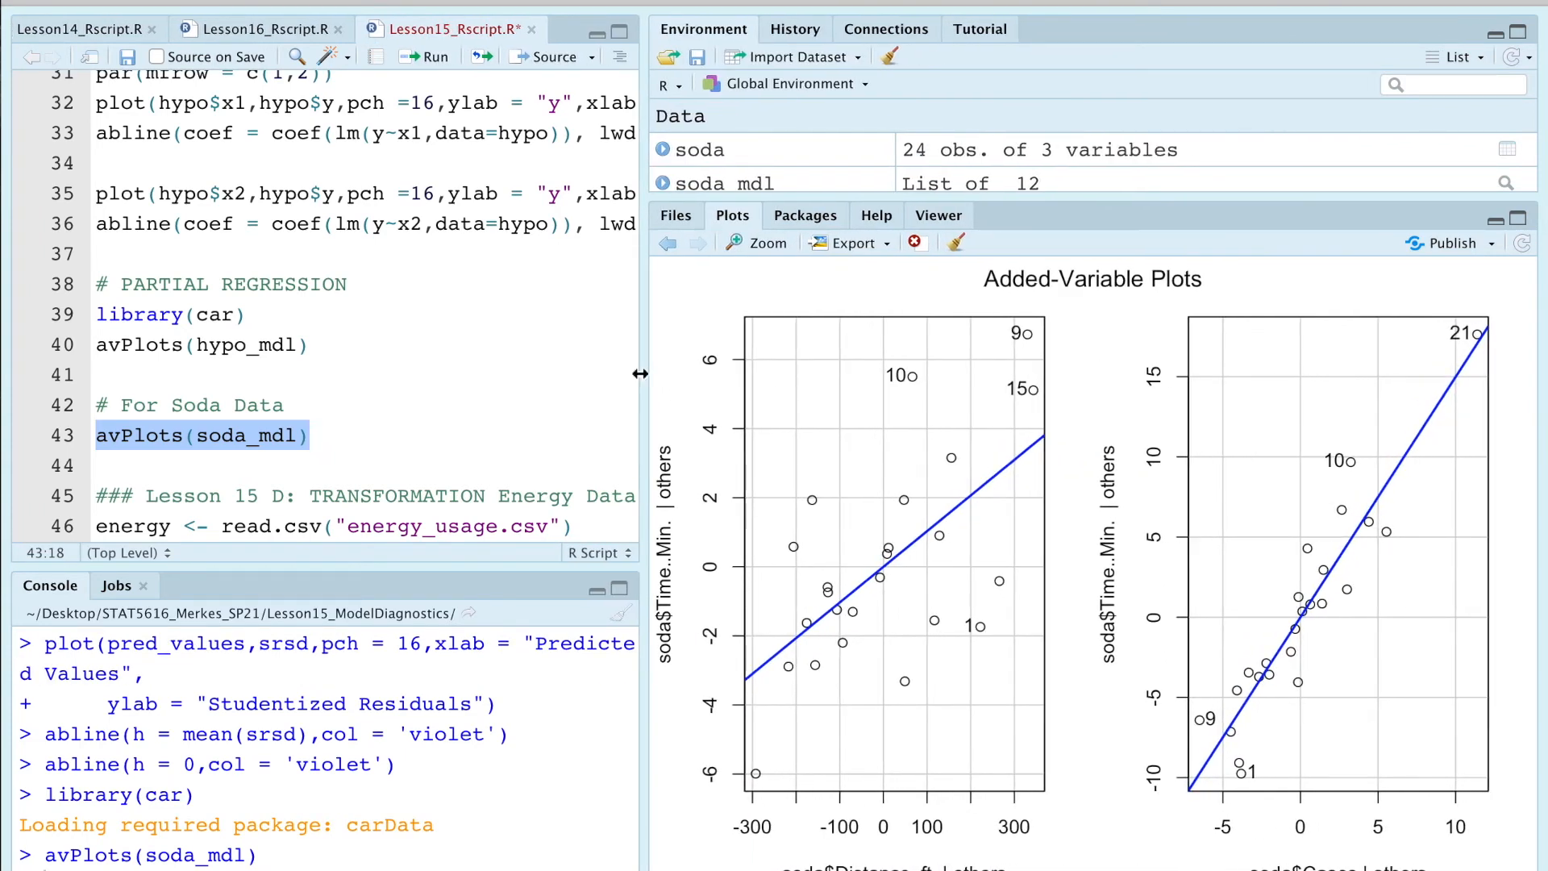
pyautogui.scroll(3)
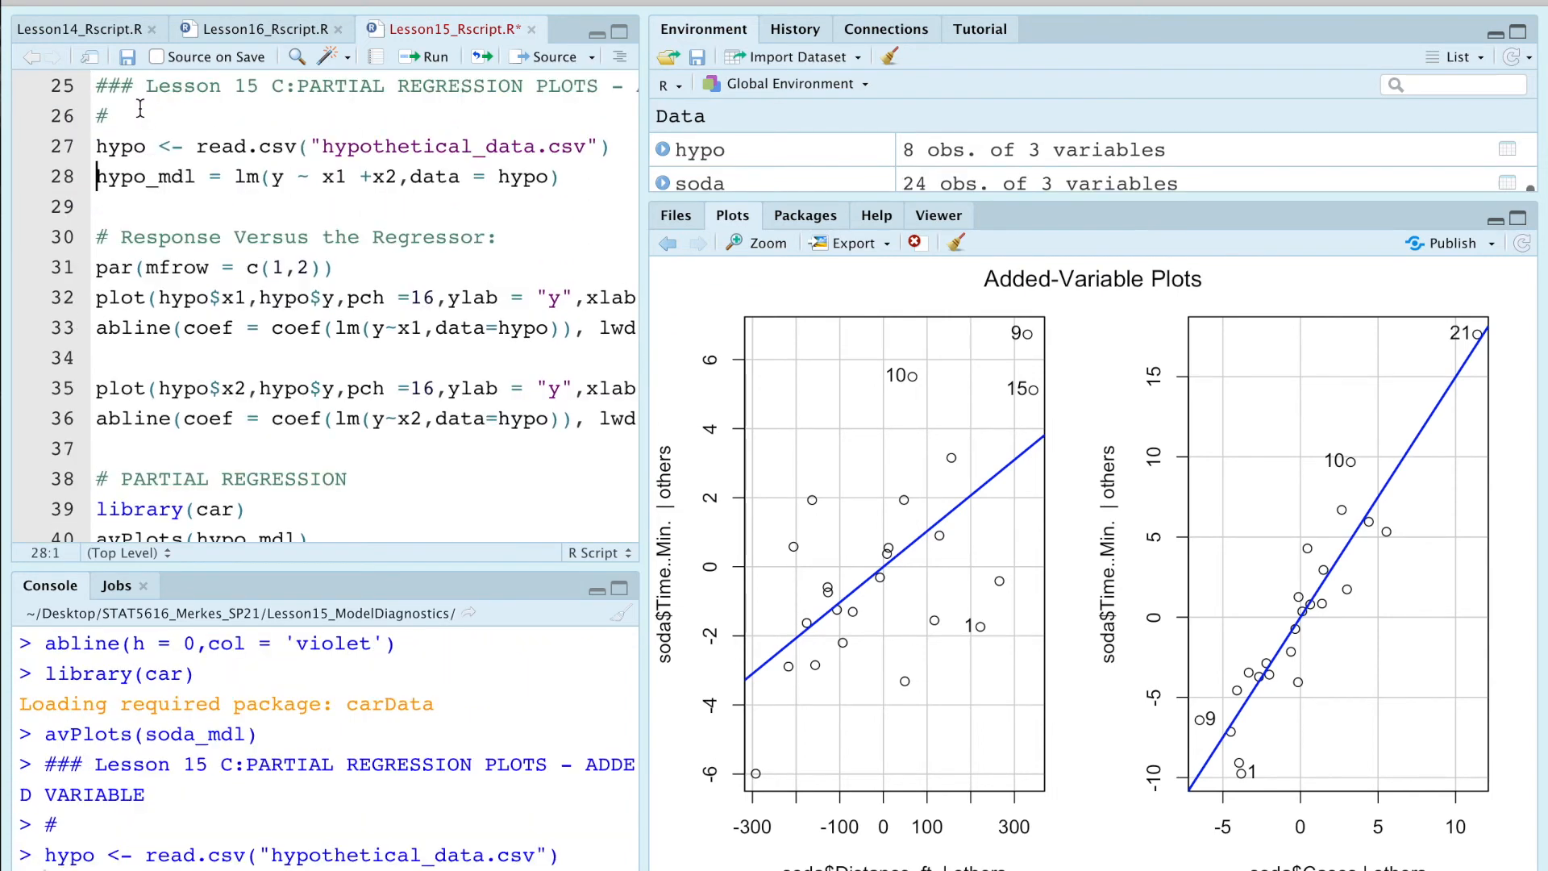
# Step: Fit hypo_mdl, draw the y-versus-x1 and x2 scatterplots, and run avPlots(hypo_mdl)
pyautogui.click(423, 57)
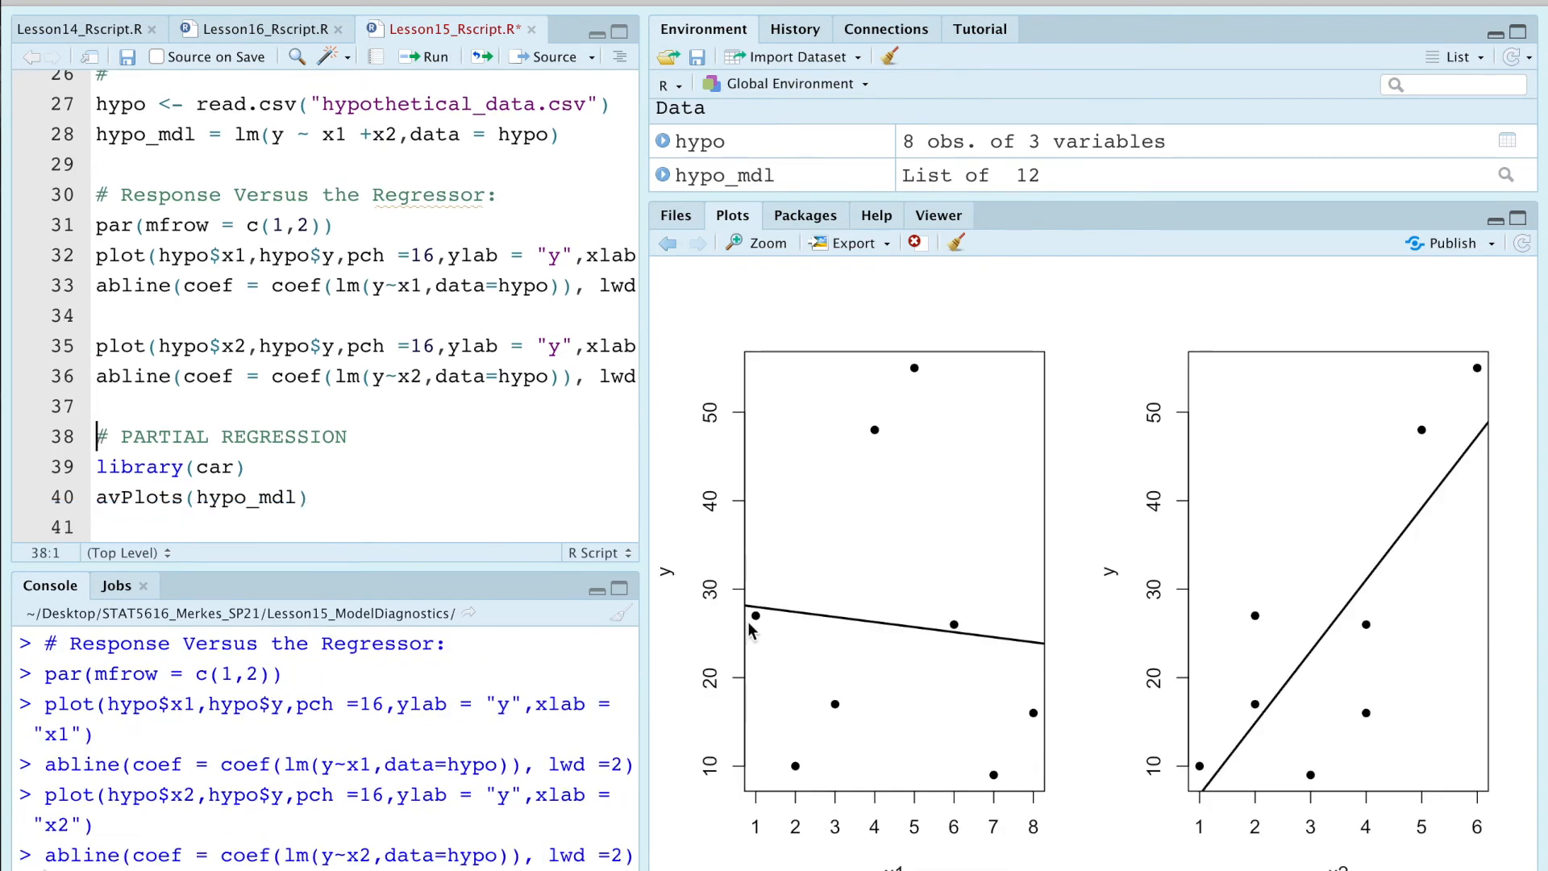
pyautogui.click(97, 496)
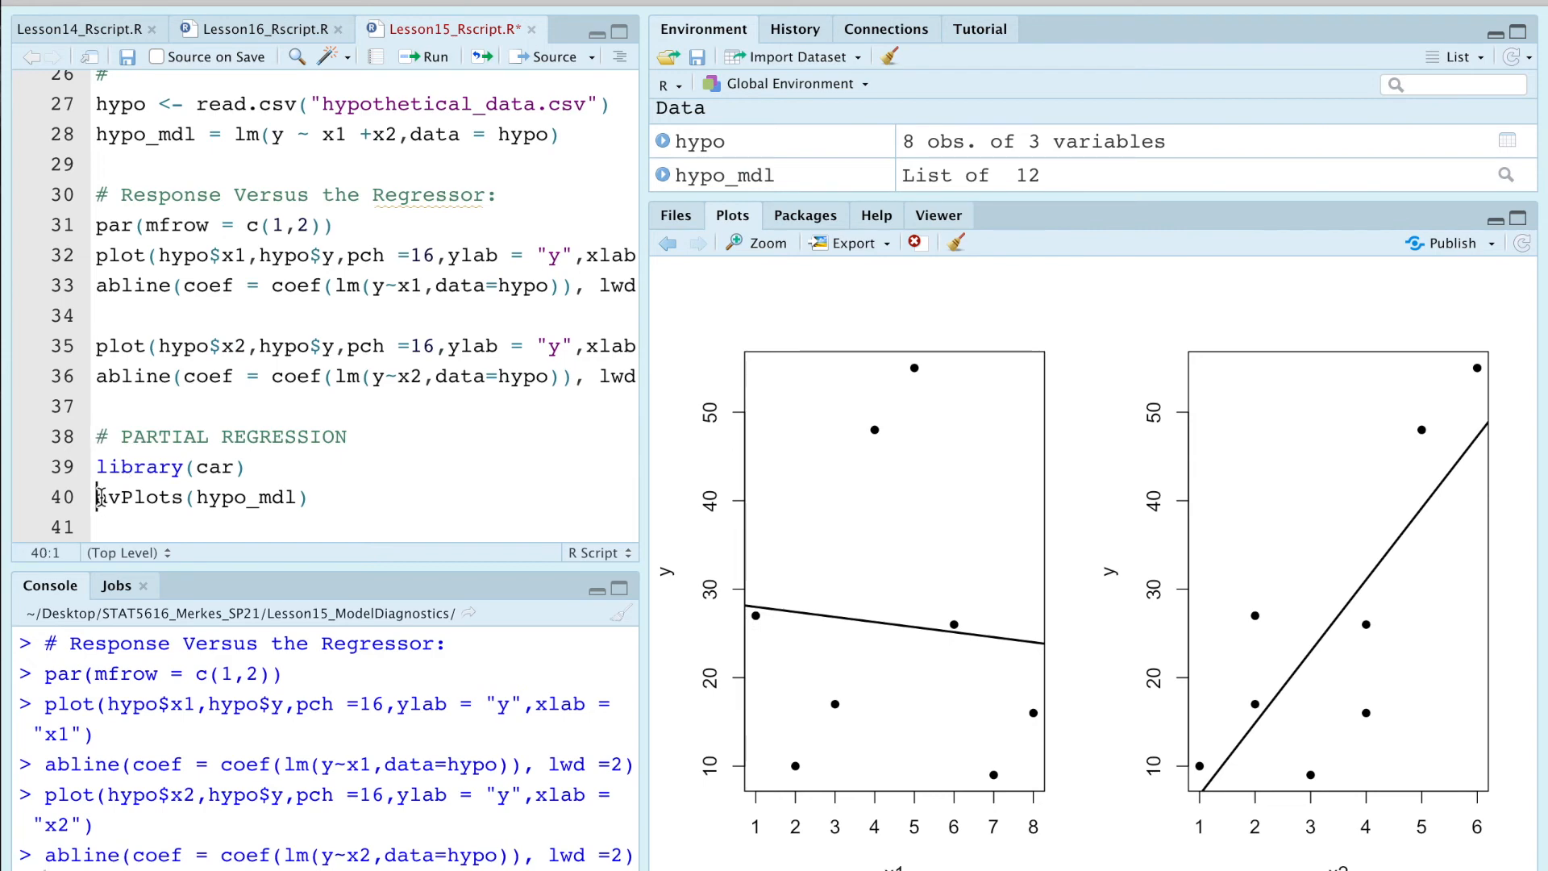
pyautogui.click(422, 56)
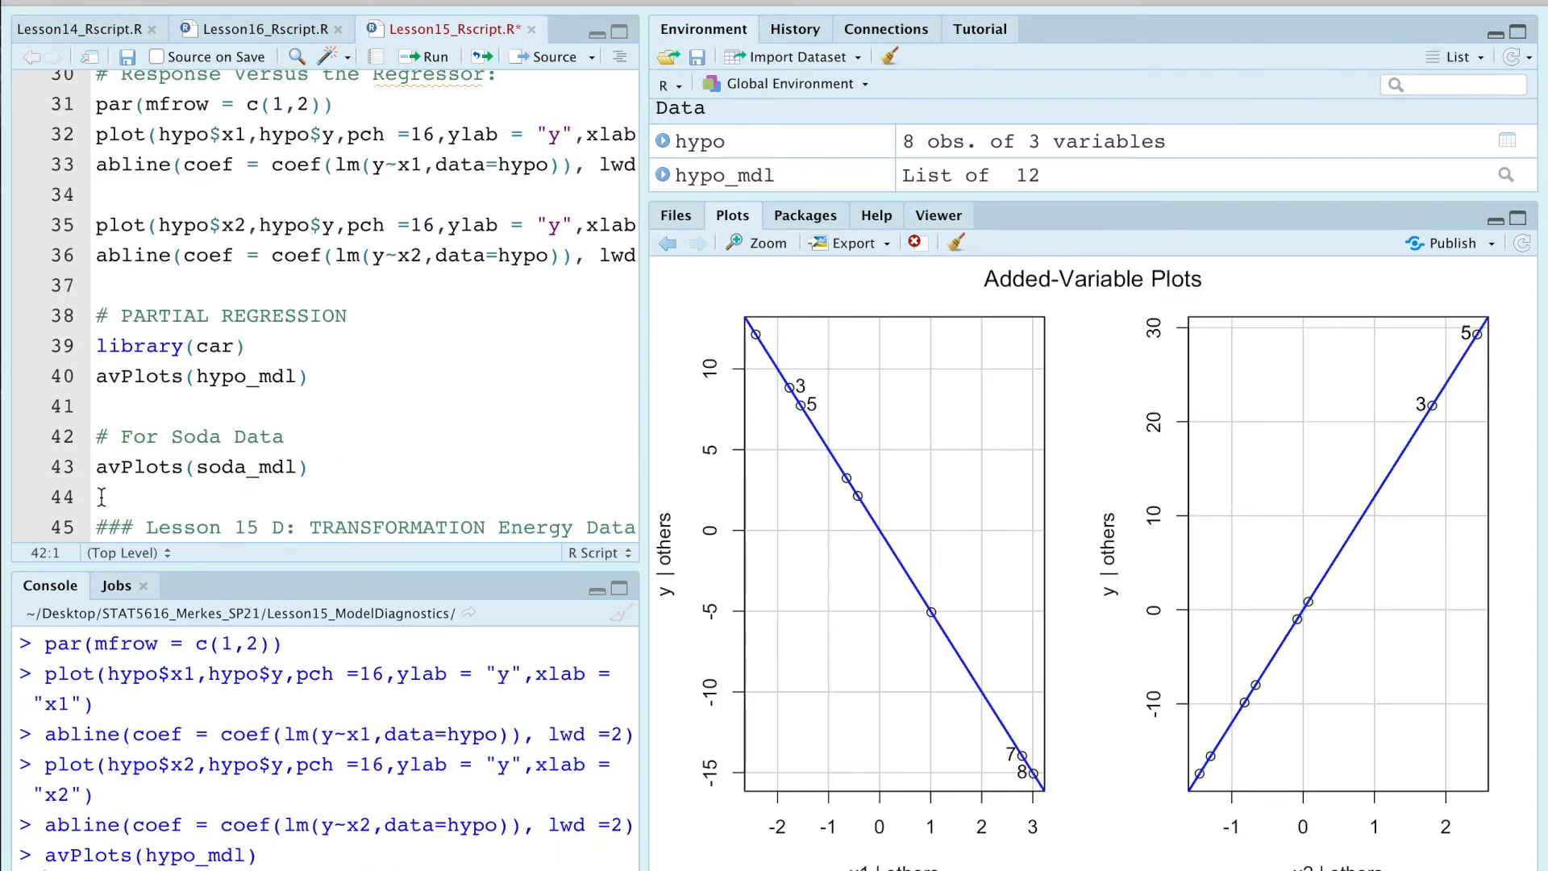
pyautogui.scroll(-3)
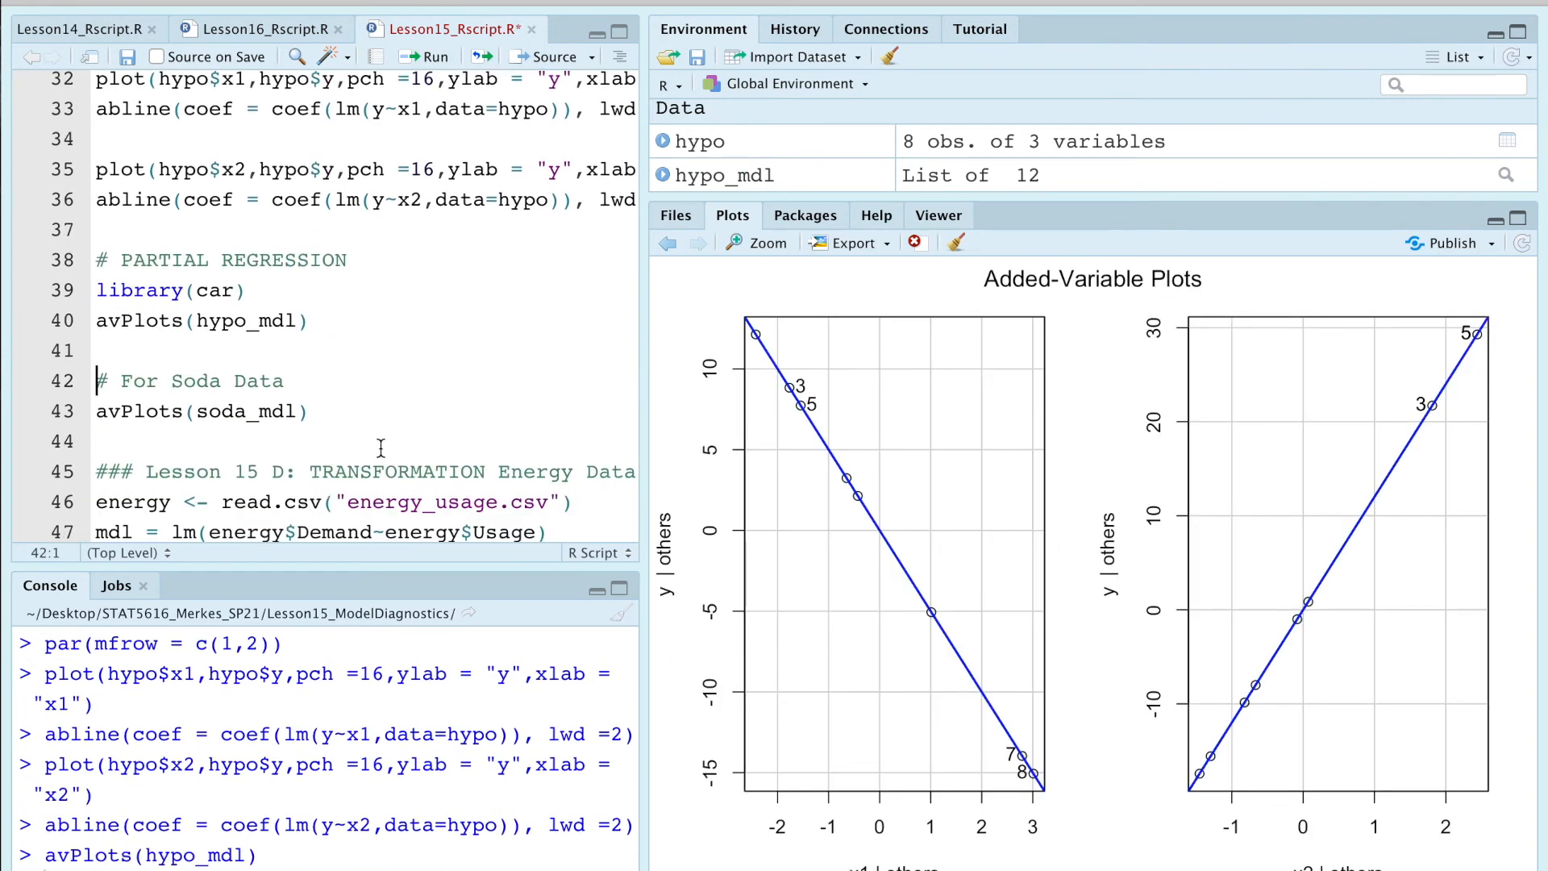
pyautogui.scroll(-3)
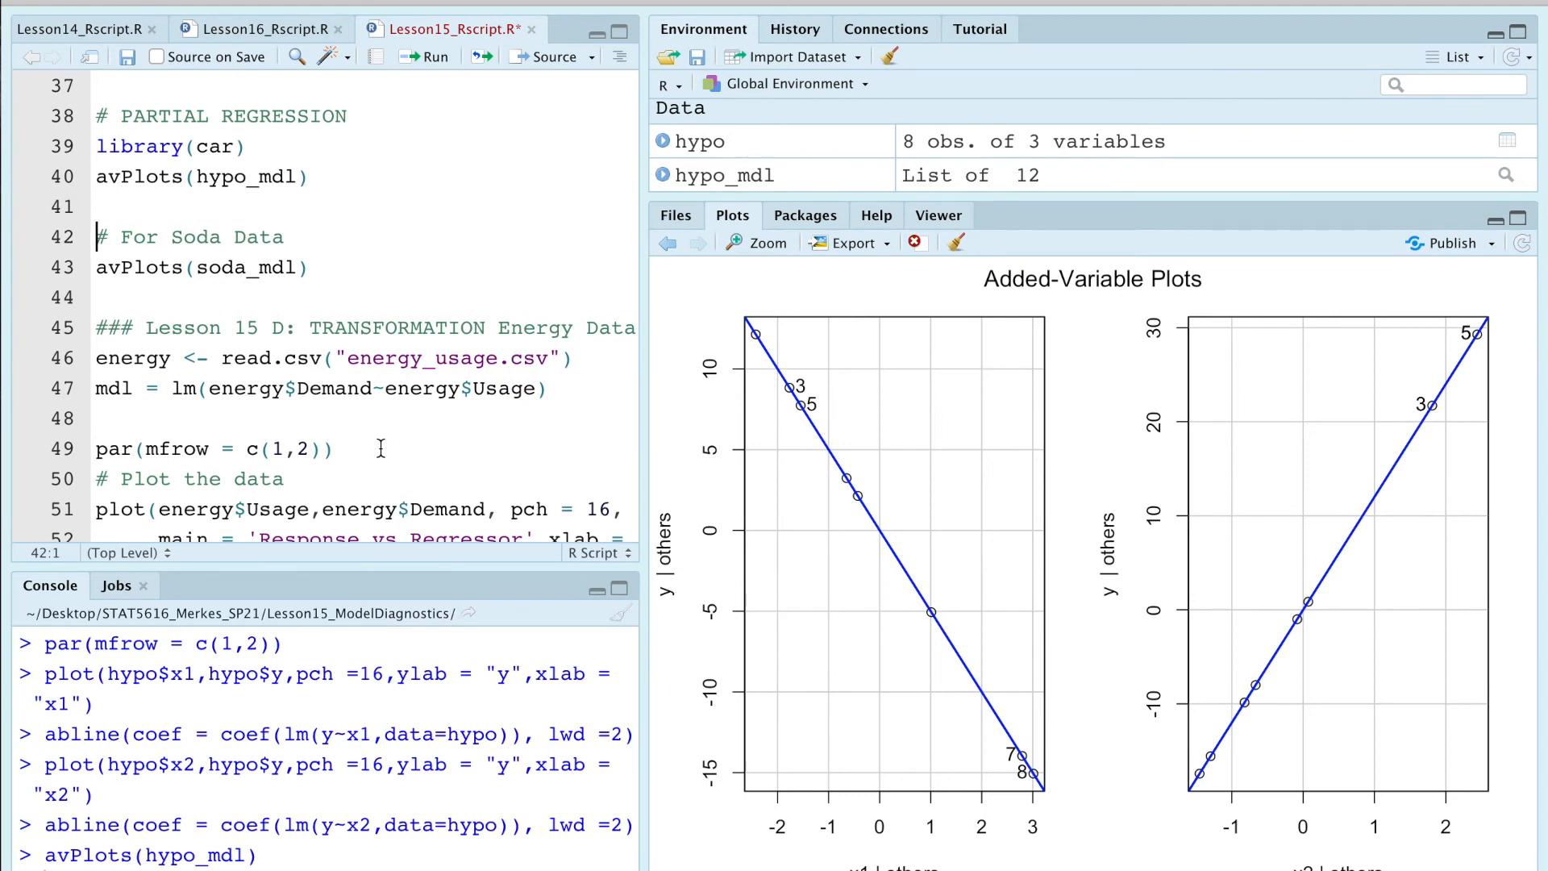
pyautogui.moveTo(269, 336)
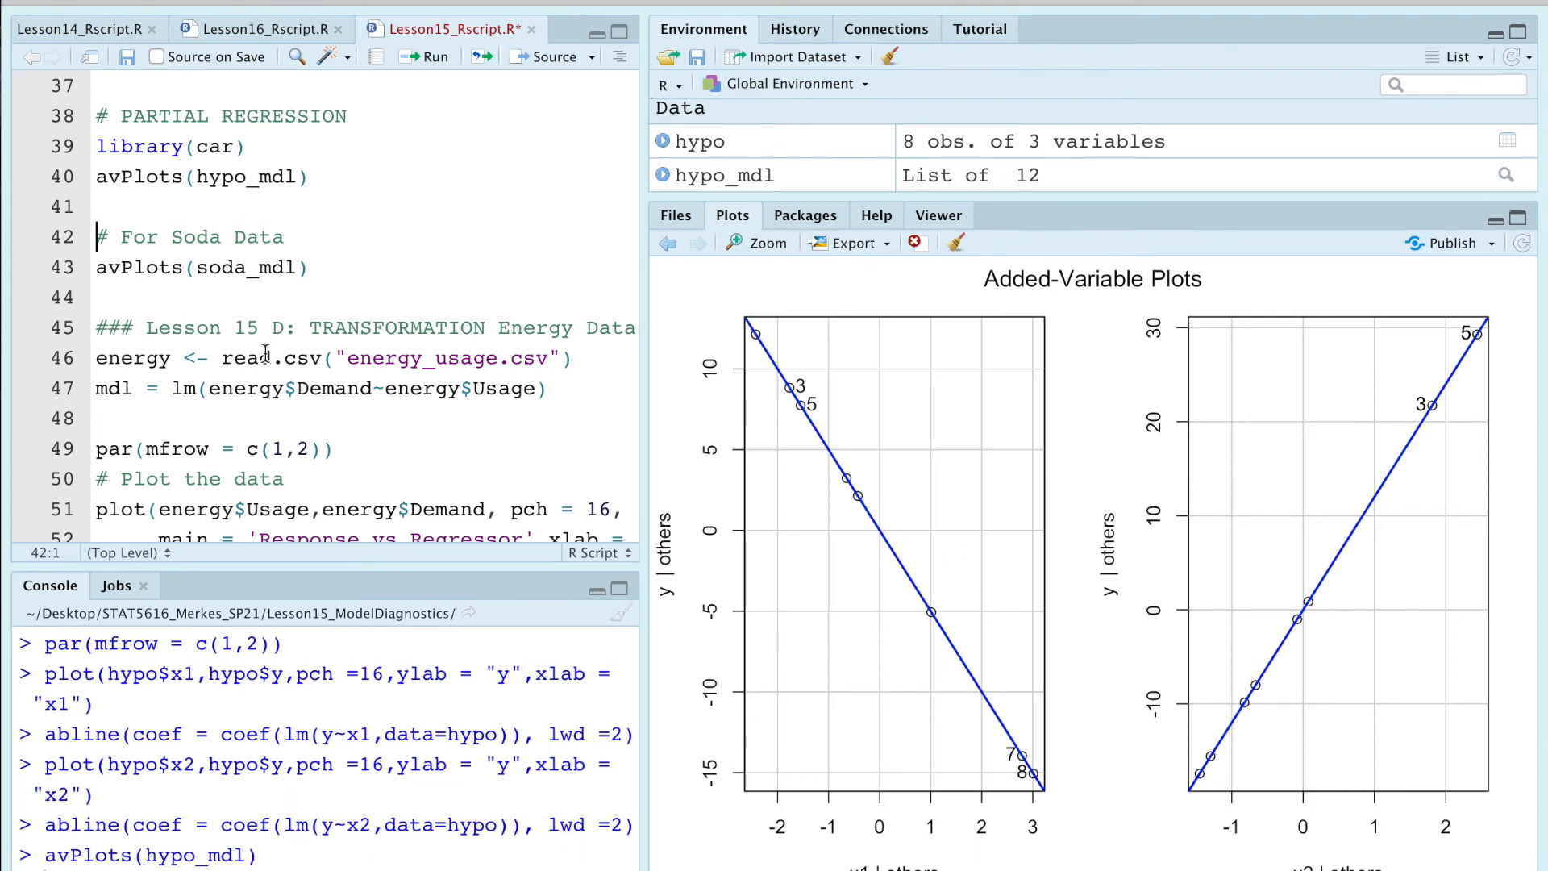
pyautogui.scroll(-3)
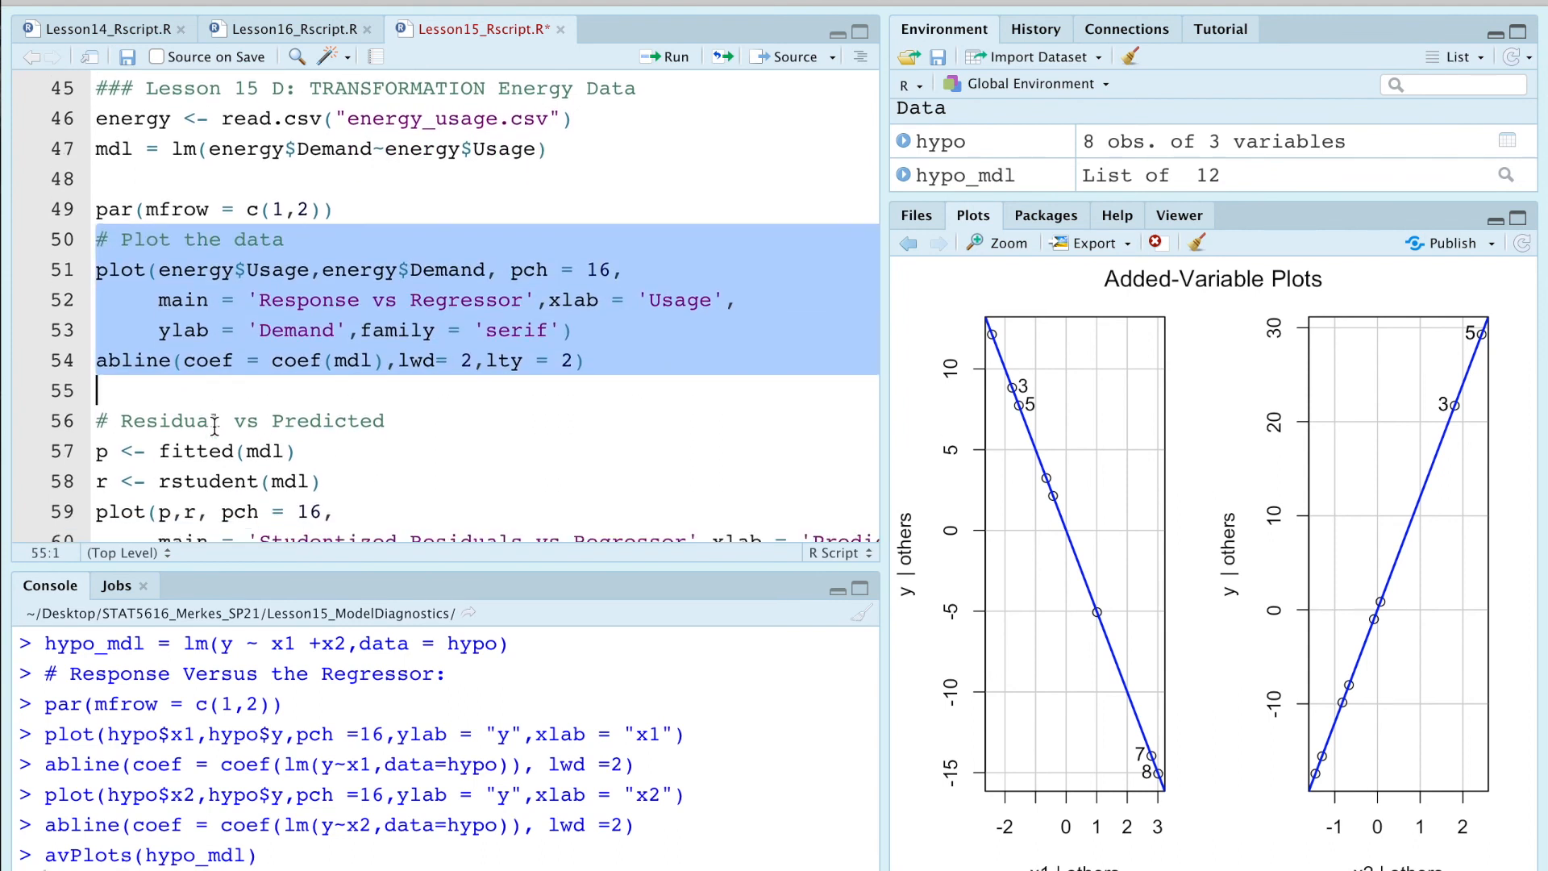
pyautogui.scroll(-3)
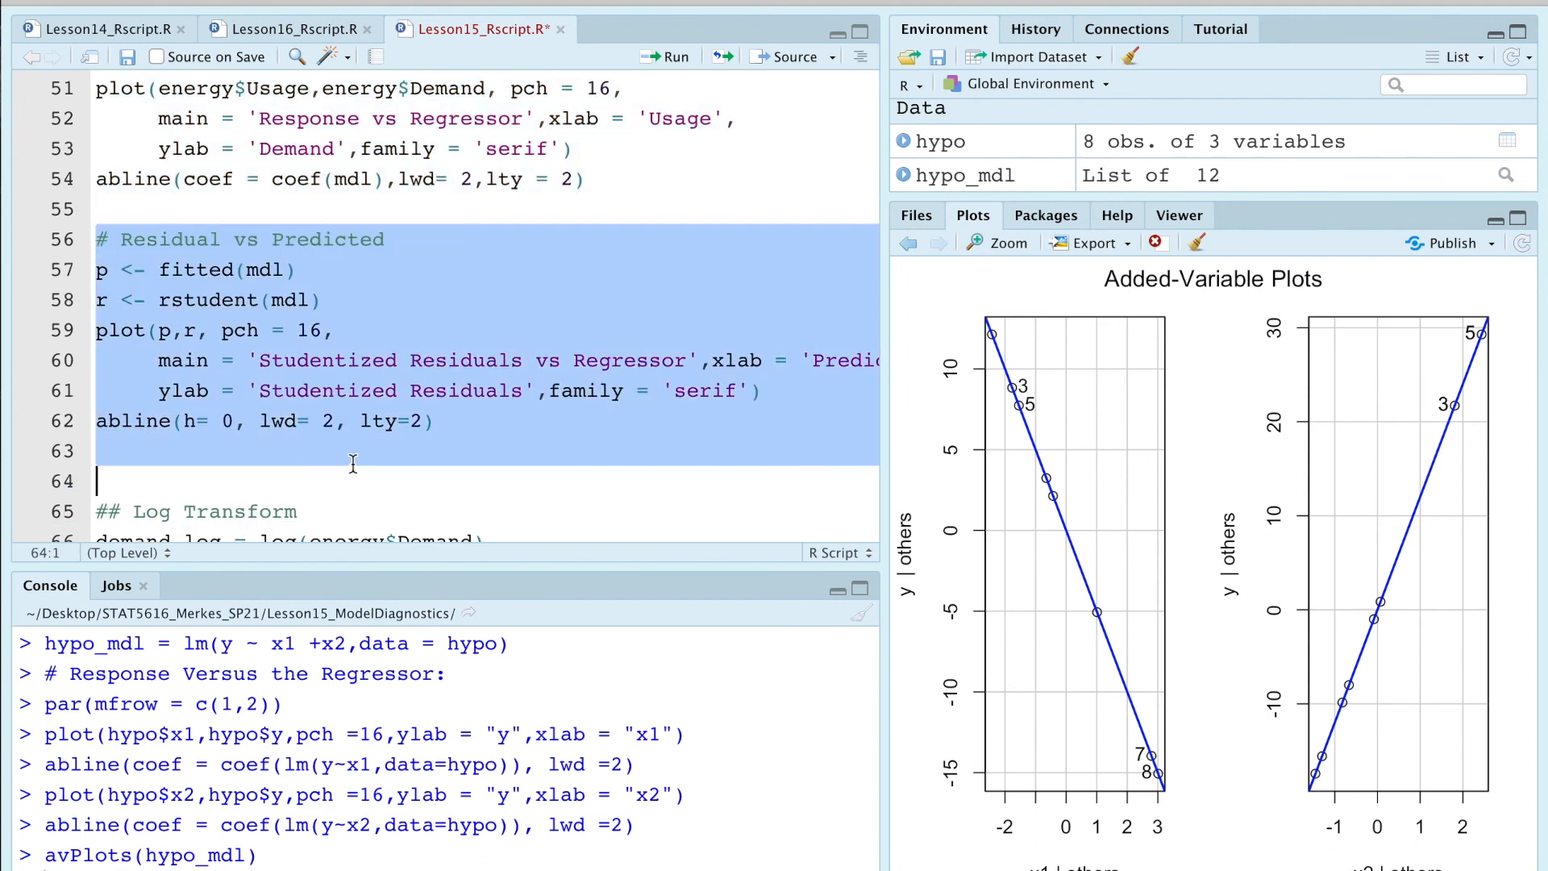
pyautogui.scroll(-3)
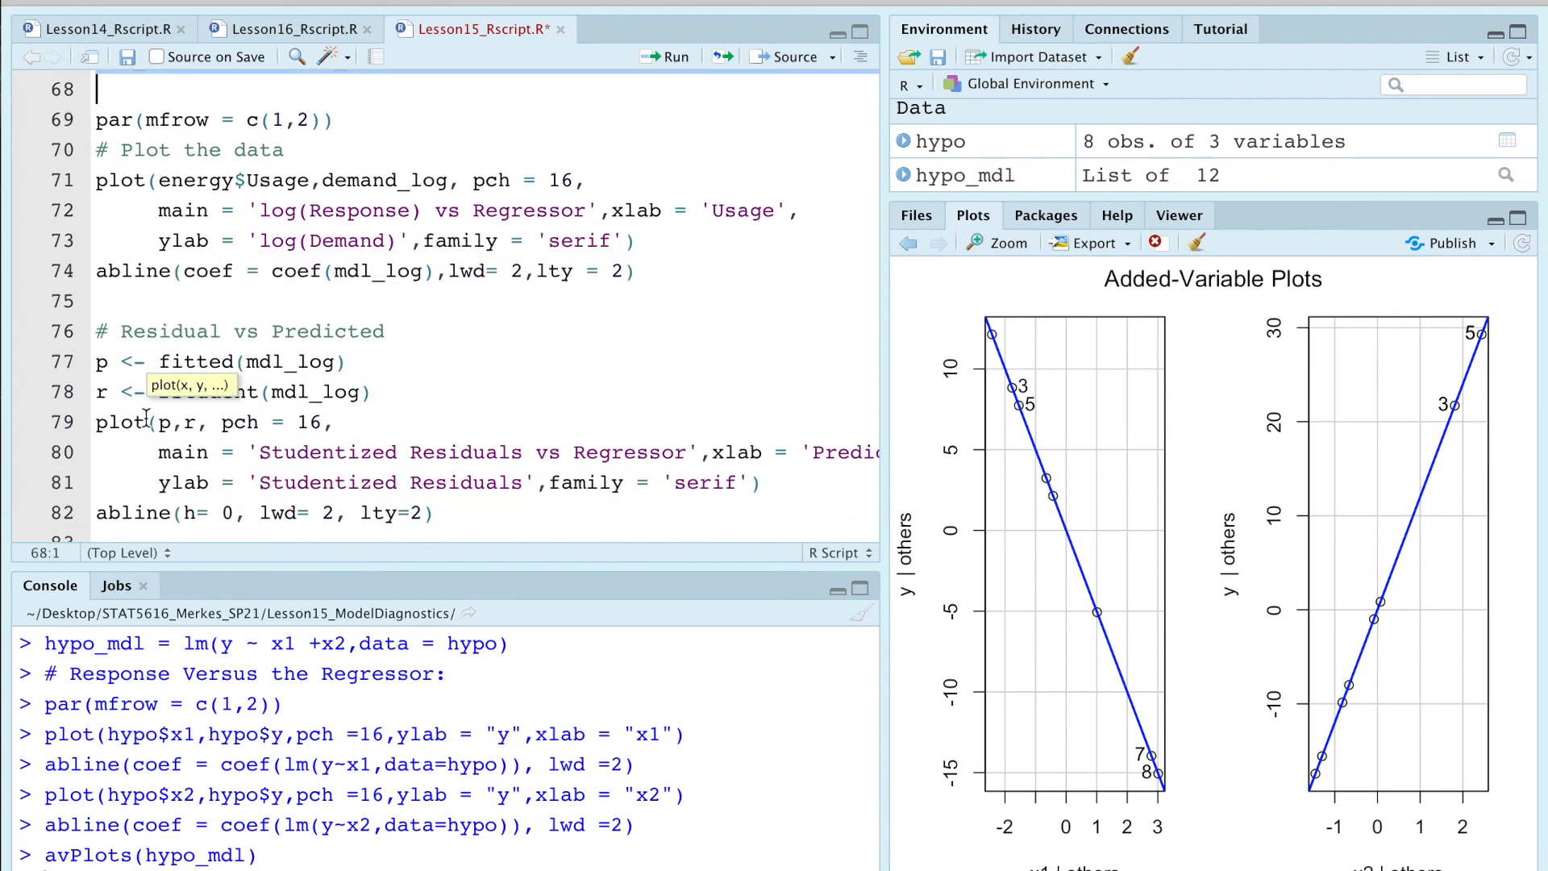
pyautogui.scroll(-3)
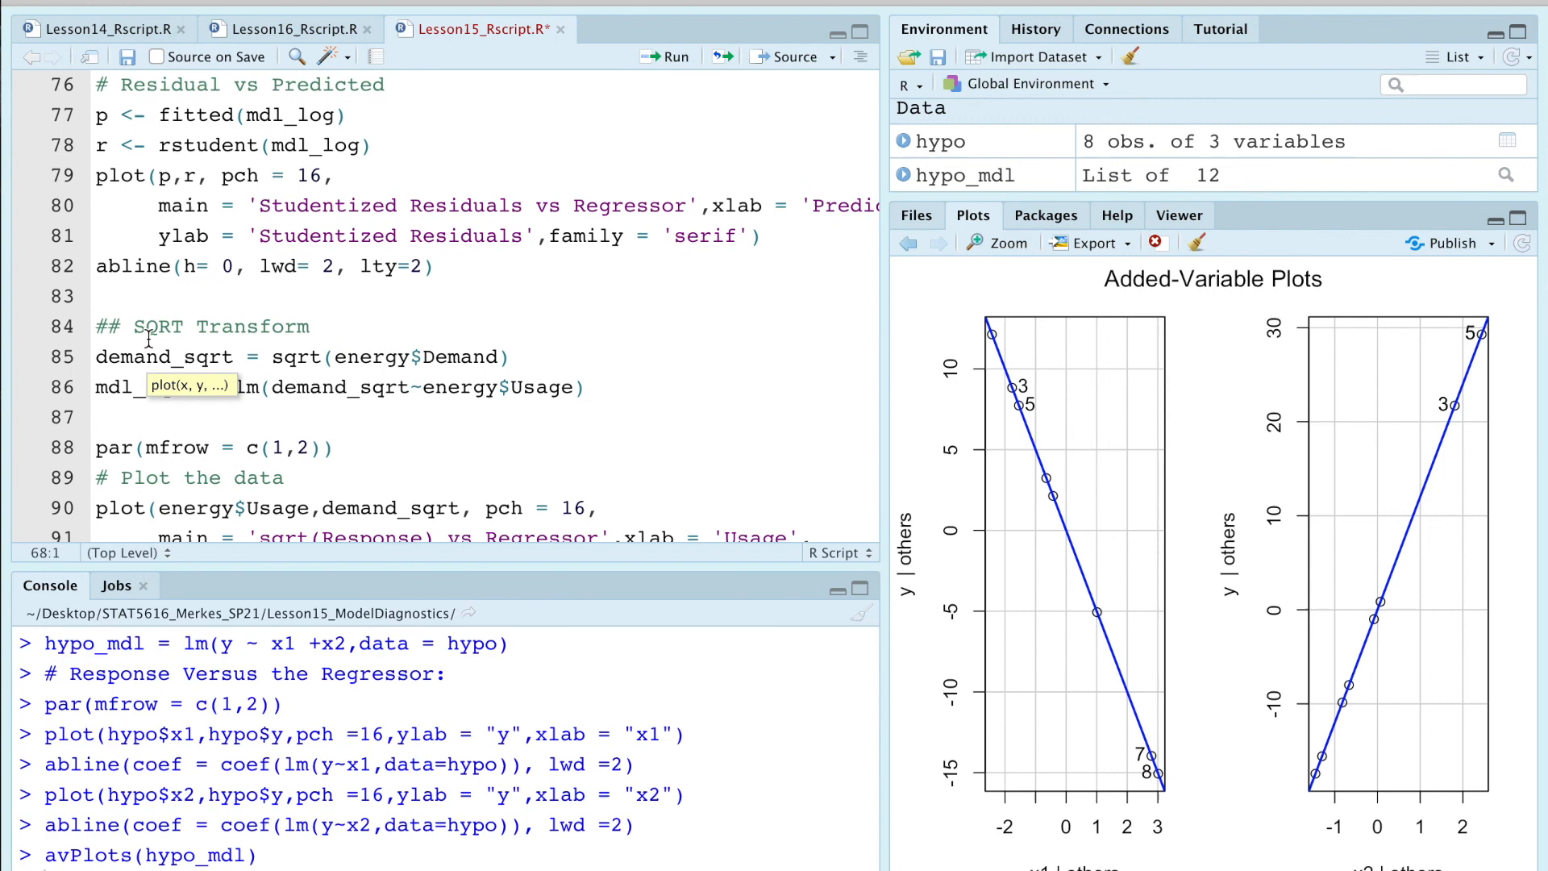
pyautogui.scroll(-3)
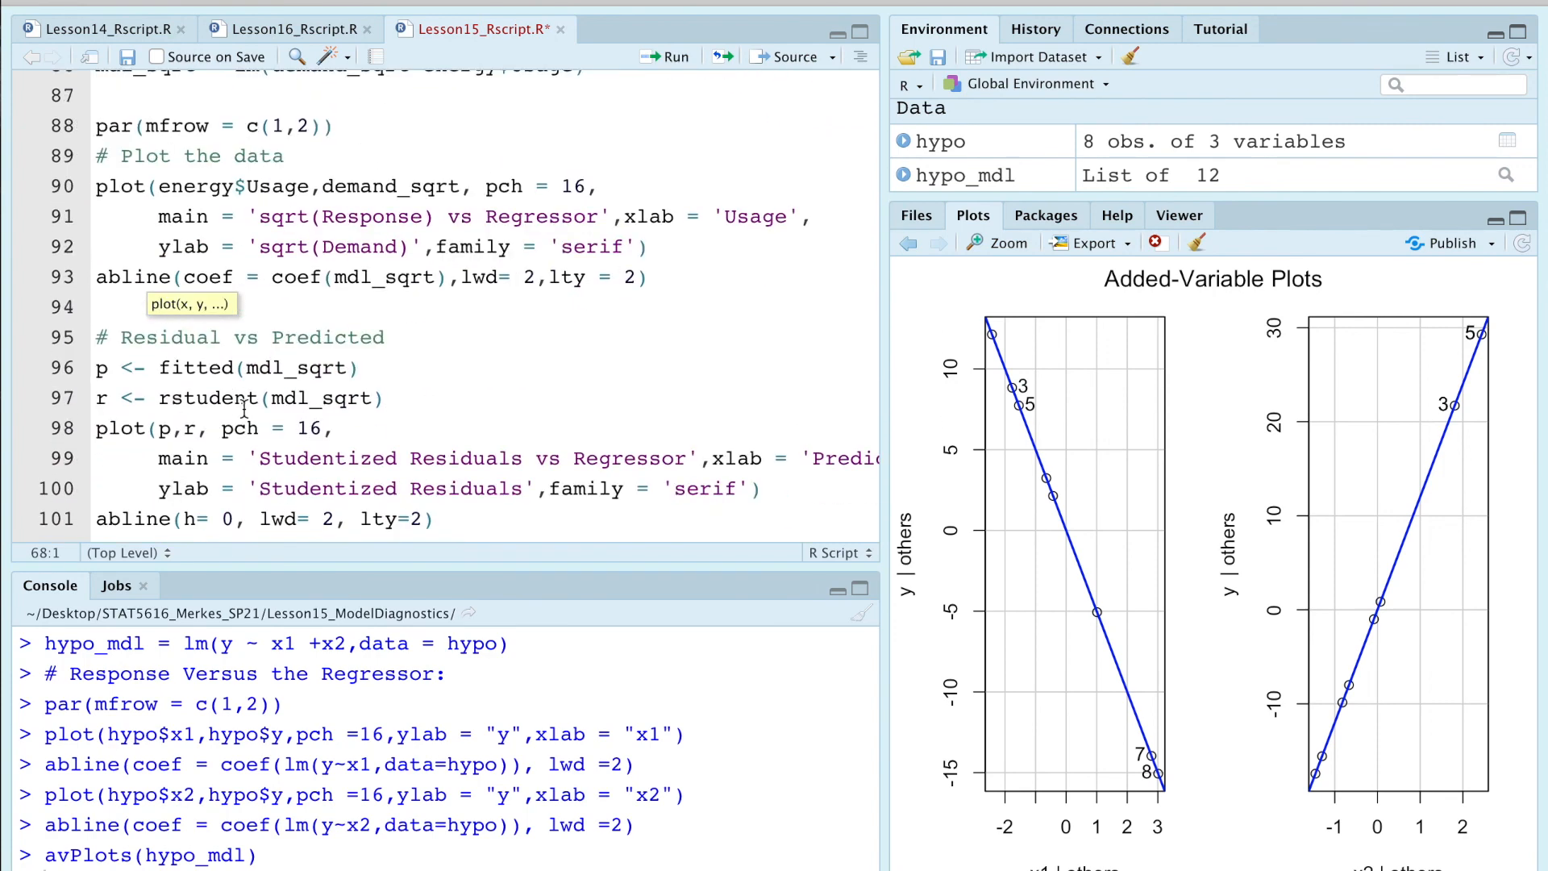
pyautogui.scroll(-3)
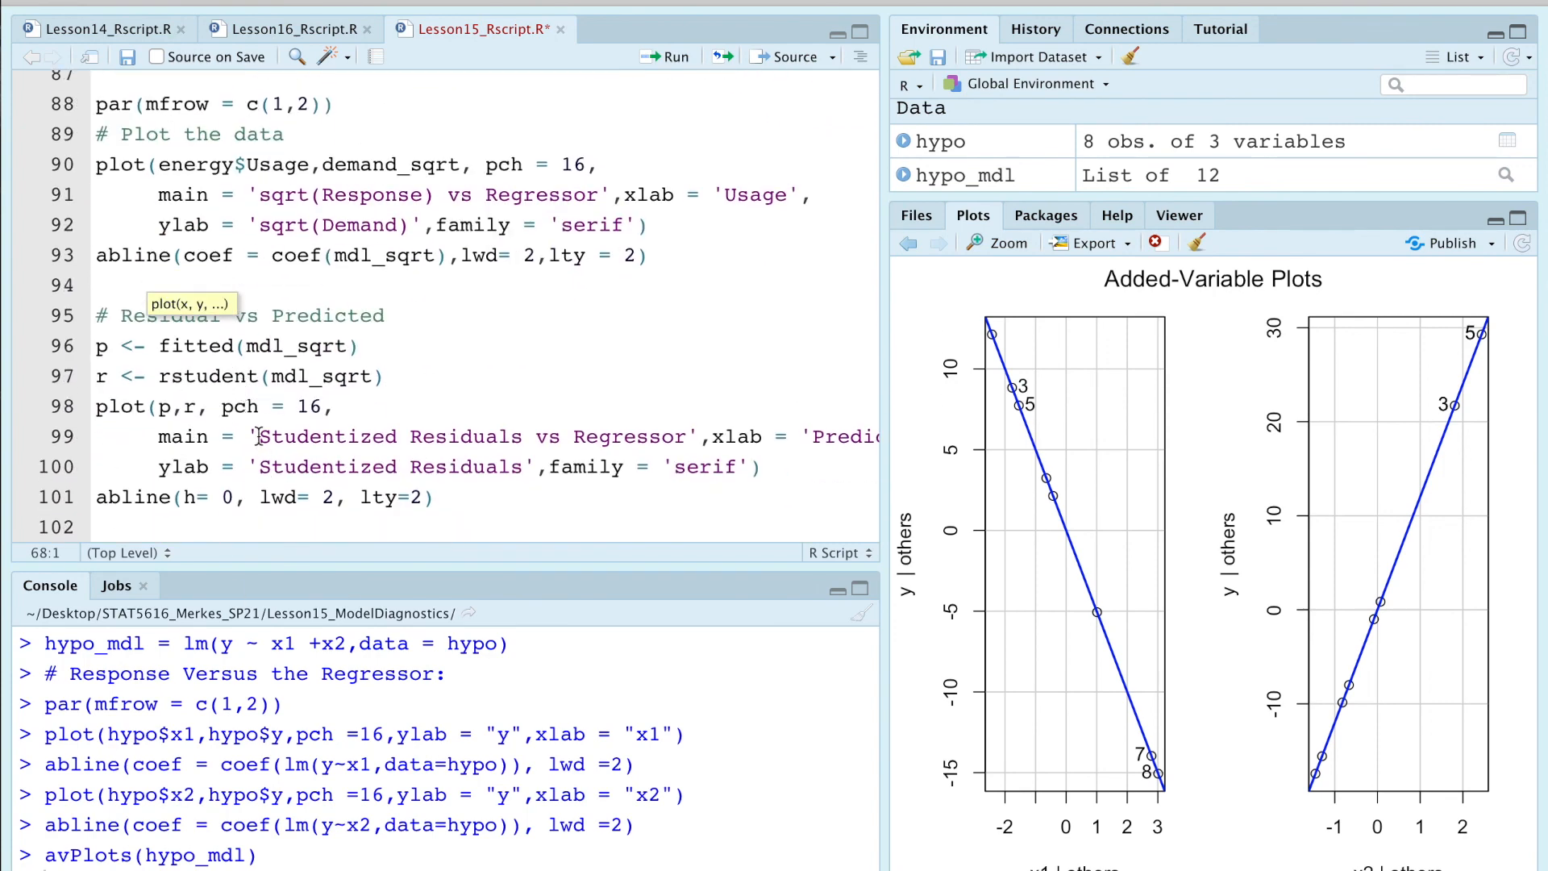